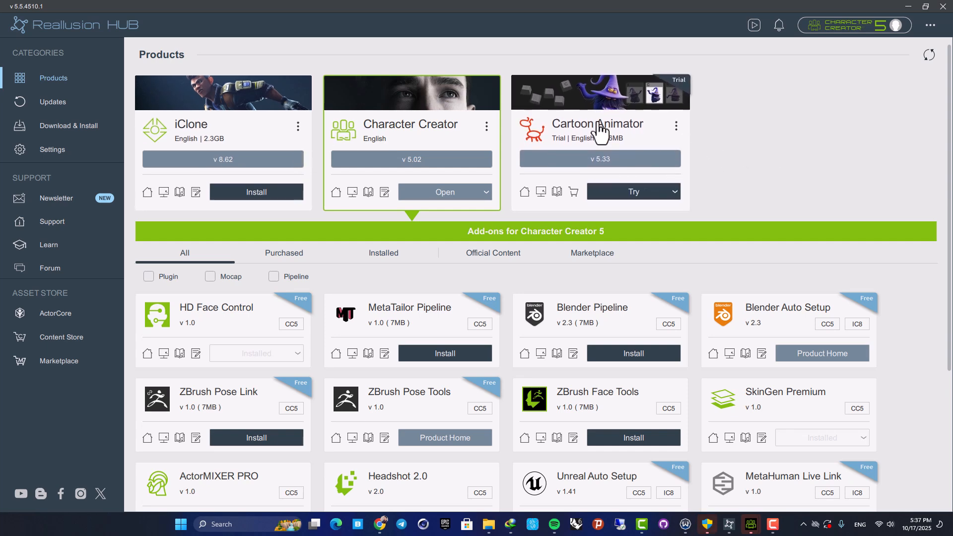
mouse_move(187, 144)
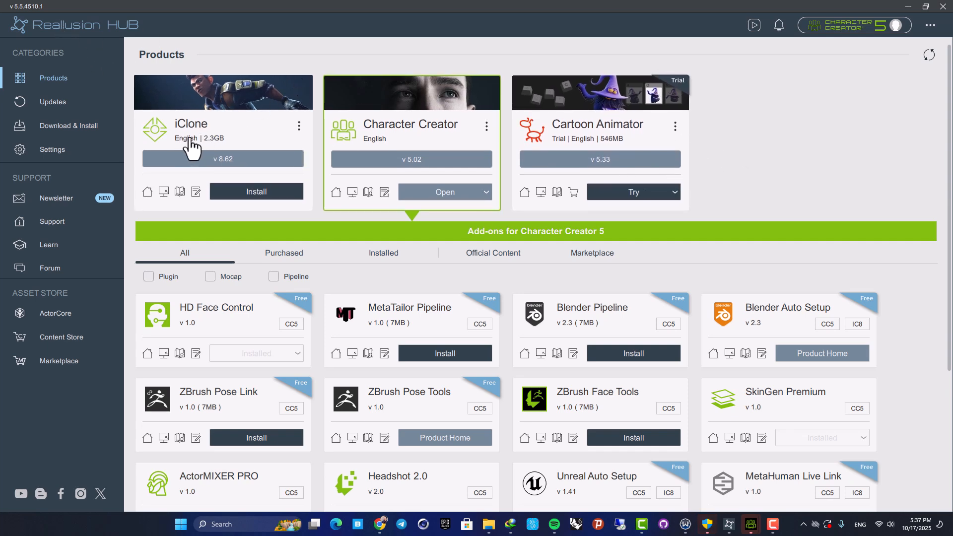
mouse_move(412, 141)
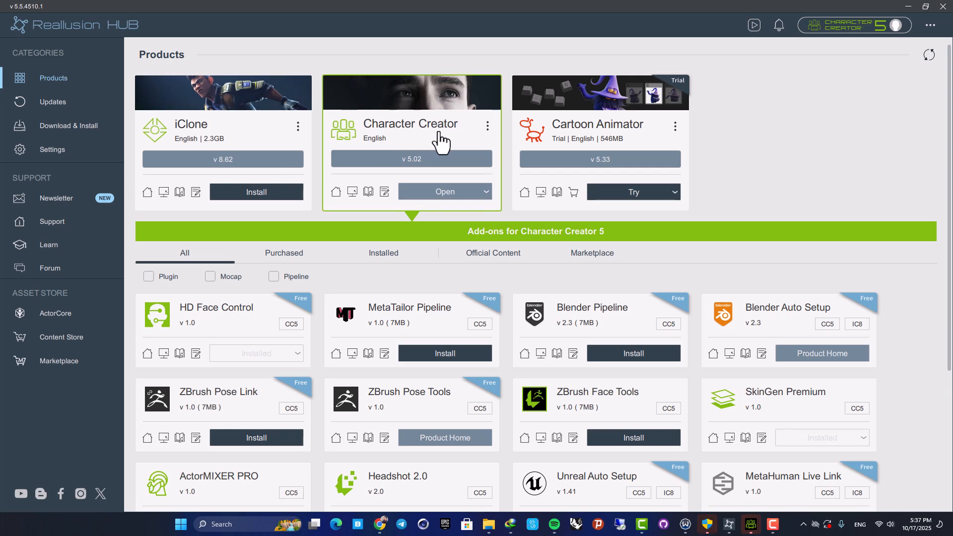
mouse_move(642, 140)
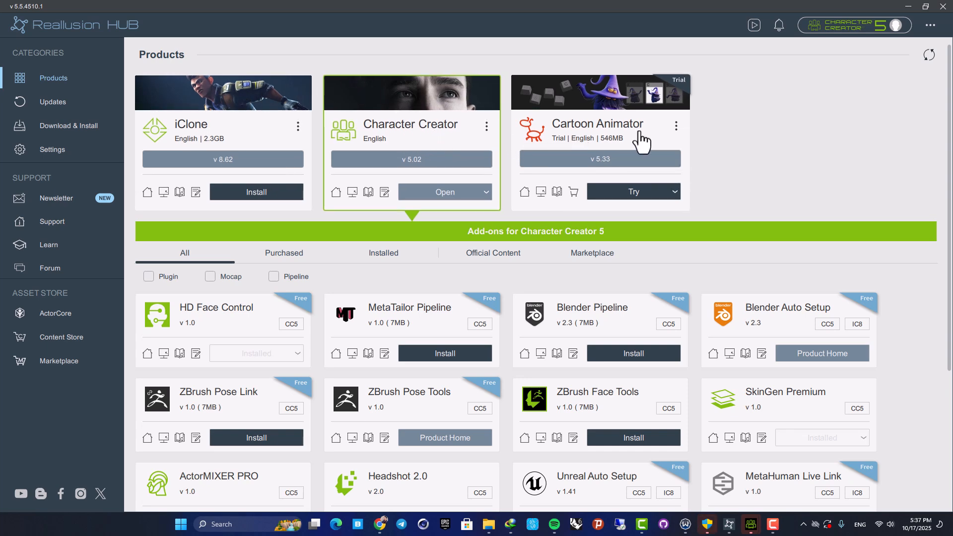
Step: Switch the Character Creator 5 add-ons area to the Marketplace promotions
scroll(down, 3)
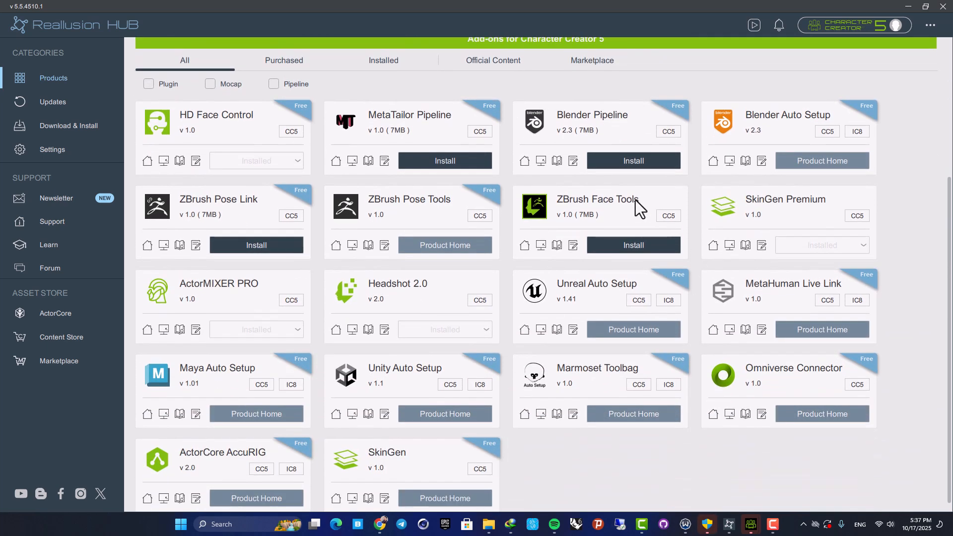
mouse_move(510, 244)
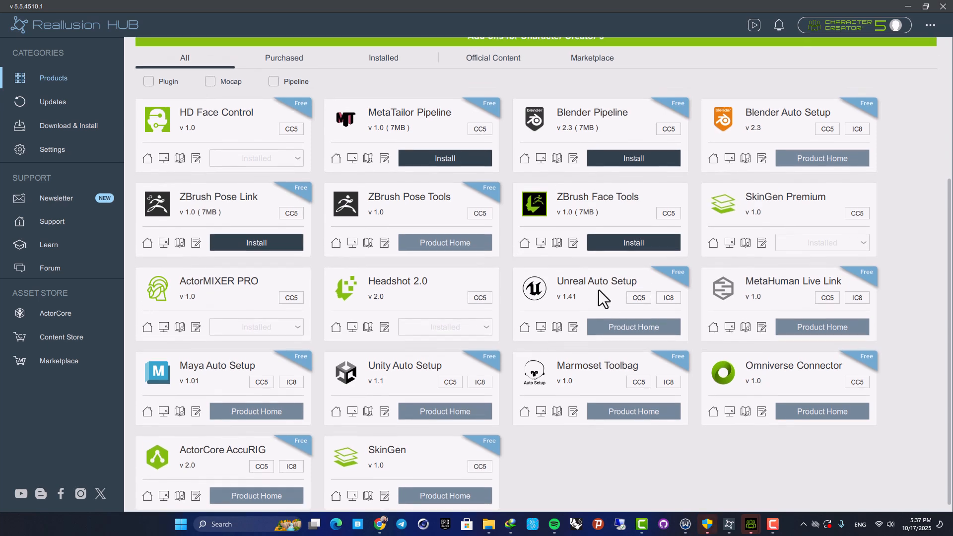
mouse_move(514, 290)
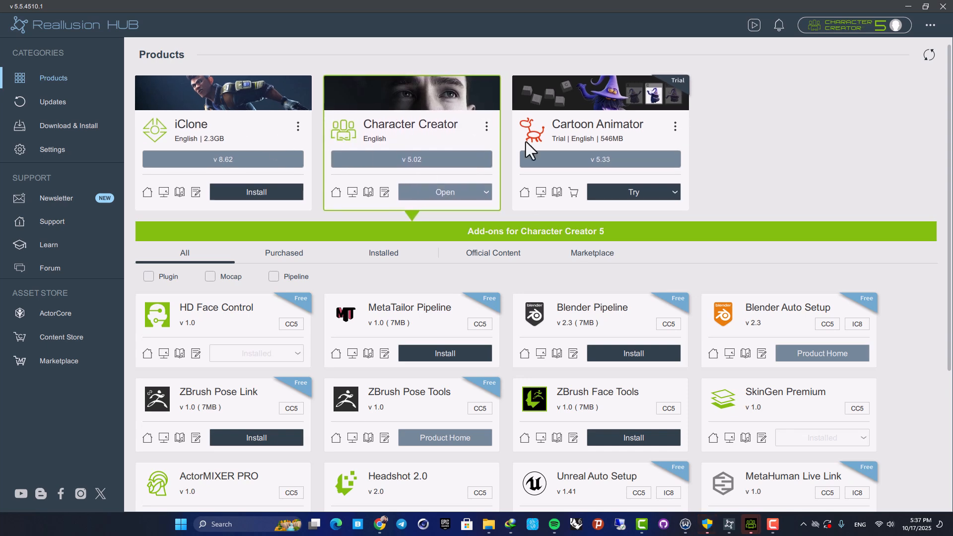
scroll(down, 3)
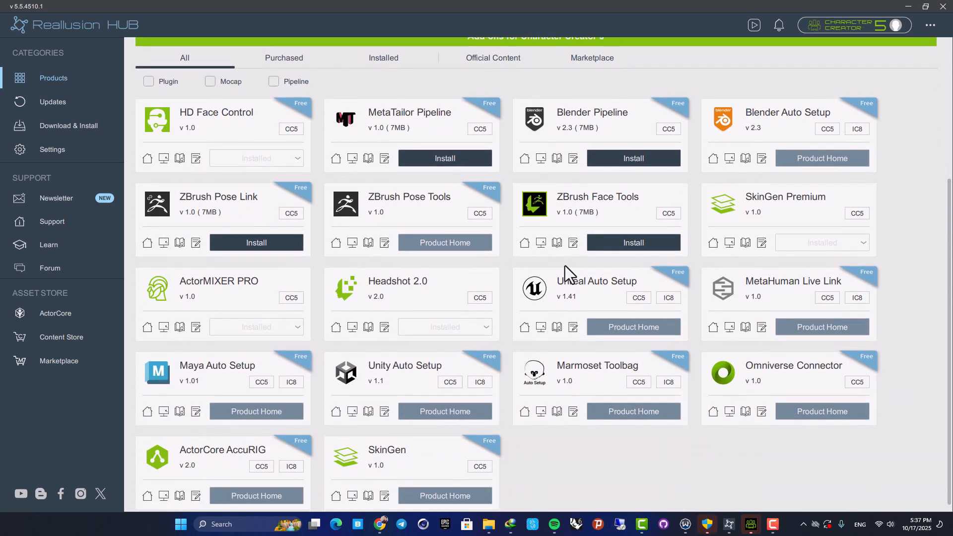
mouse_move(179, 387)
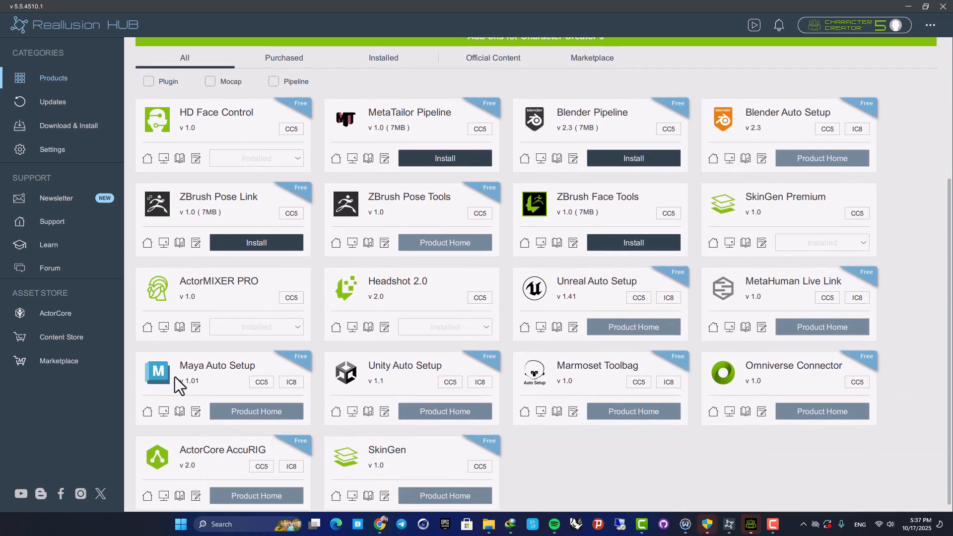
mouse_move(587, 292)
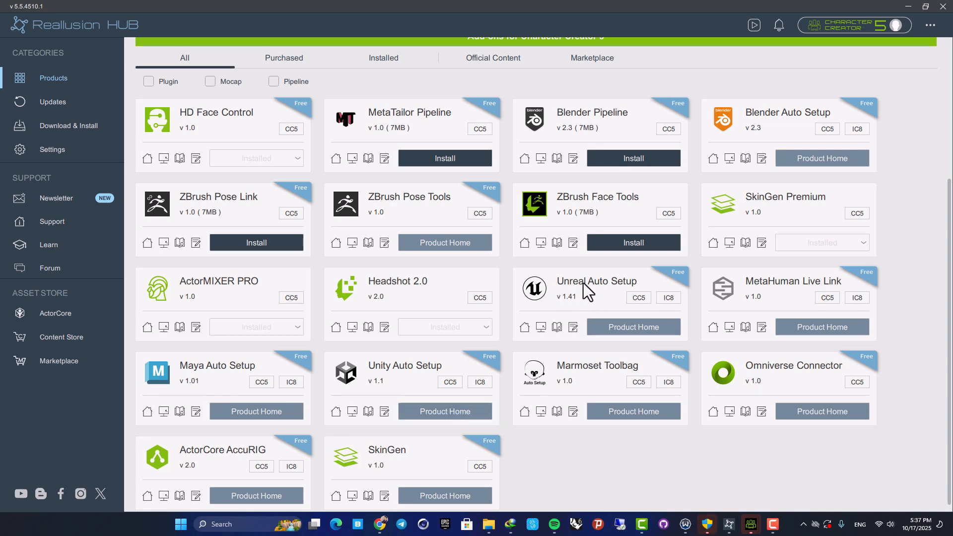
mouse_move(599, 304)
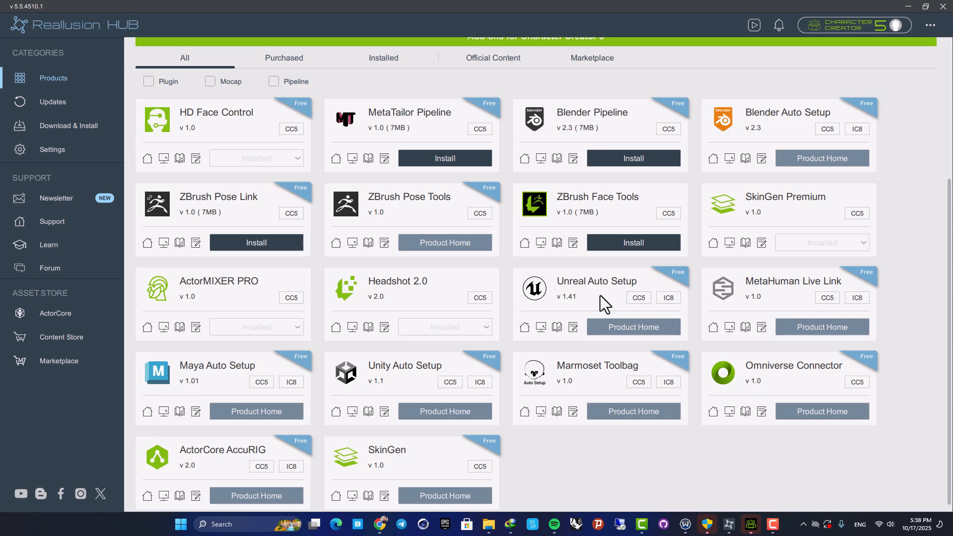
mouse_move(517, 319)
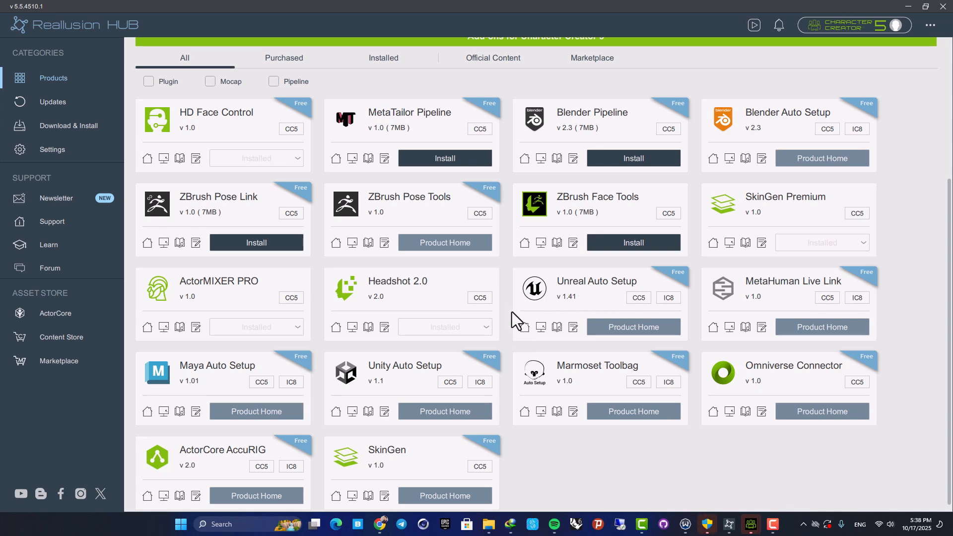
mouse_move(249, 402)
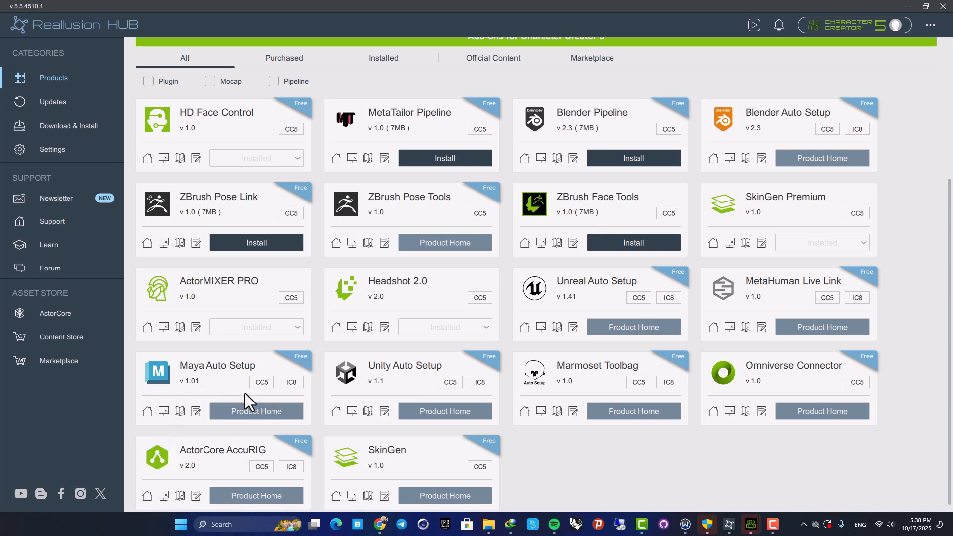
mouse_move(806, 151)
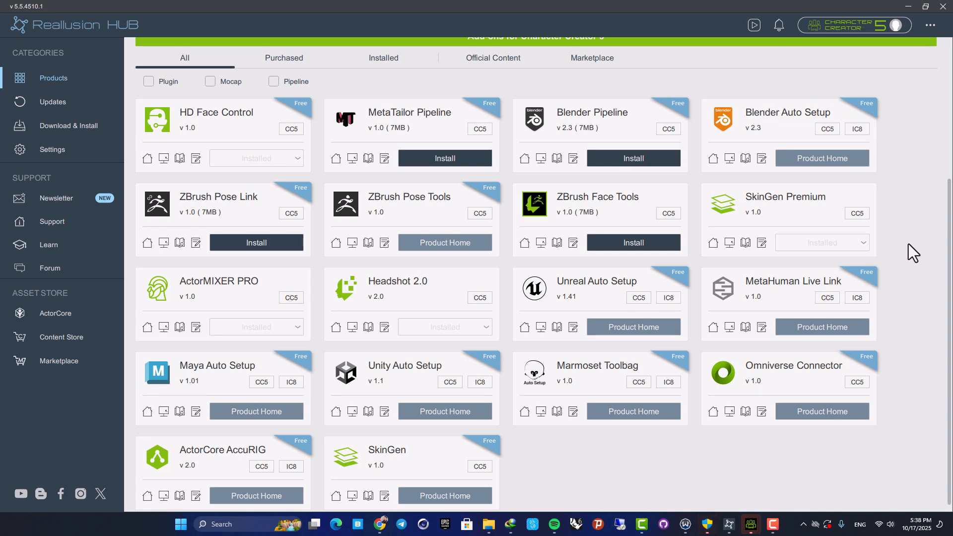
mouse_move(504, 264)
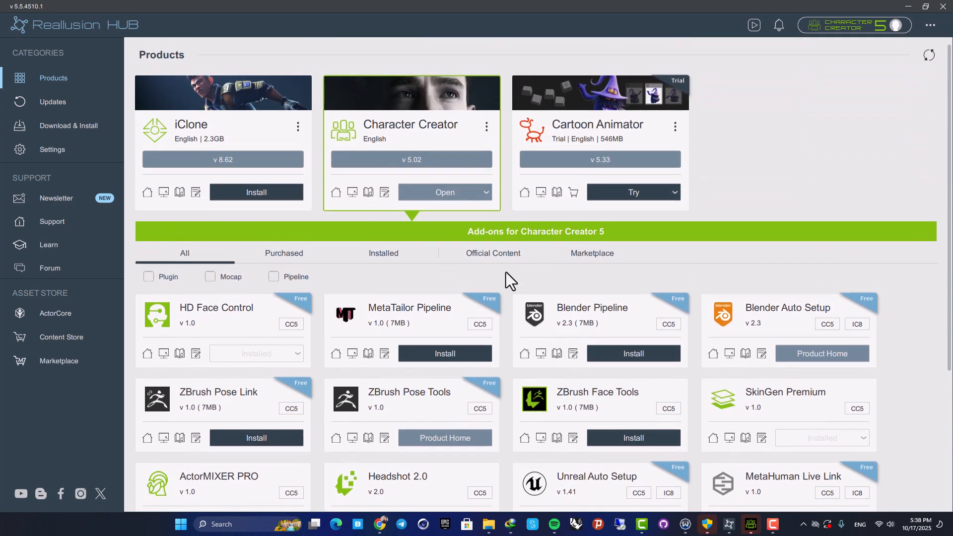
click(592, 253)
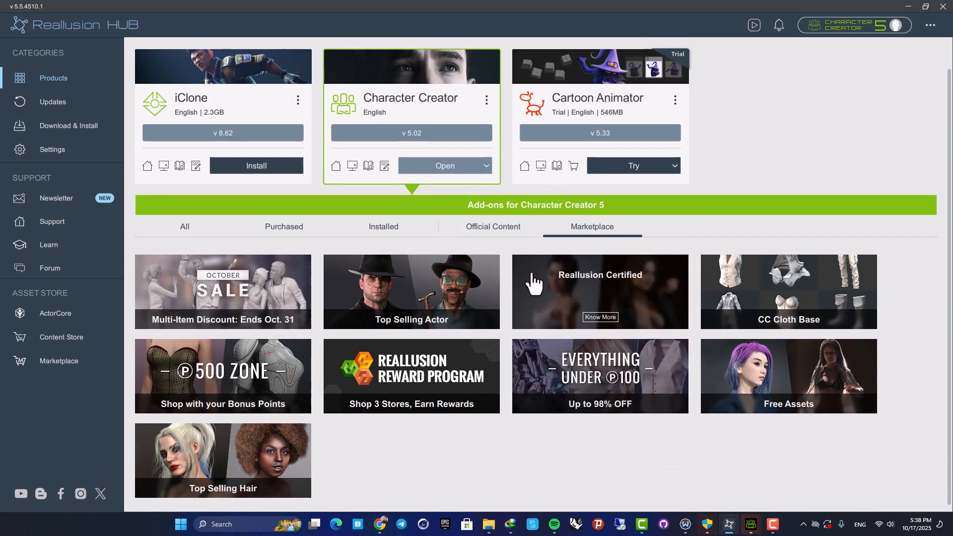
mouse_move(512, 294)
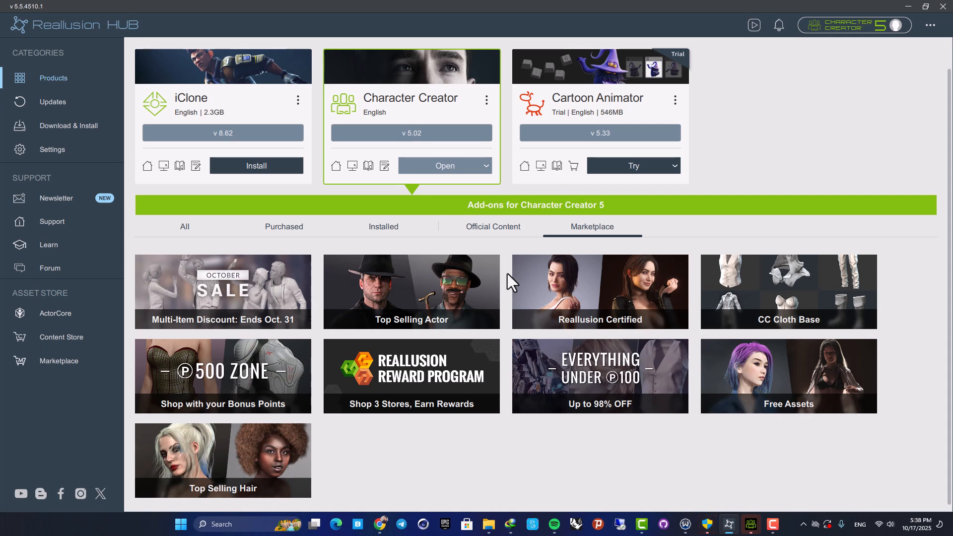
mouse_move(512, 271)
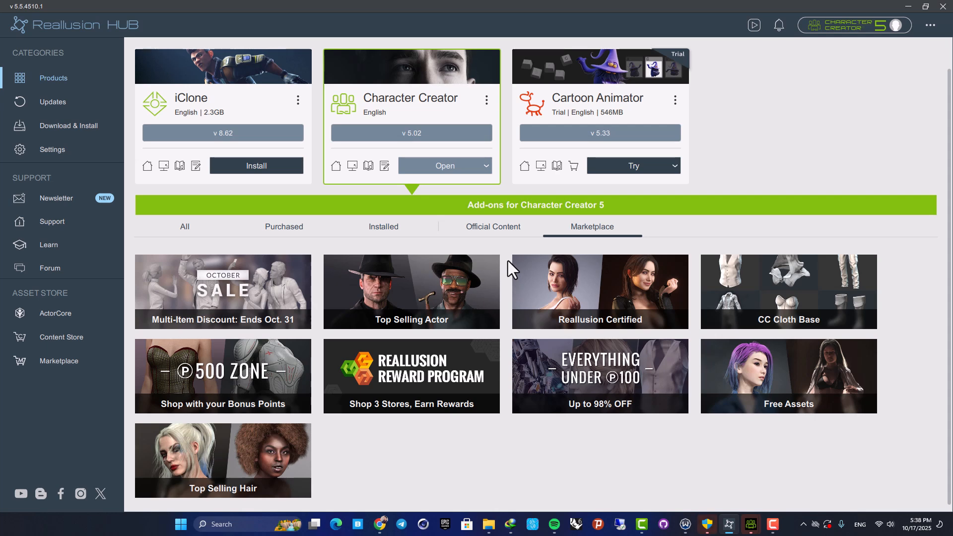
mouse_move(430, 286)
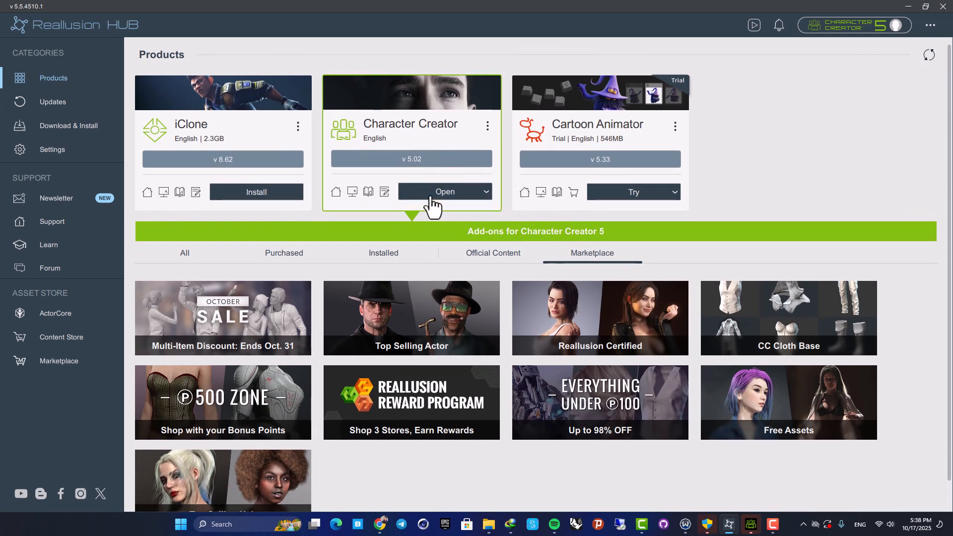
Step: Launch Character Creator 5 from its Reallusion Hub card
click(439, 192)
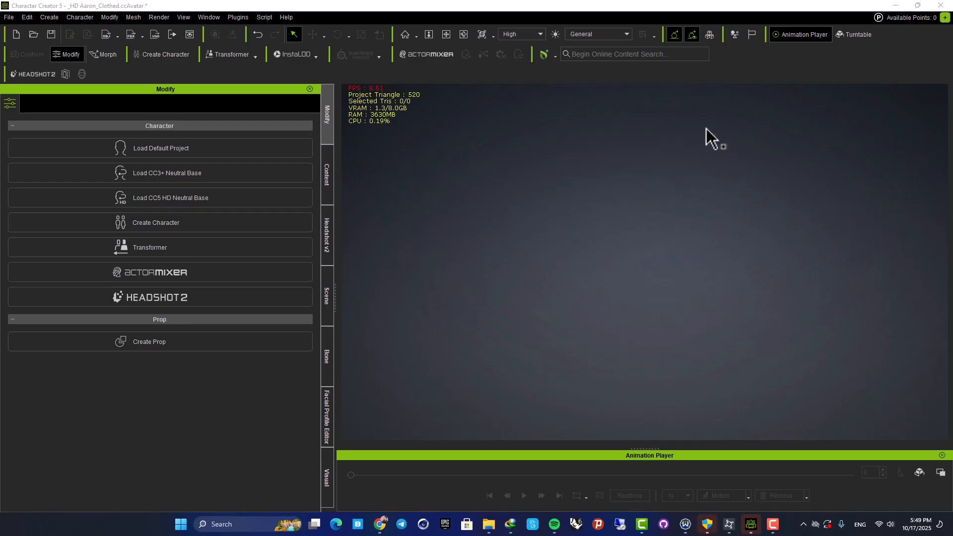
mouse_move(642, 191)
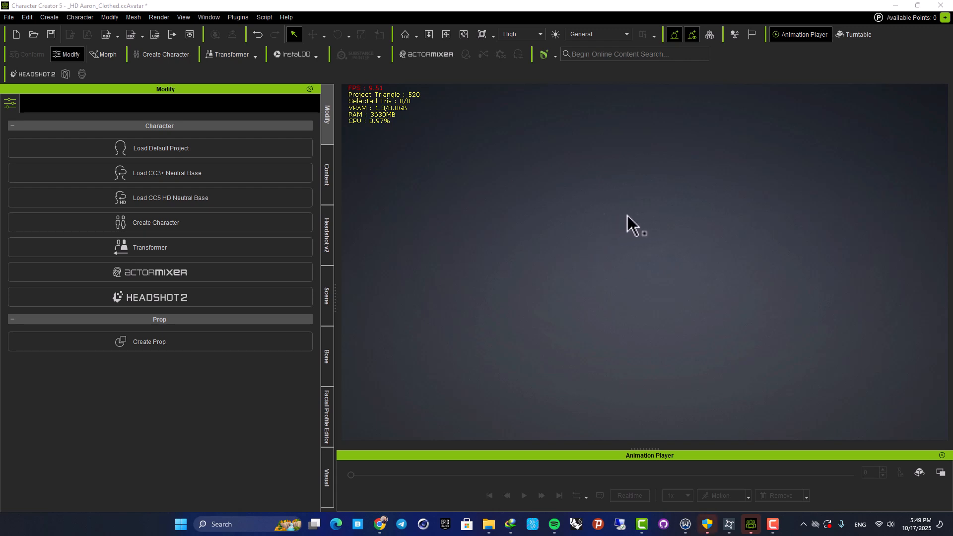
mouse_move(650, 224)
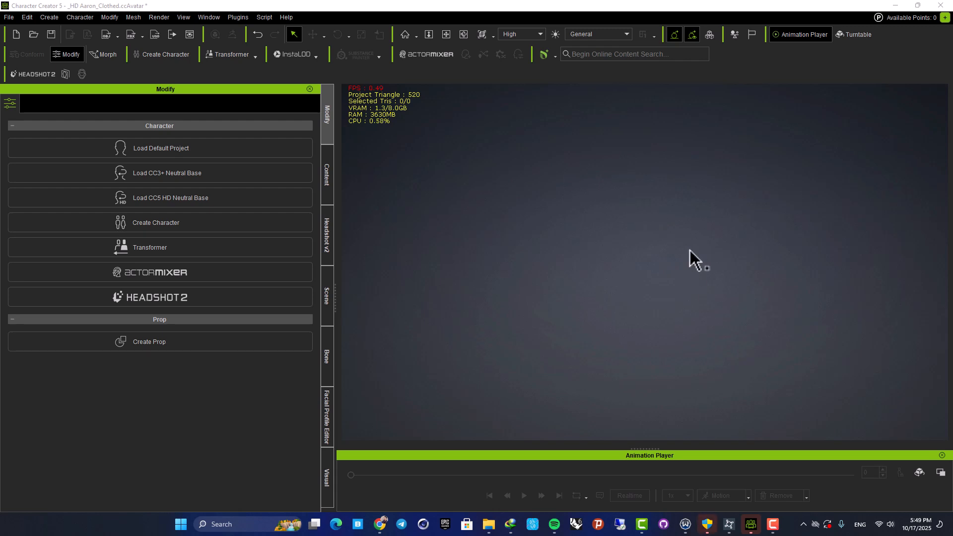
mouse_move(677, 227)
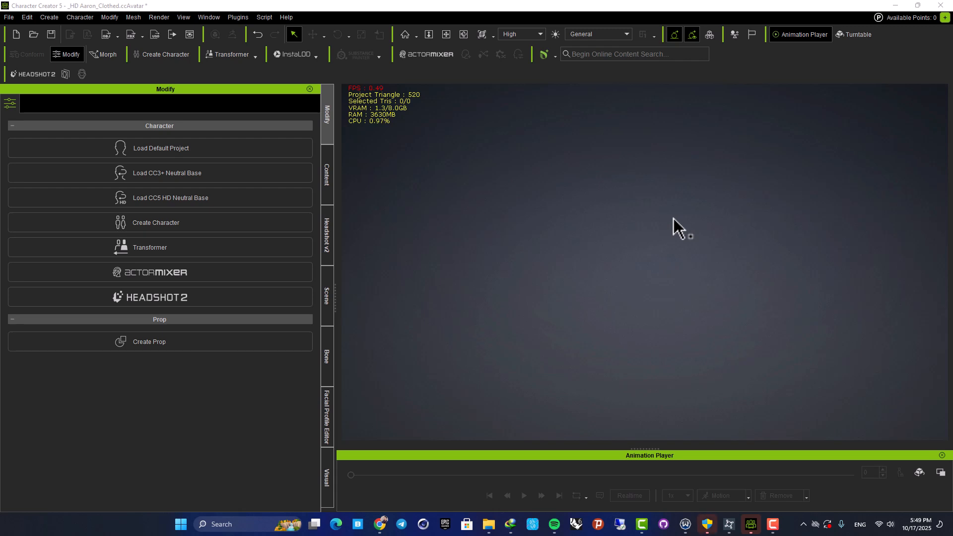
mouse_move(651, 221)
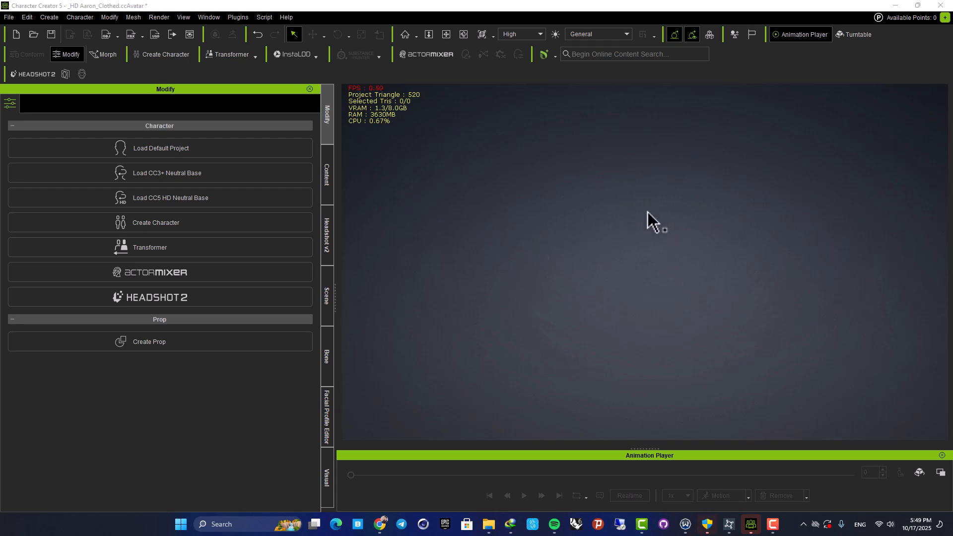
mouse_move(622, 292)
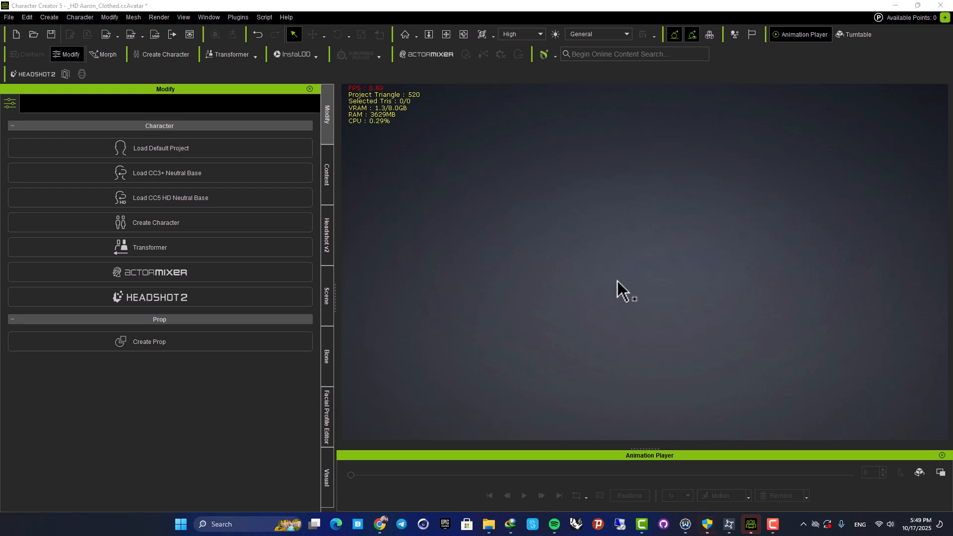
Step: Browse the content templates and enter the CC5 Characters pack, dismissing the update prompt
click(327, 174)
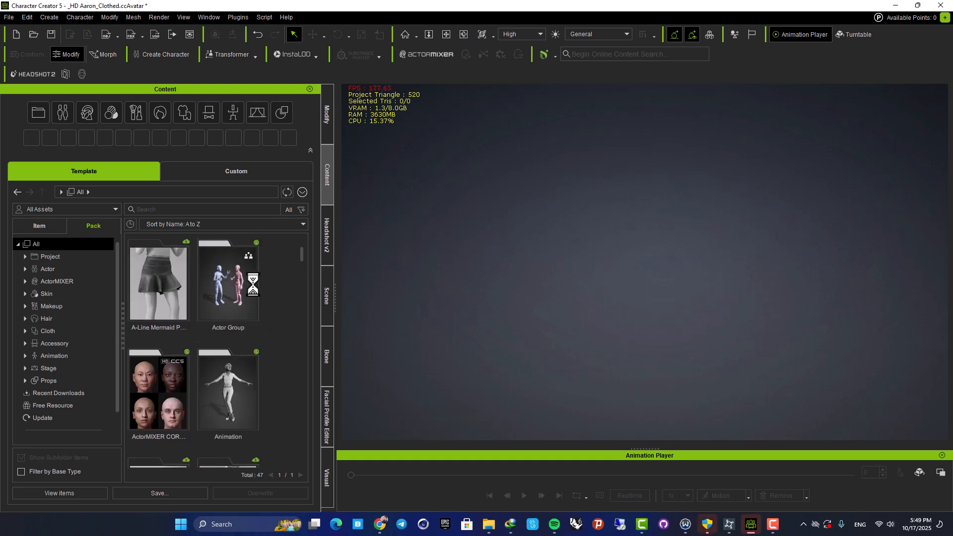
scroll(down, 3)
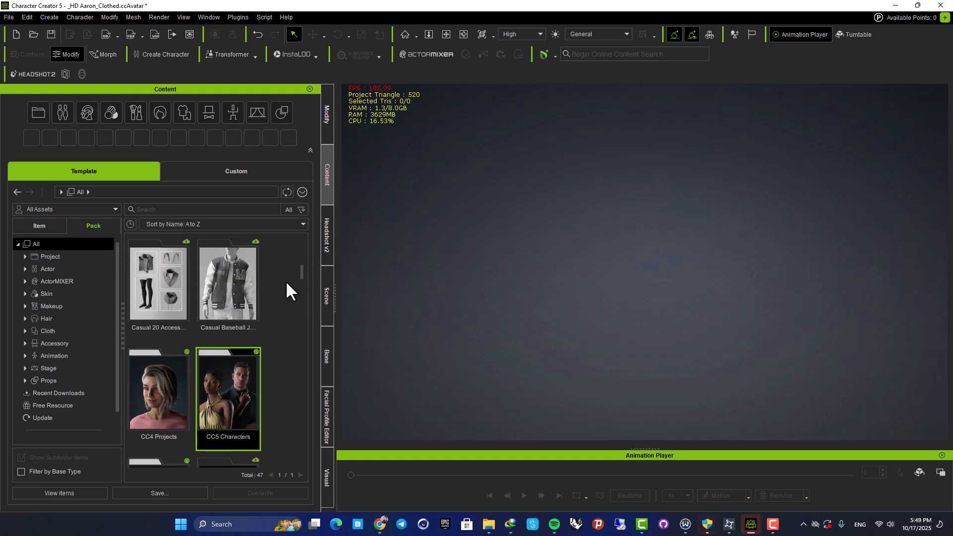
scroll(down, 3)
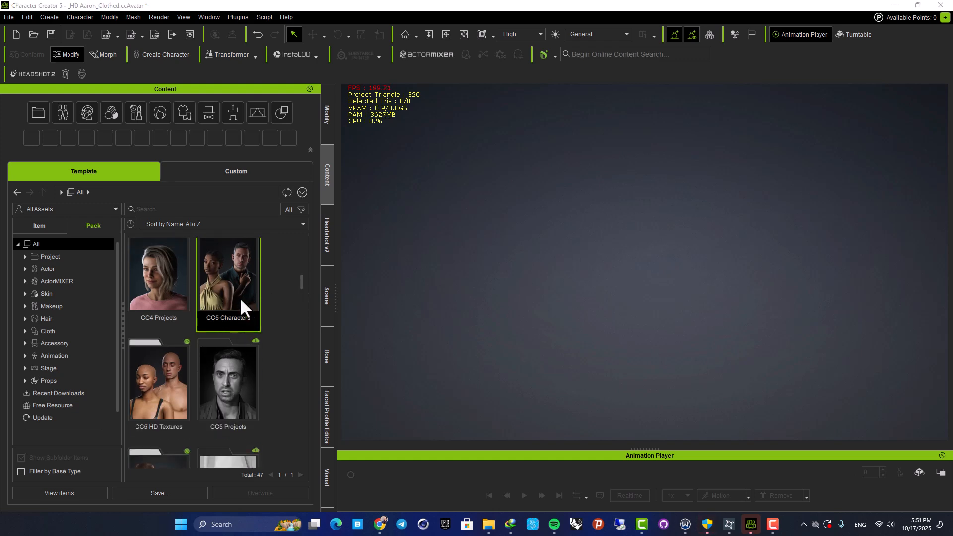
double_click(227, 281)
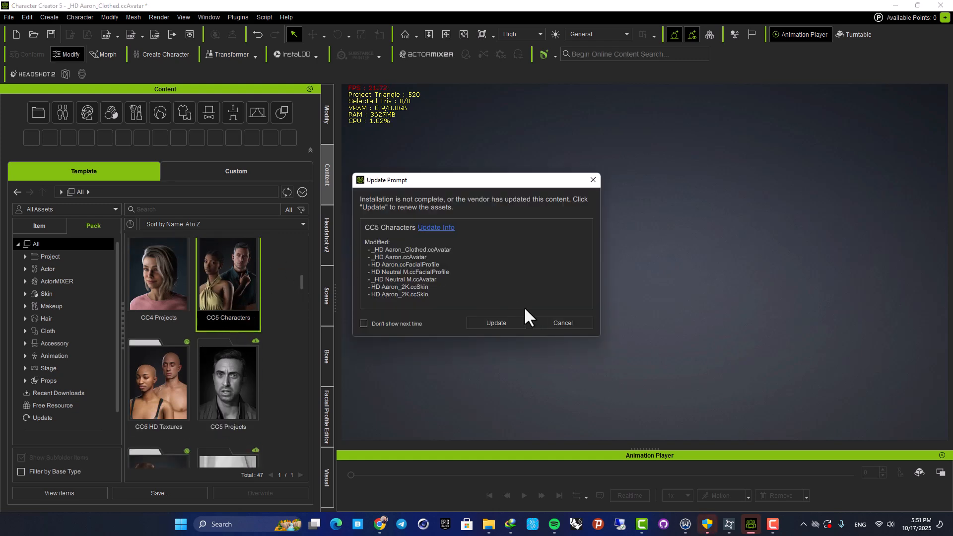
click(562, 323)
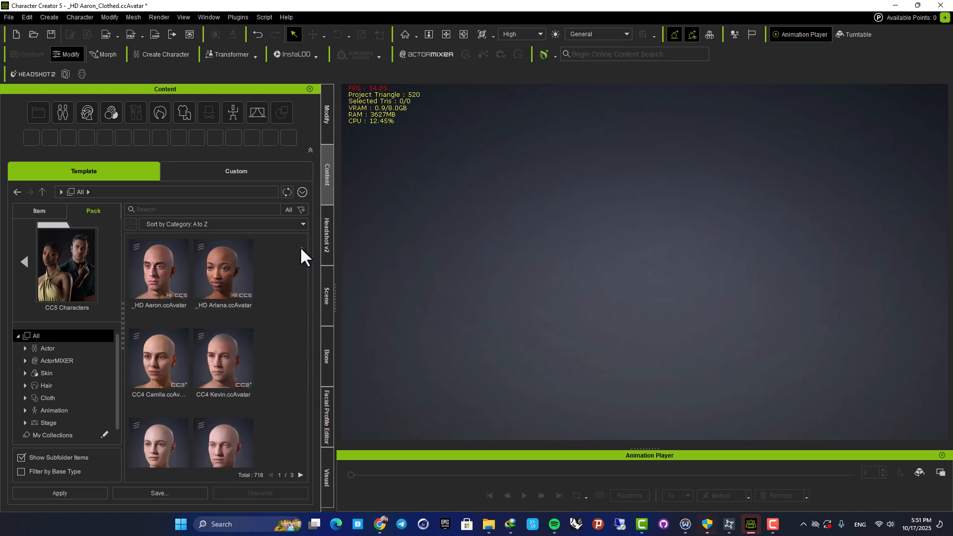
Step: Load _HD Aaron_Clothed.ccAvatar, discarding the current project without saving
scroll(down, 3)
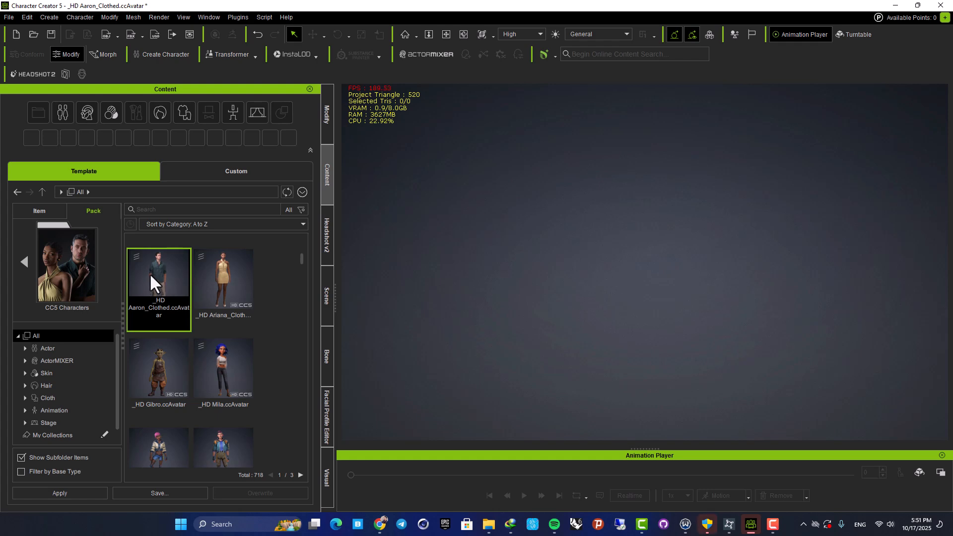
double_click(159, 287)
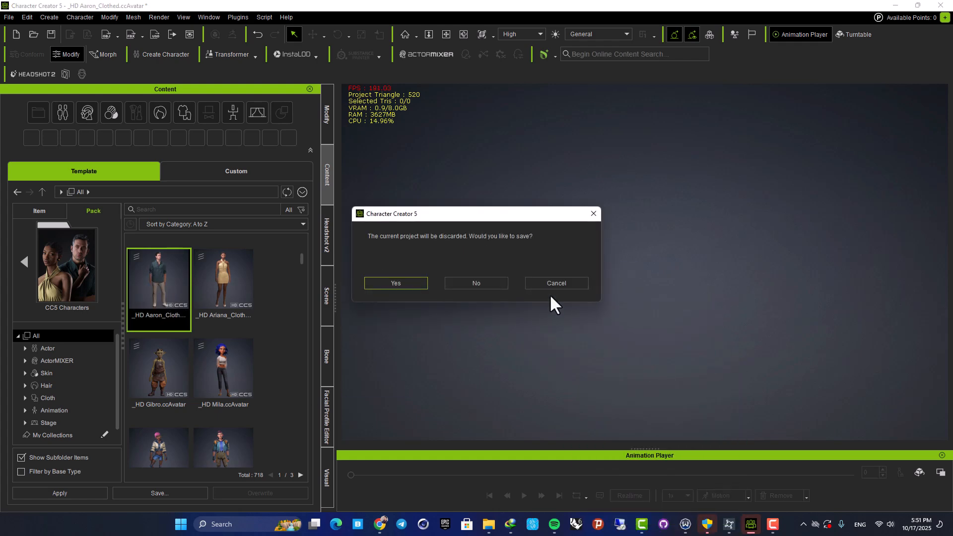
click(477, 283)
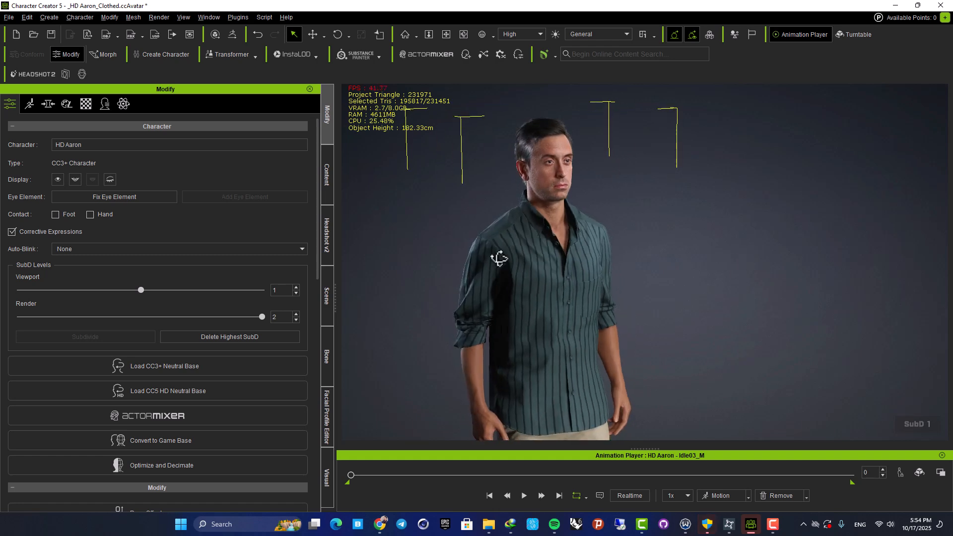
drag(499, 259, 602, 281)
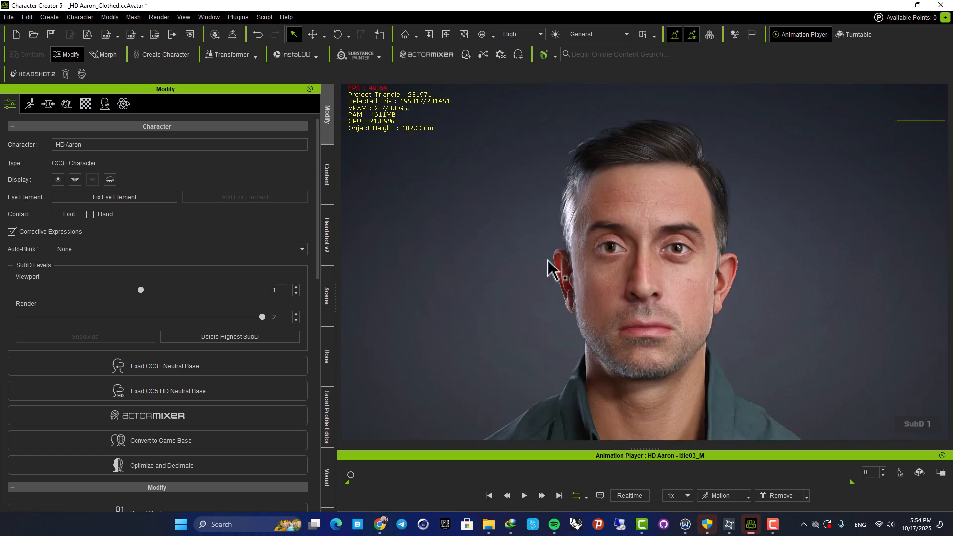
mouse_move(782, 257)
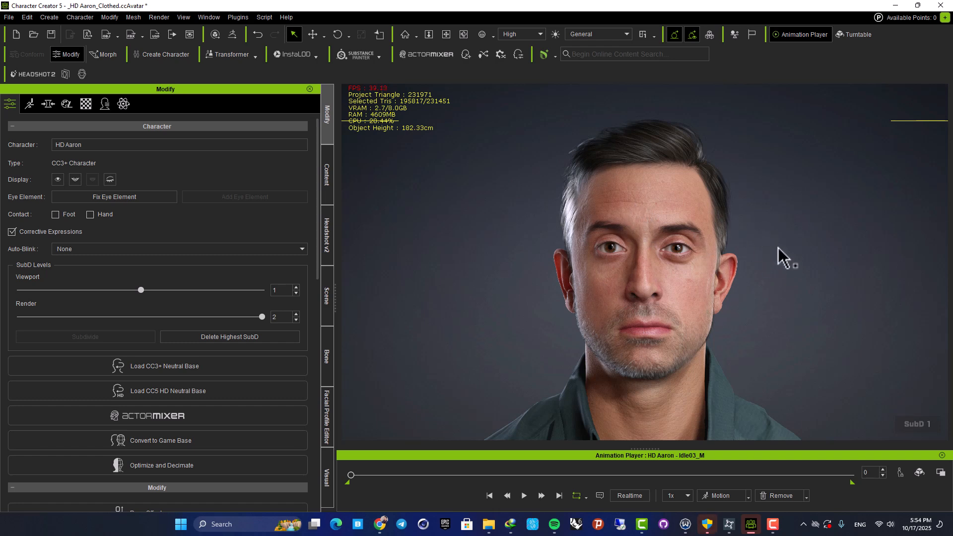
mouse_move(704, 230)
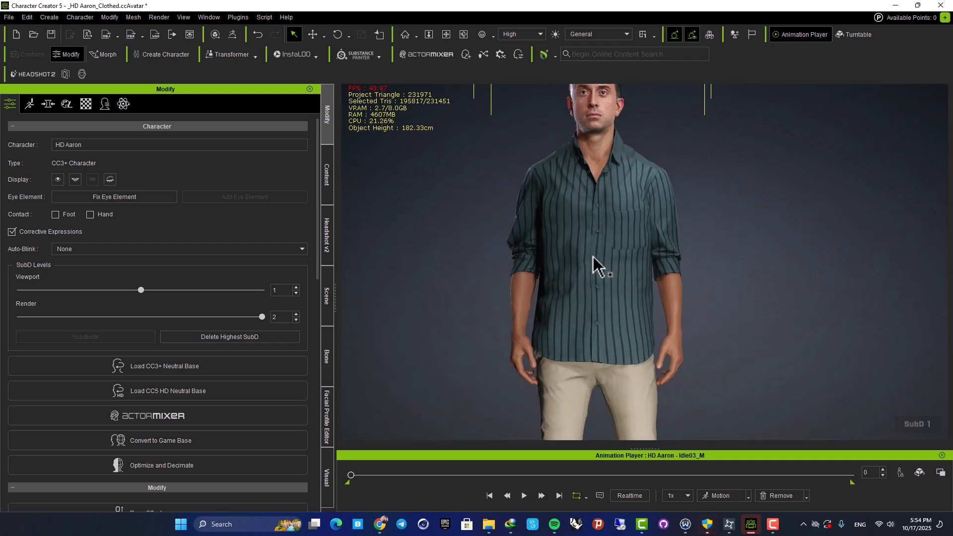
drag(595, 261, 413, 322)
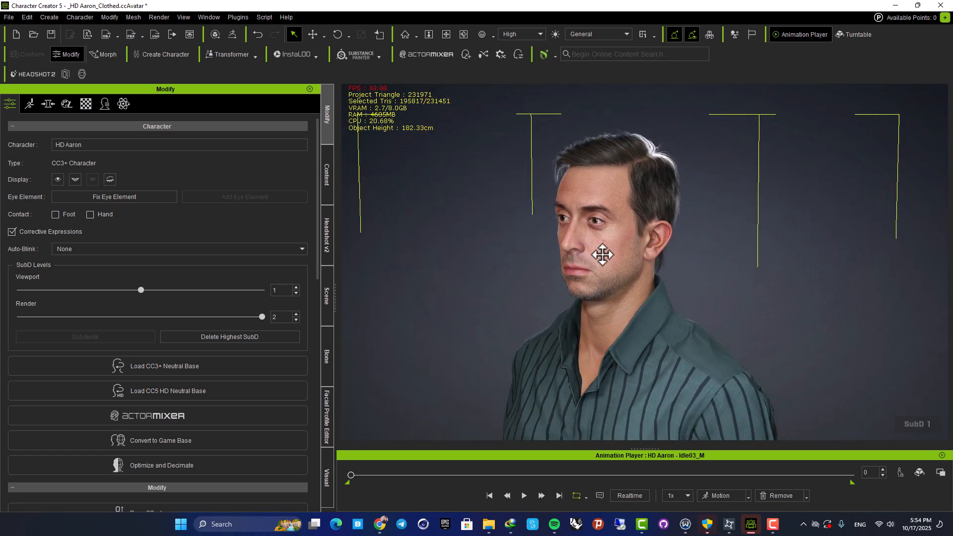
drag(604, 254, 610, 285)
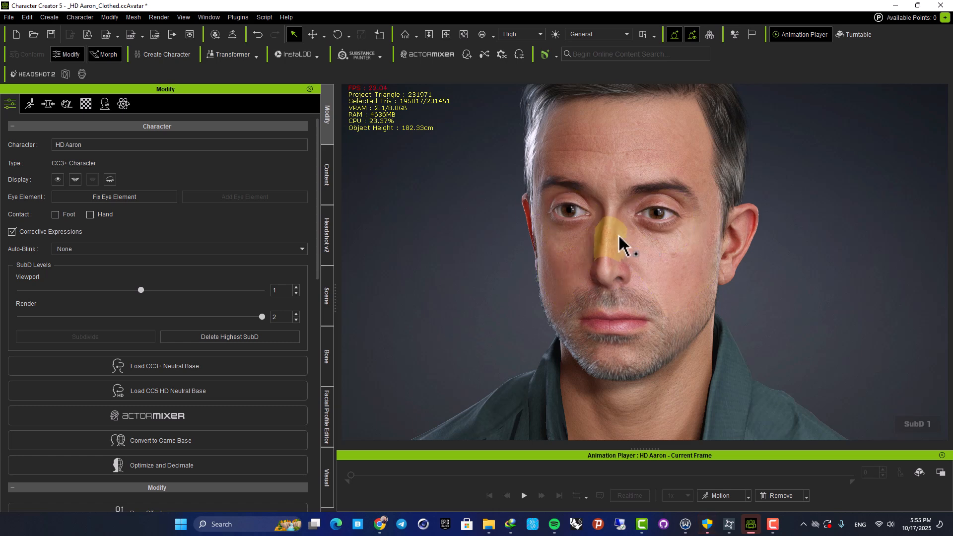
Step: Select Aaron's nose and bring up its morph shaping sliders
click(47, 104)
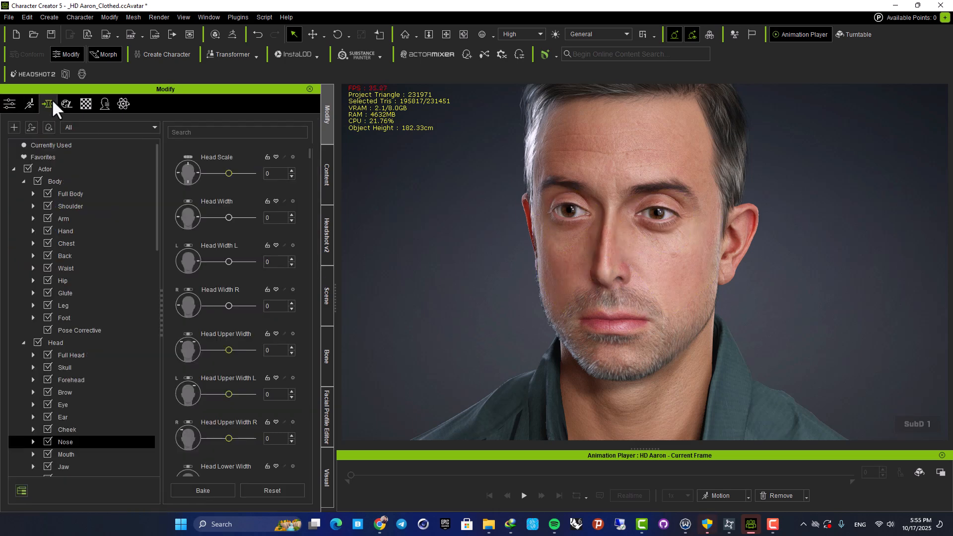
click(610, 249)
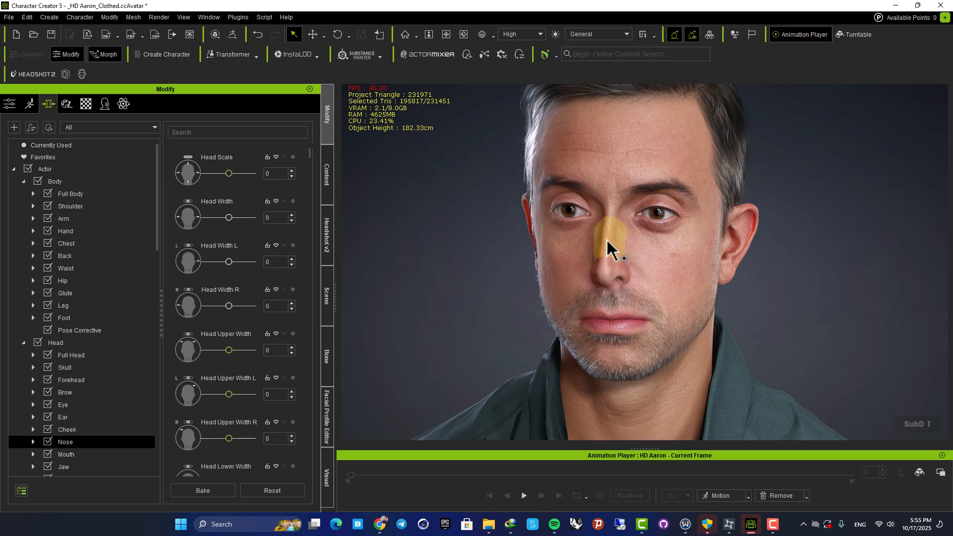
click(68, 430)
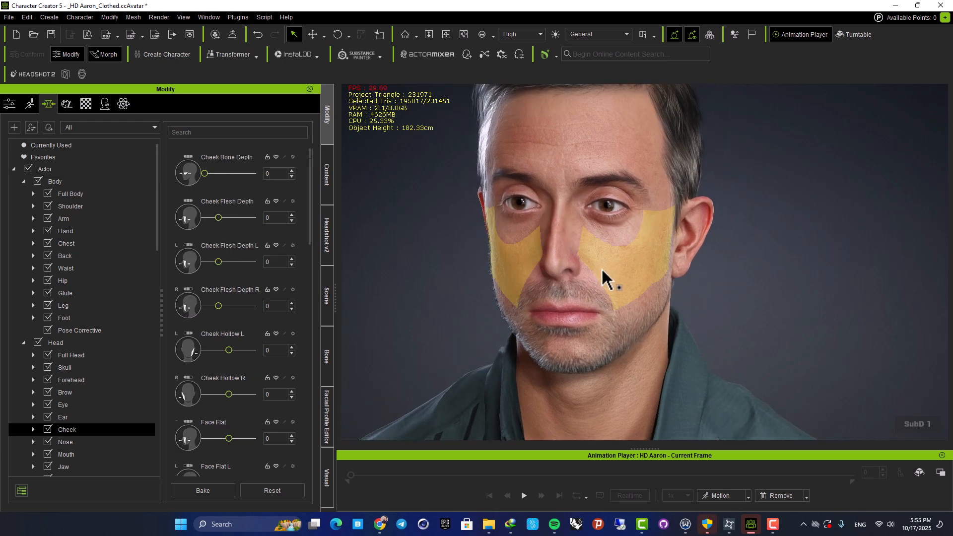
click(65, 442)
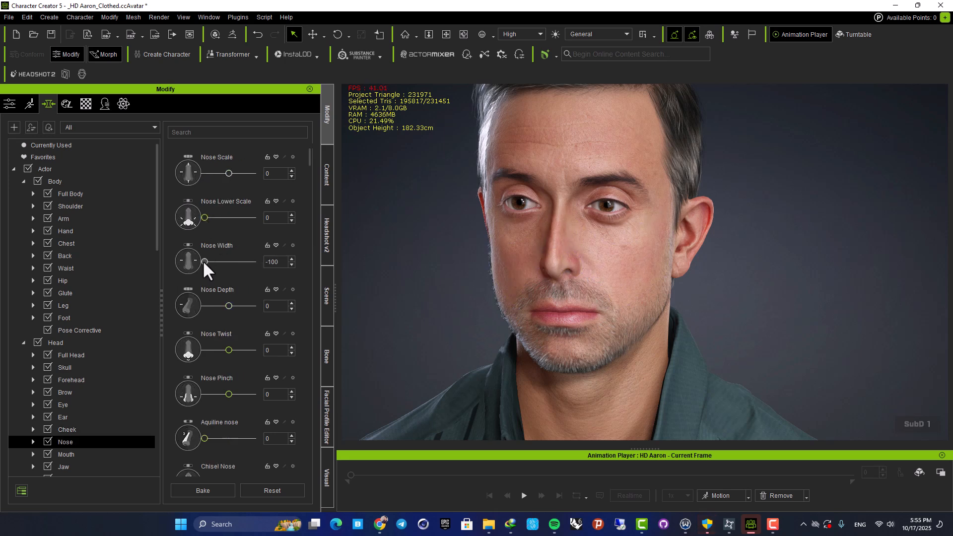
Step: Set Nose Width to 41 and Nose Twist to 54
drag(205, 261, 225, 262)
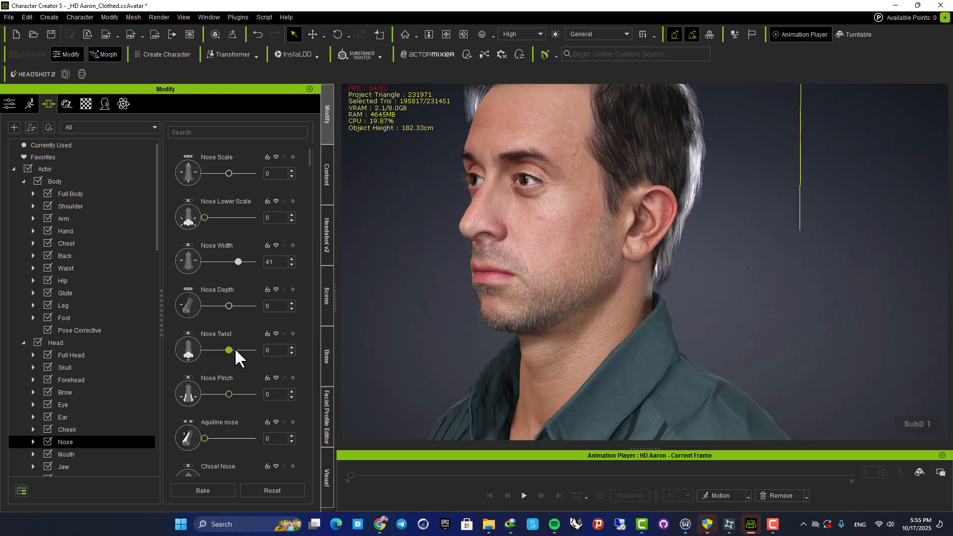
drag(229, 351, 242, 351)
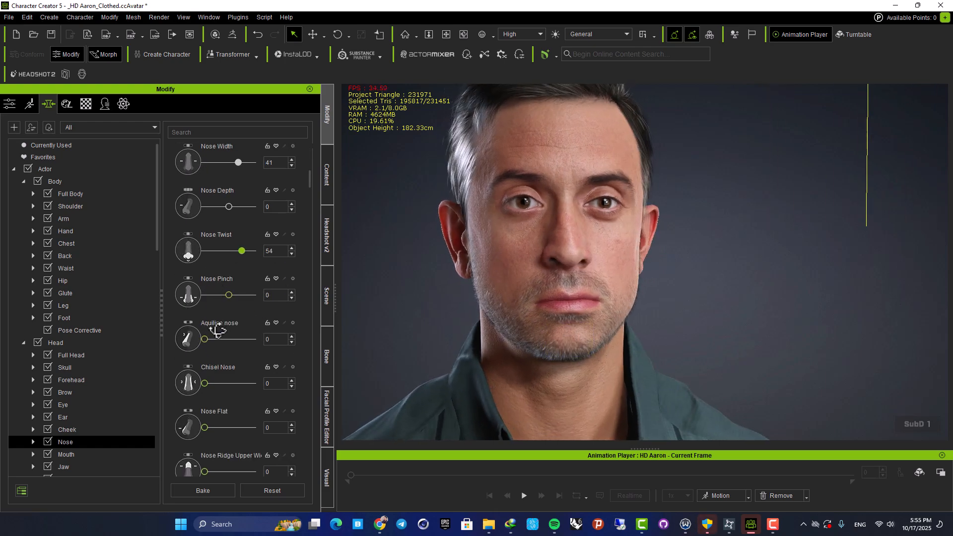
scroll(down, 3)
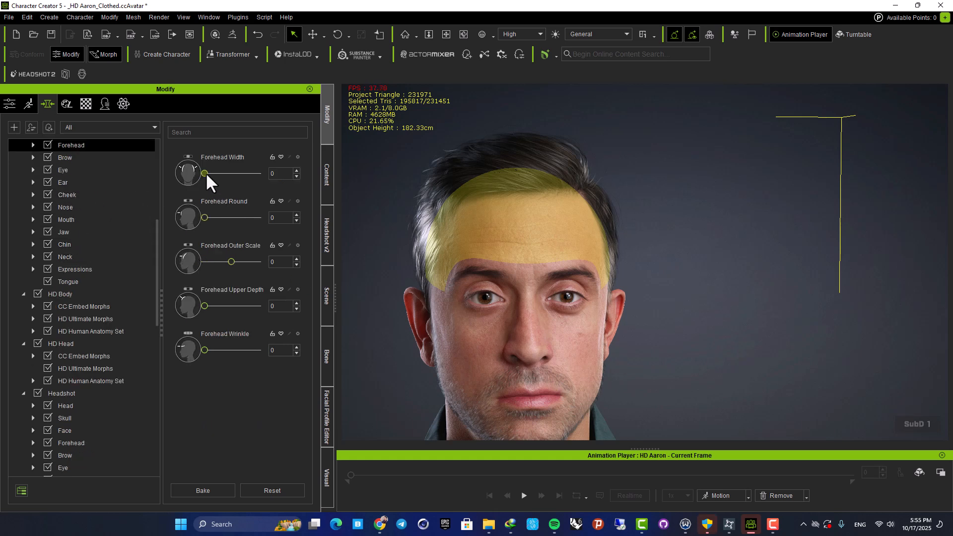
Step: Max Forehead Width at 100 along with the neighbouring ear slider
drag(205, 173, 249, 173)
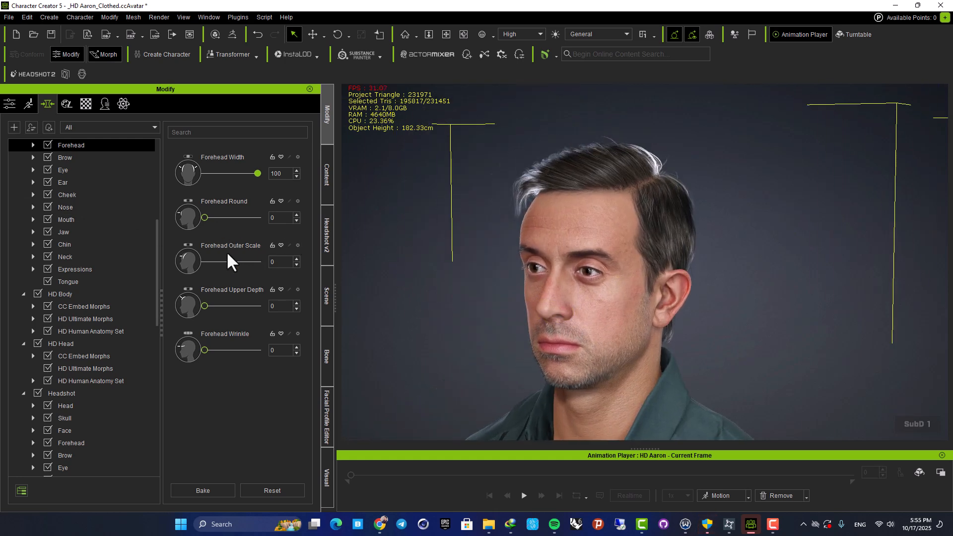
drag(204, 261, 249, 261)
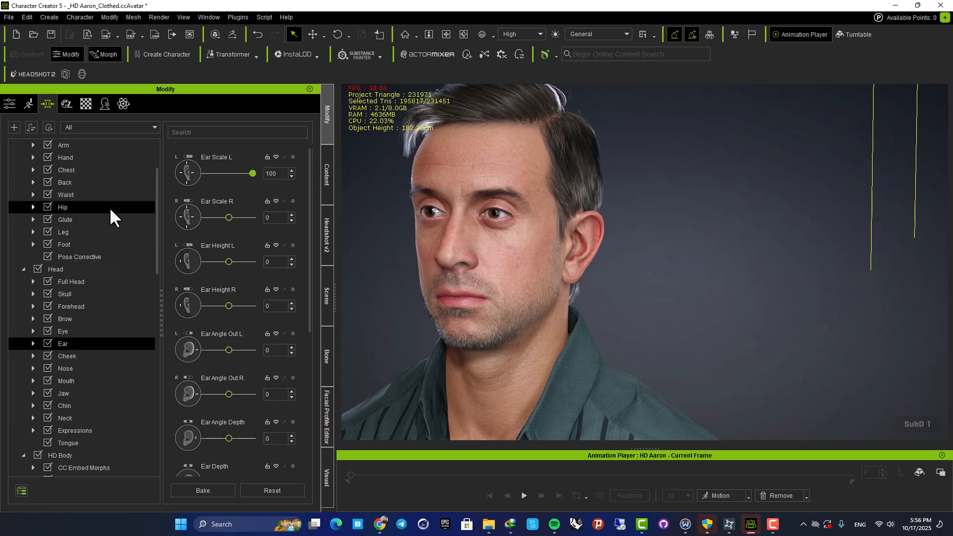
Step: Select the skull and push Skull Width to its maximum of 100
click(66, 294)
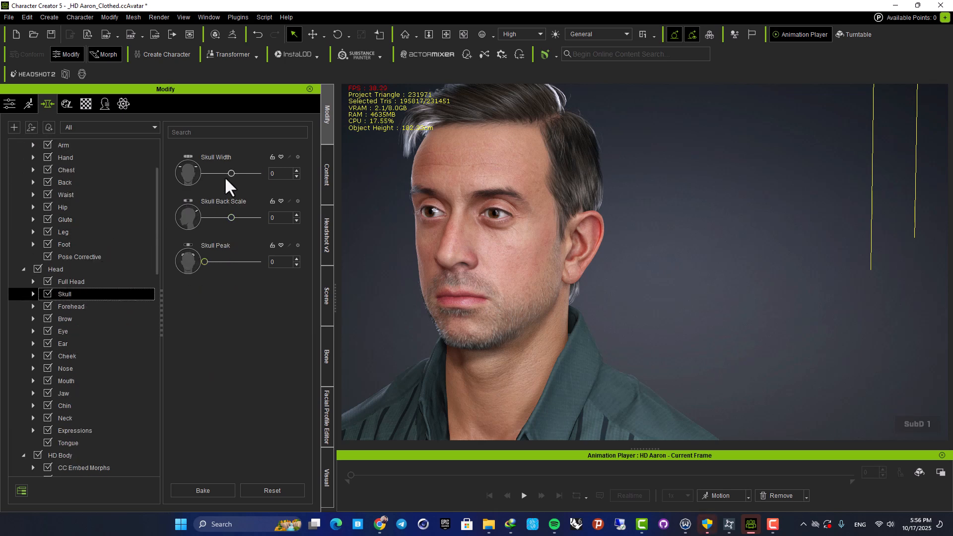
drag(231, 173, 251, 173)
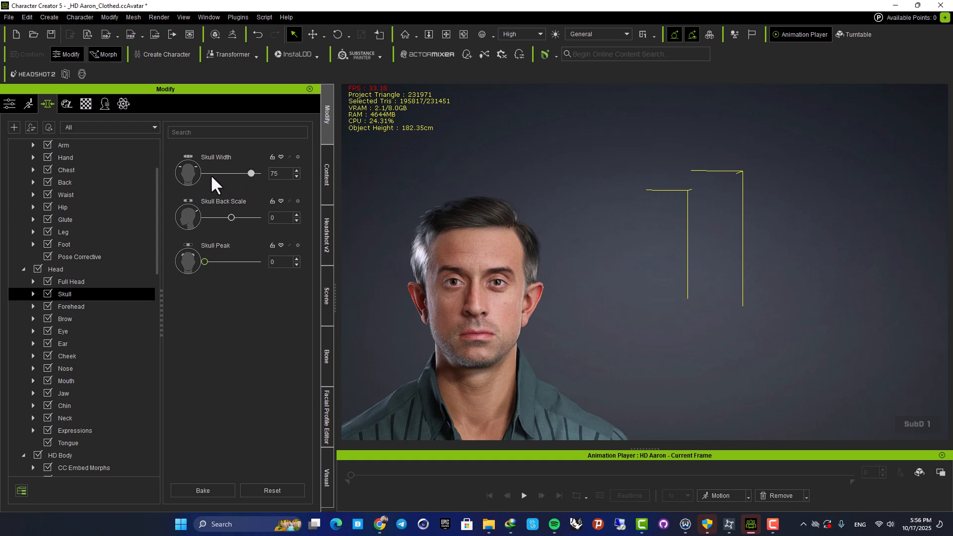
drag(250, 173, 204, 173)
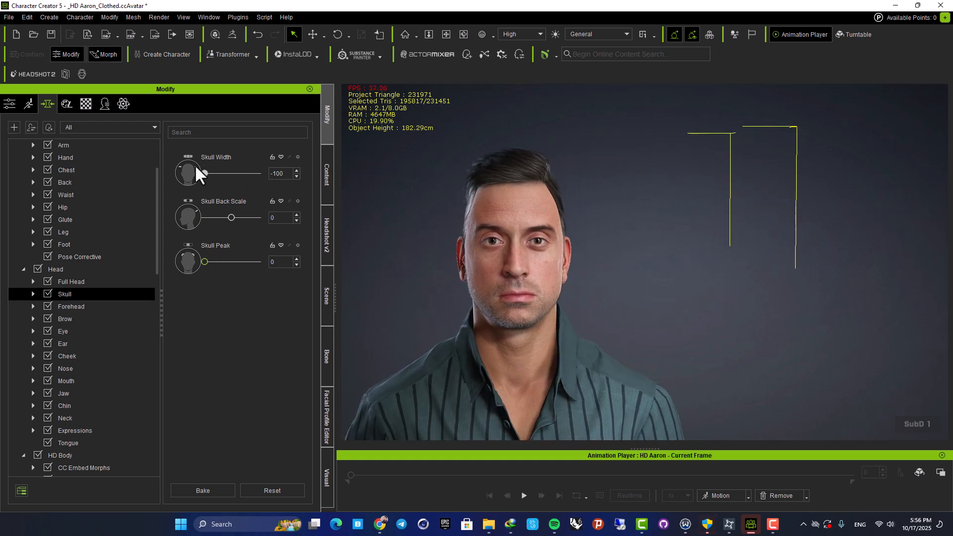
drag(204, 172, 258, 173)
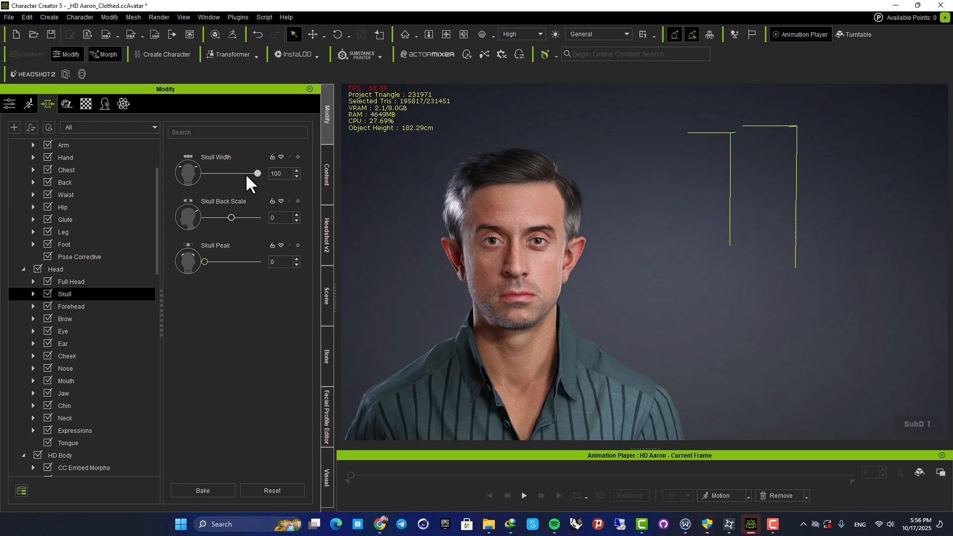
drag(256, 173, 244, 173)
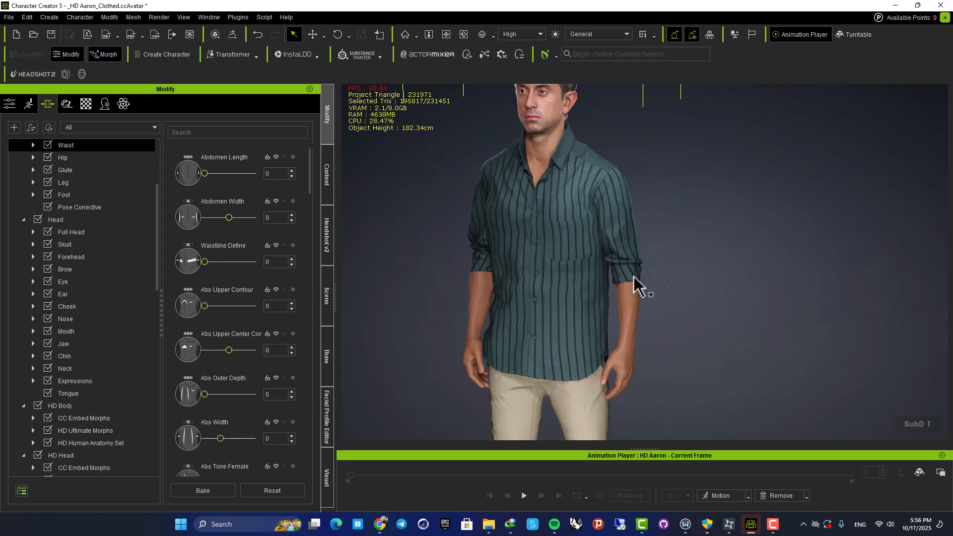
mouse_move(618, 215)
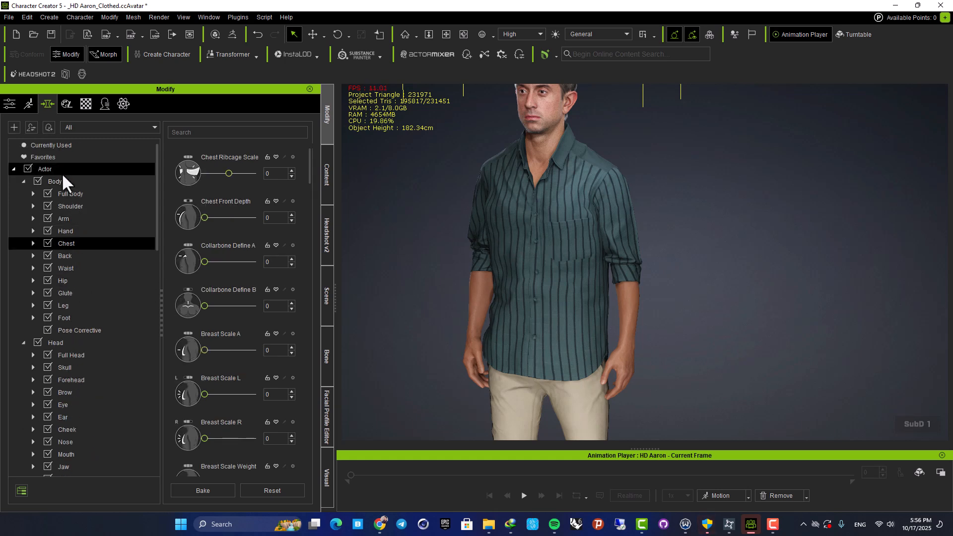
Step: Try body fat up to 84 on the whole-body sliders, then bring it back to a slight amount
click(54, 181)
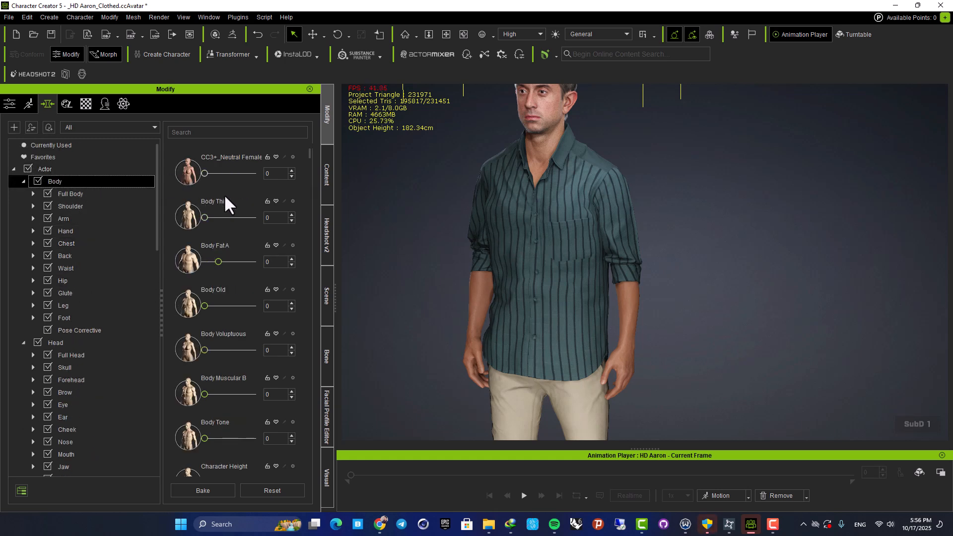
drag(204, 261, 230, 261)
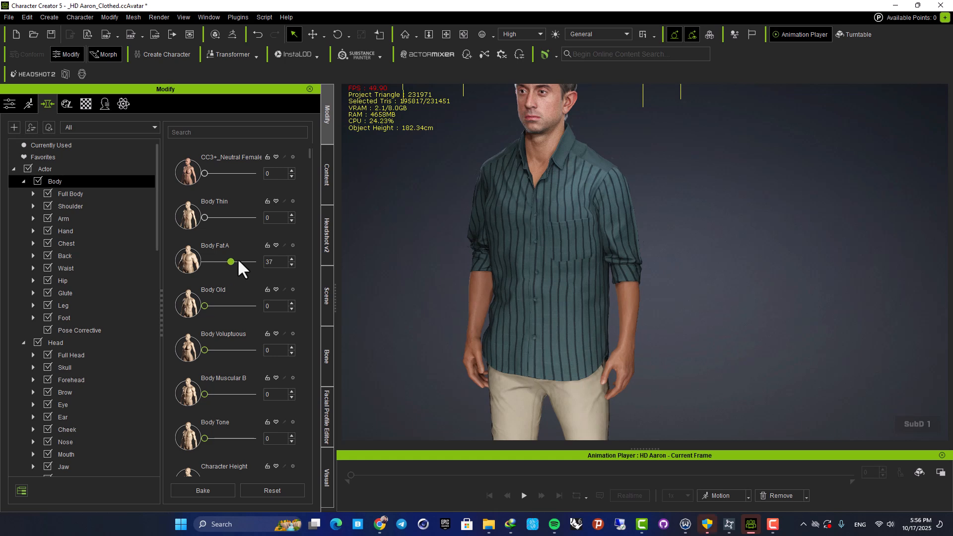
drag(230, 261, 247, 261)
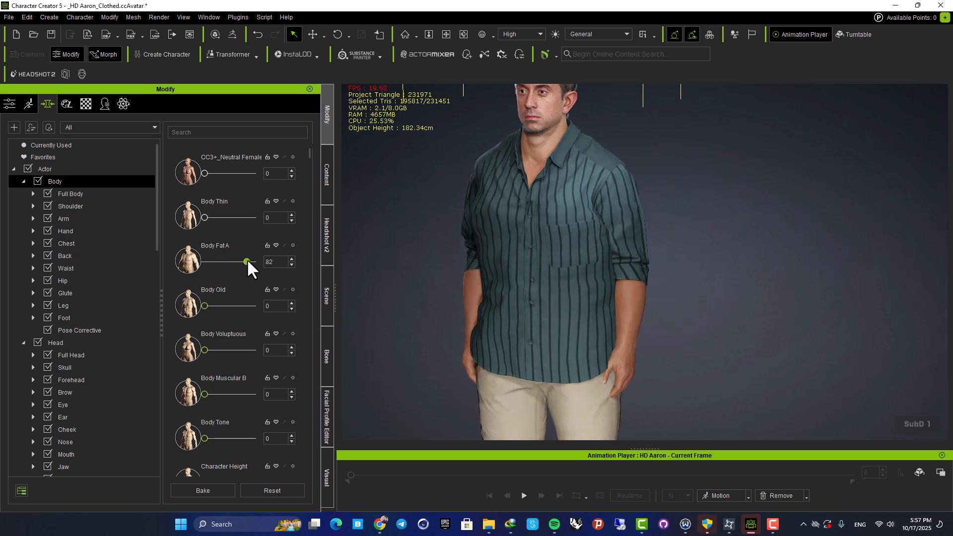
drag(246, 262, 249, 261)
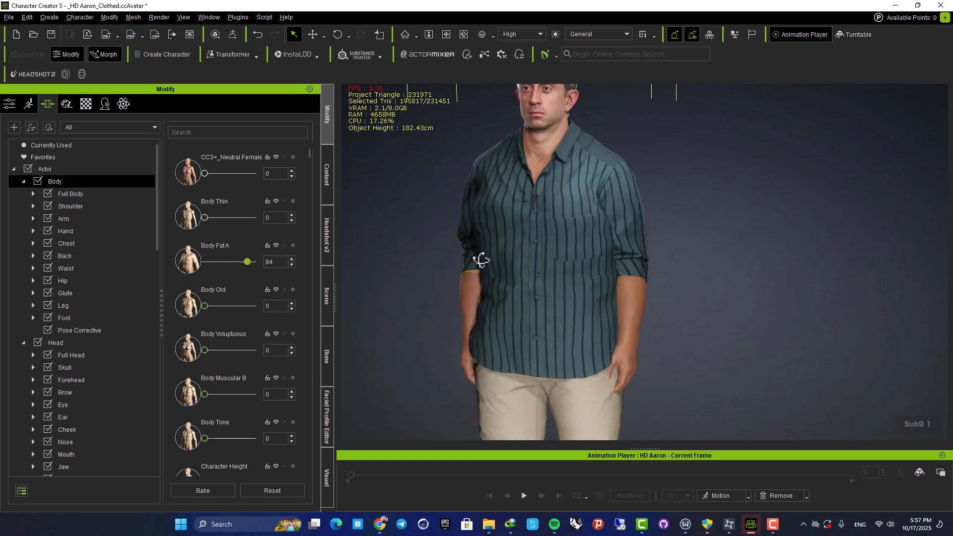
scroll(down, 3)
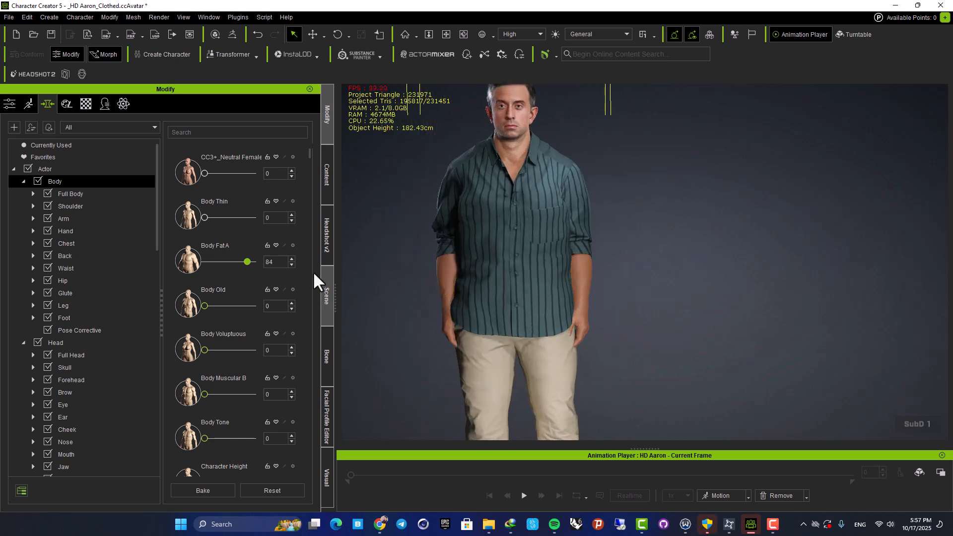
drag(248, 261, 220, 261)
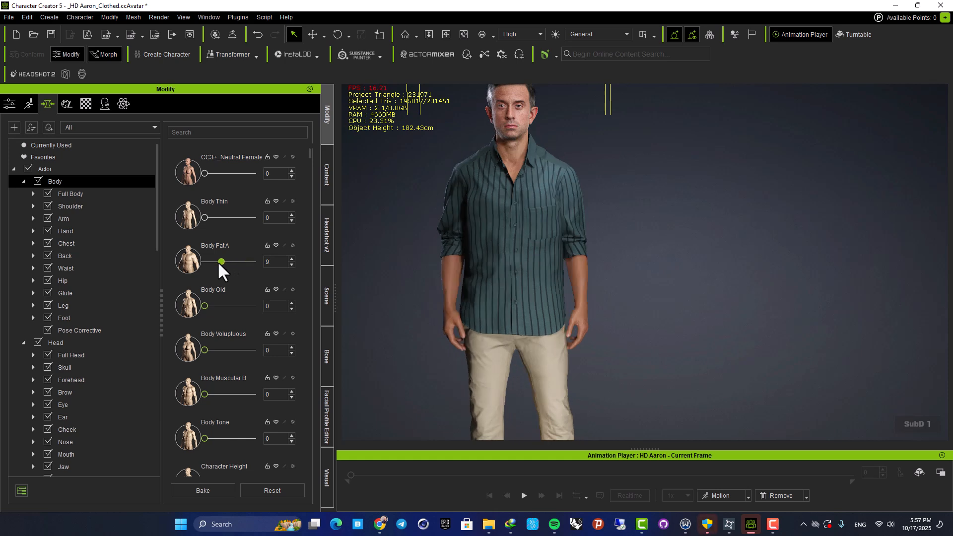
Step: Raise the Body HA Male Herculean morph to about 65, check from the side, then tone it down
scroll(down, 3)
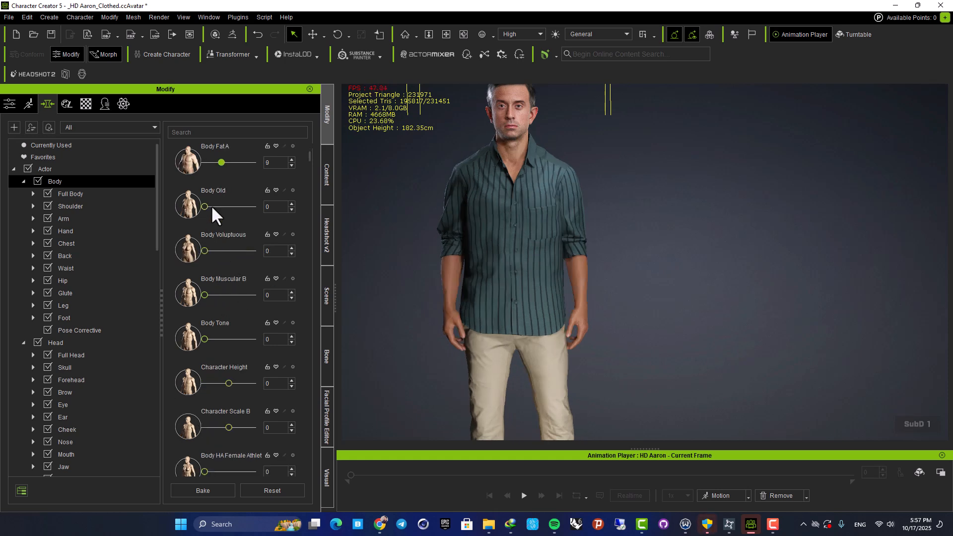
scroll(down, 3)
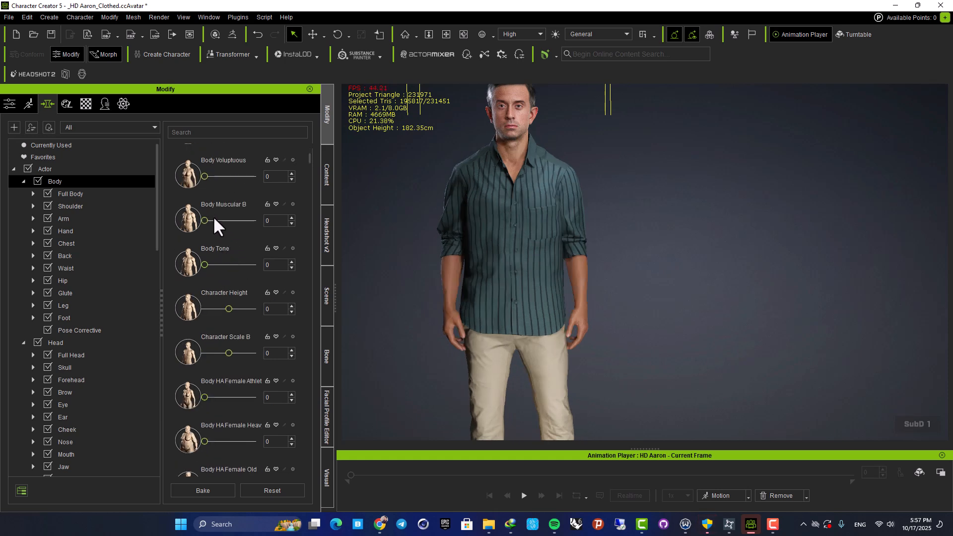
scroll(down, 3)
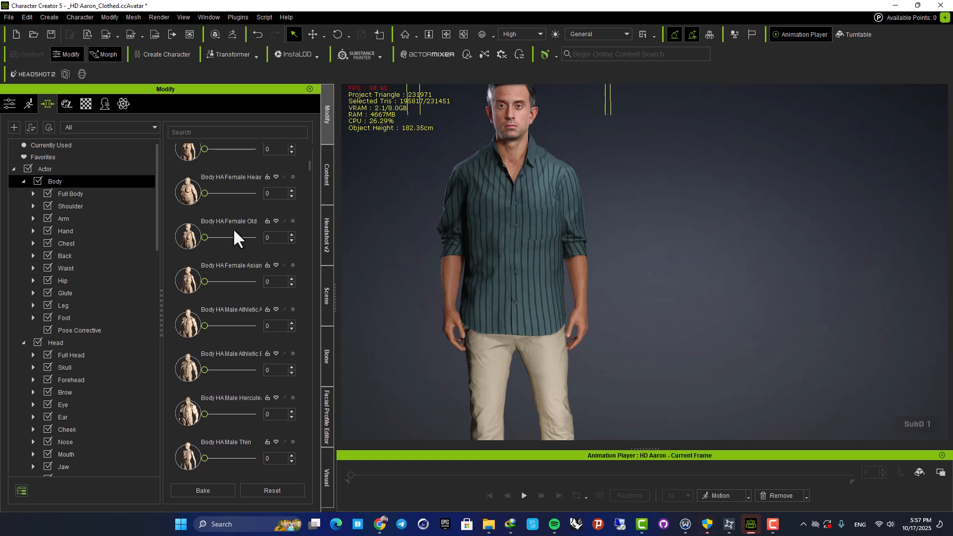
scroll(down, 3)
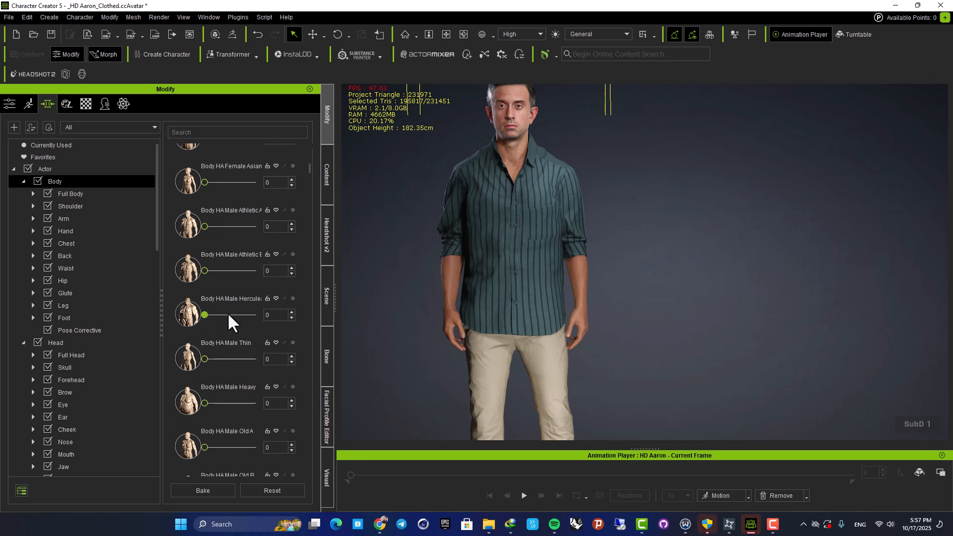
drag(205, 314, 234, 315)
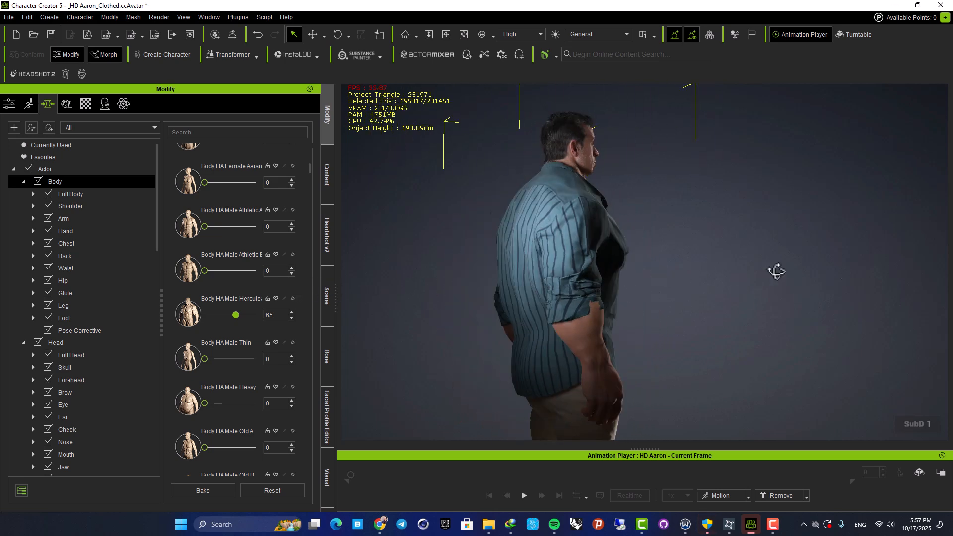
drag(776, 271, 525, 231)
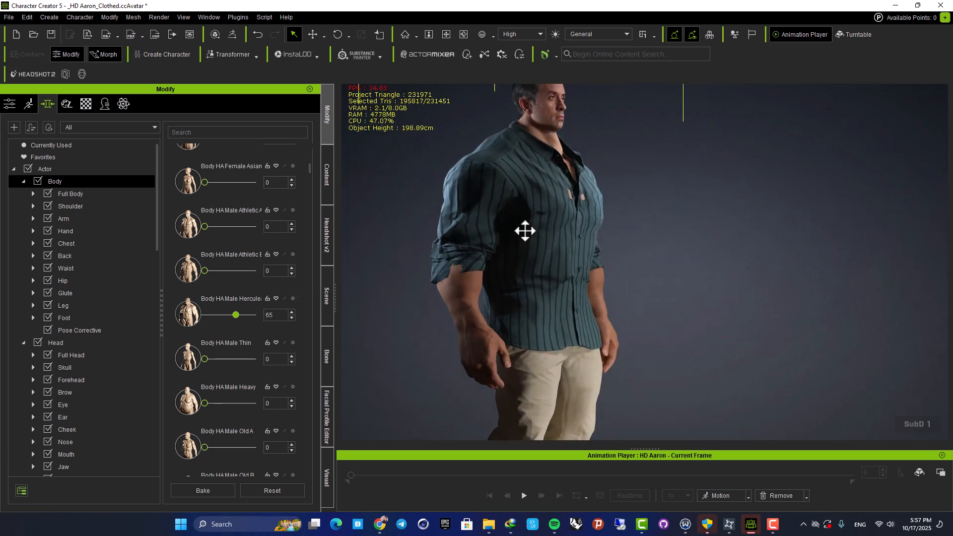
drag(524, 231, 483, 338)
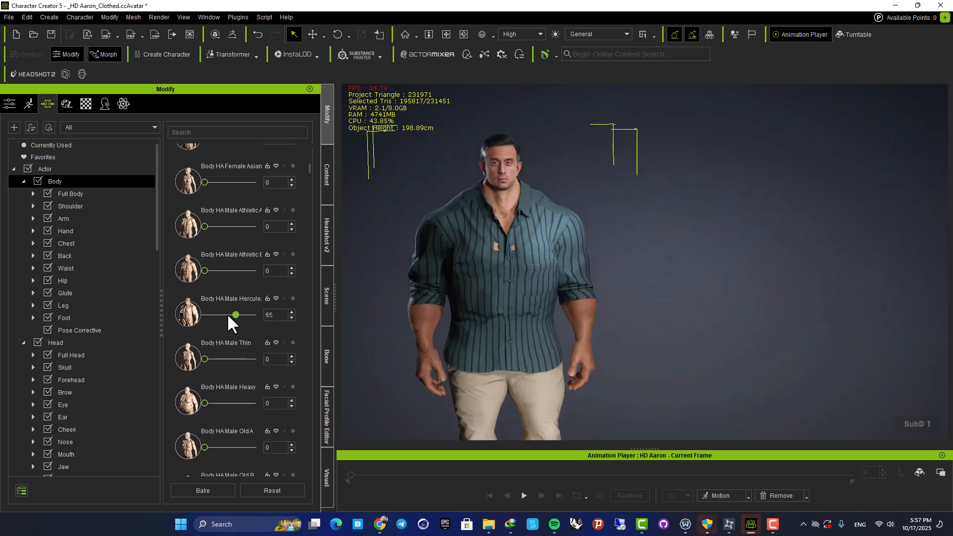
drag(236, 315, 234, 314)
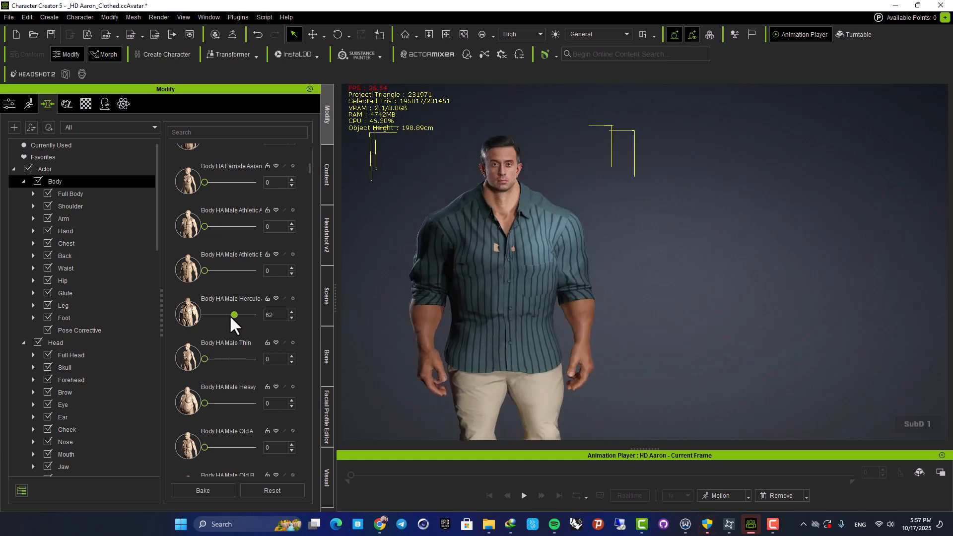
drag(235, 315, 228, 315)
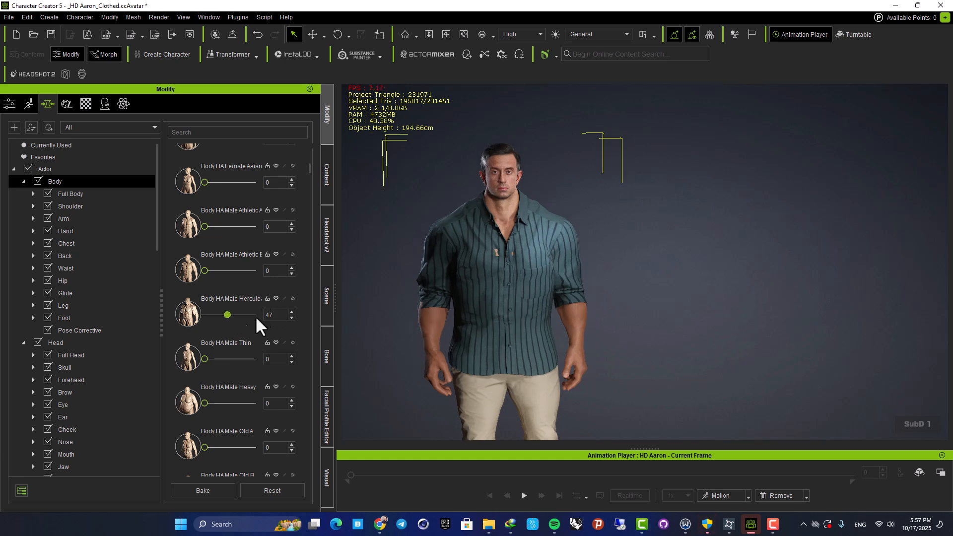
drag(227, 315, 227, 315)
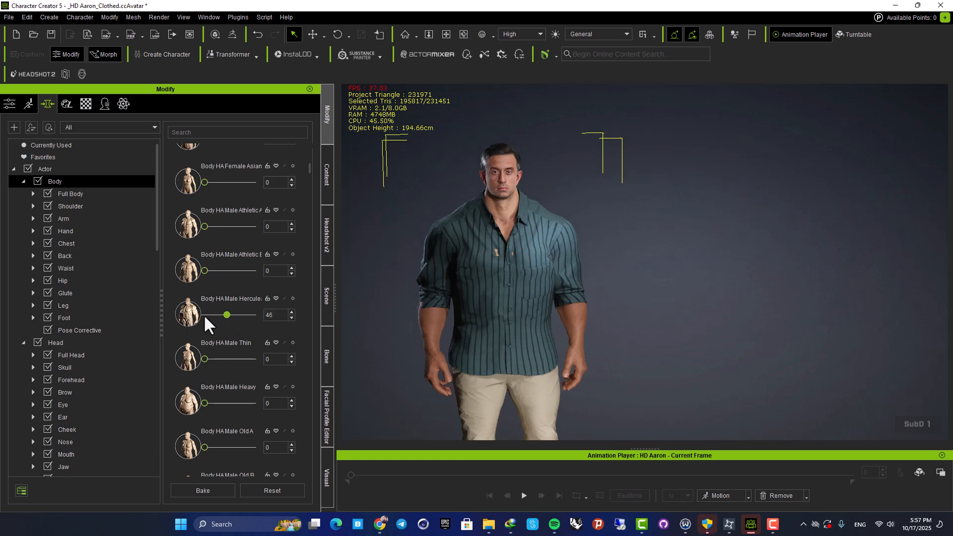
drag(227, 315, 204, 315)
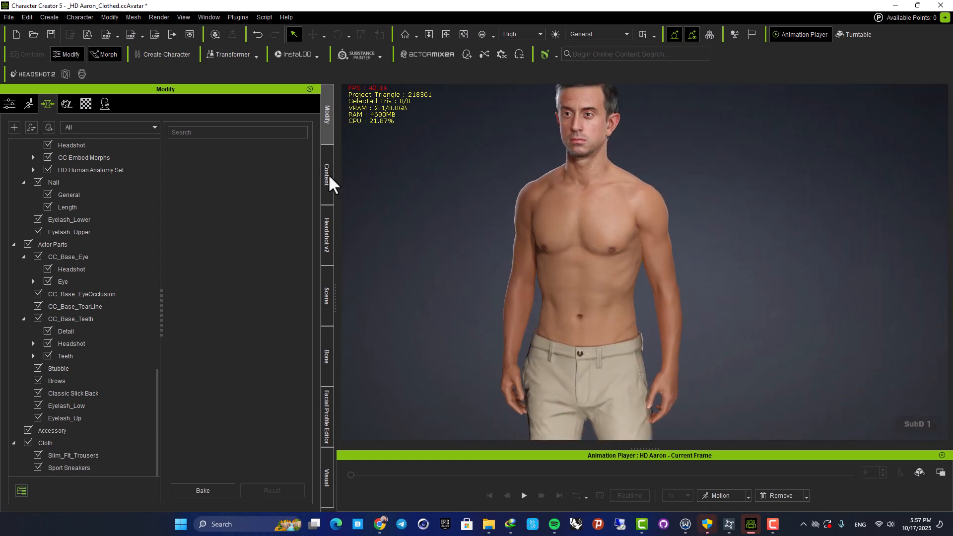
Step: Open the content library with Aaron back at his normal, bare-chested build
click(327, 179)
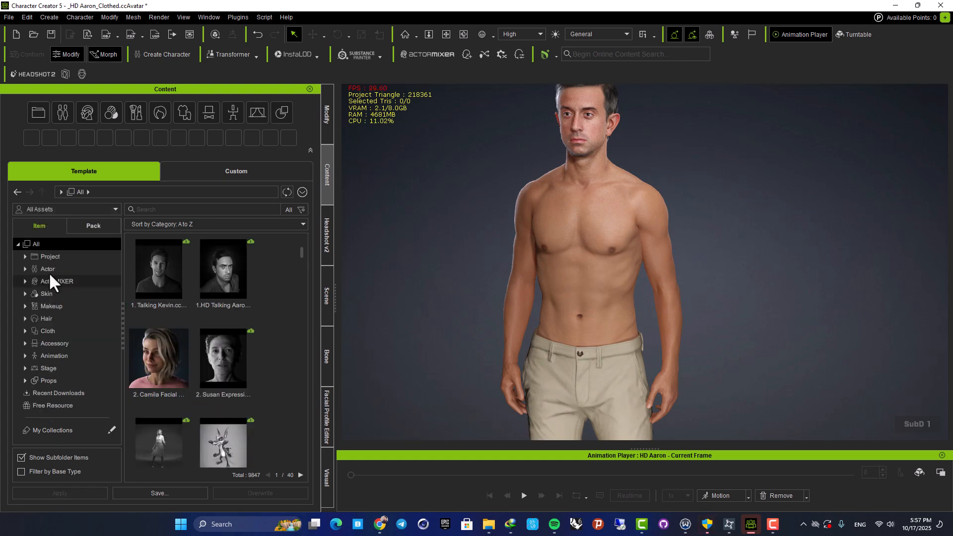
mouse_move(79, 350)
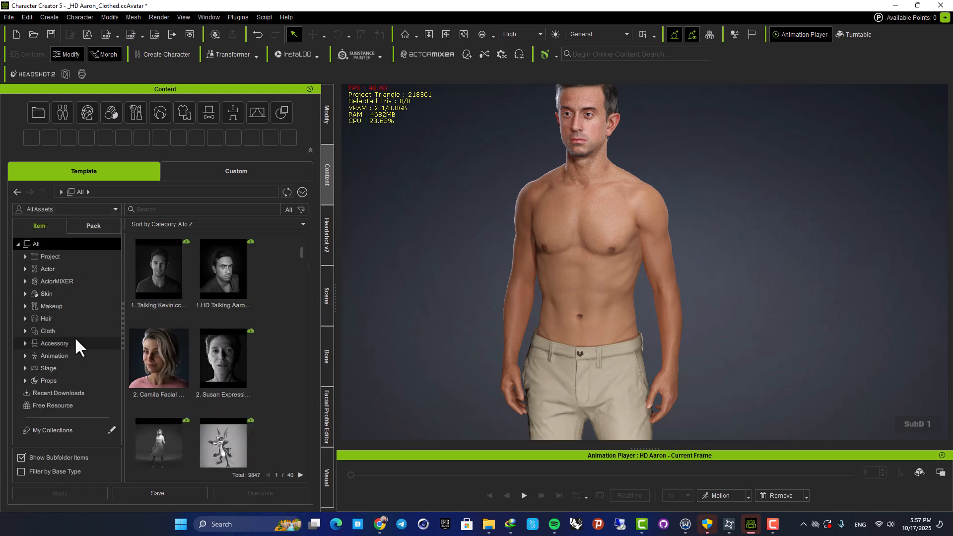
mouse_move(81, 302)
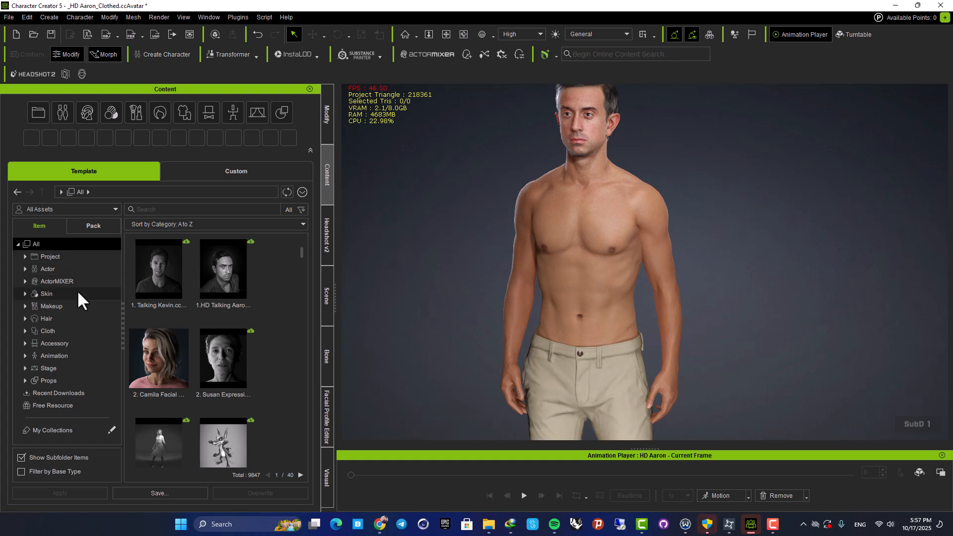
mouse_move(84, 290)
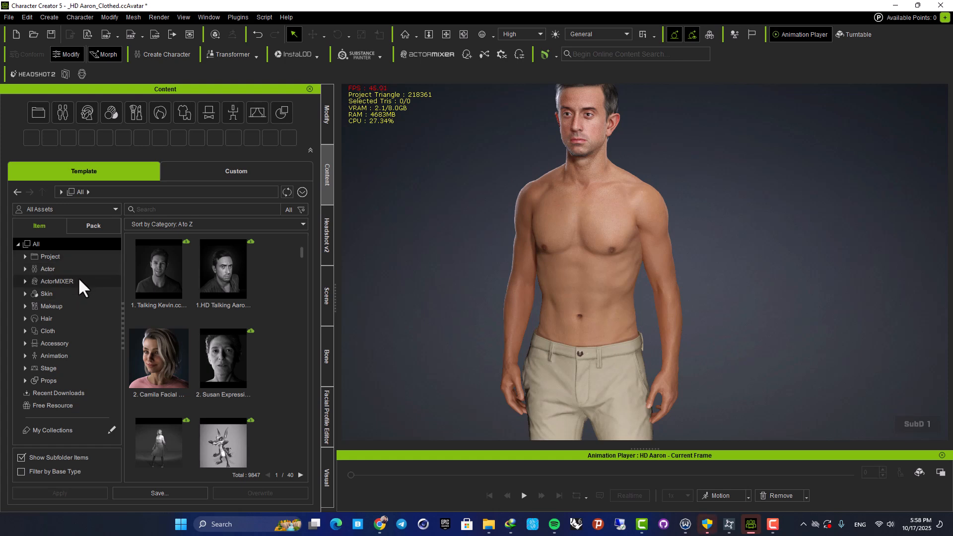
Step: Apply a Basic T-shirt from Cloth > Shirts to Aaron, then list the Shoes folder
click(26, 331)
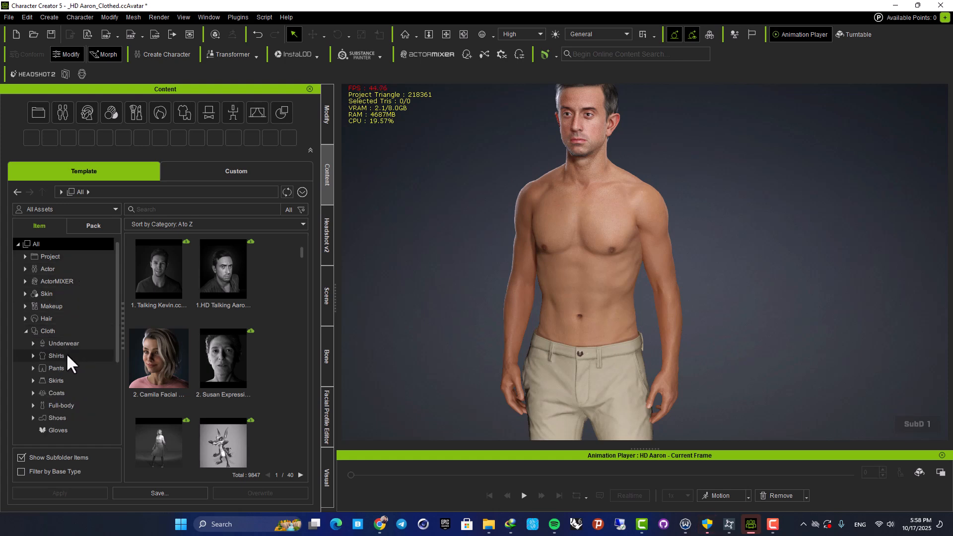
click(56, 356)
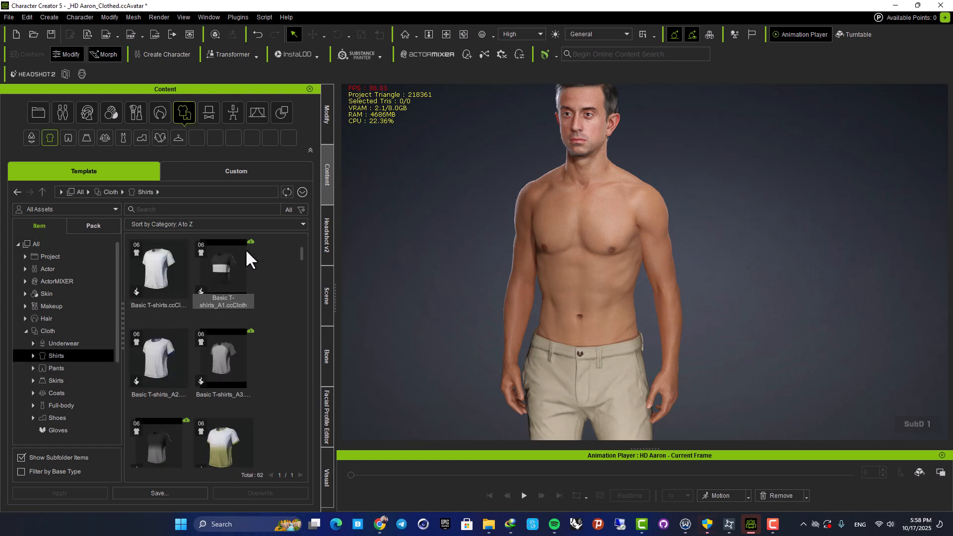
scroll(down, 3)
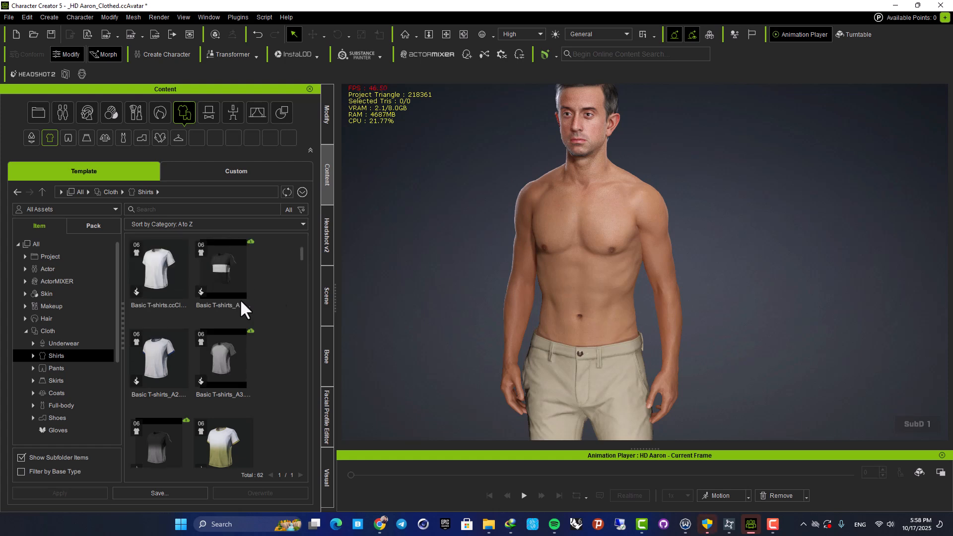
double_click(159, 356)
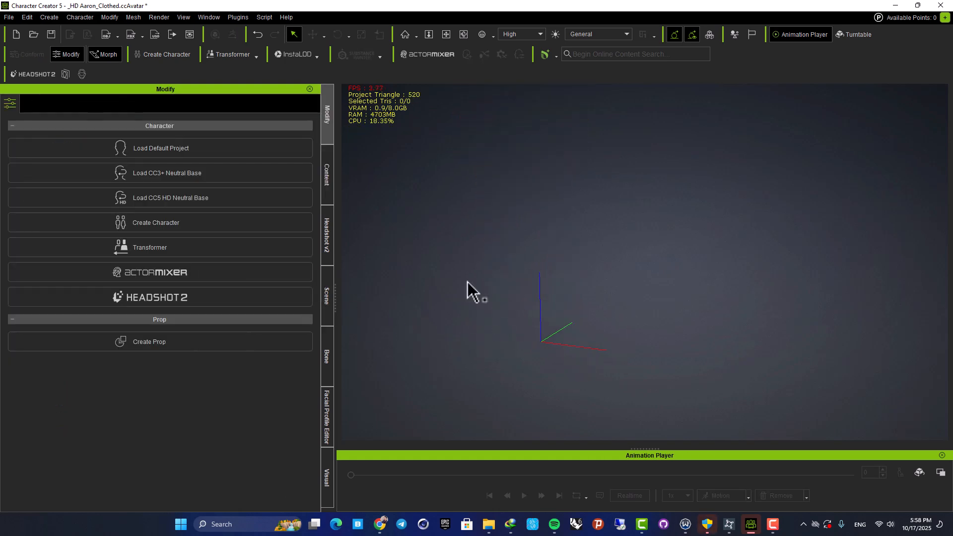
mouse_move(511, 274)
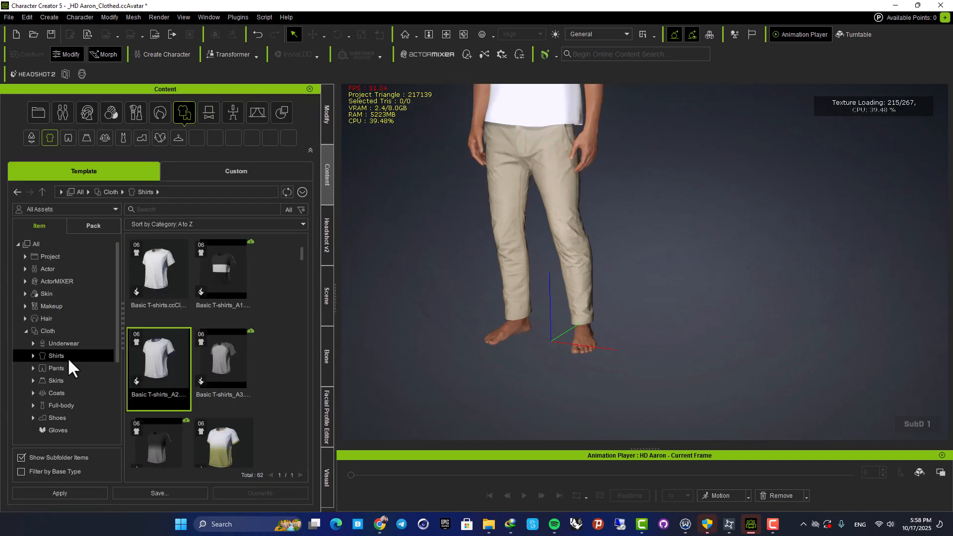
click(56, 407)
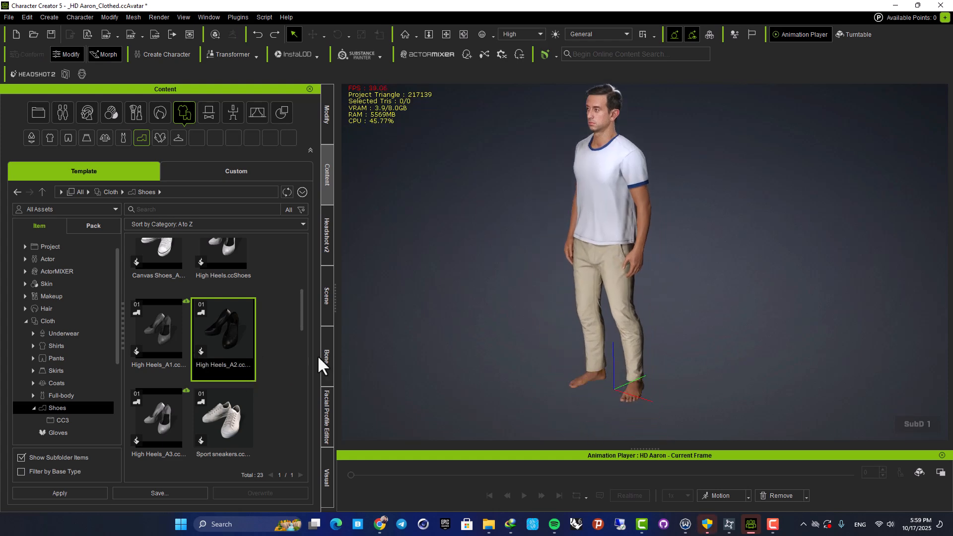
Step: Choose sport sneakers for Aaron and bring up the ActorMIXER starting options
scroll(down, 3)
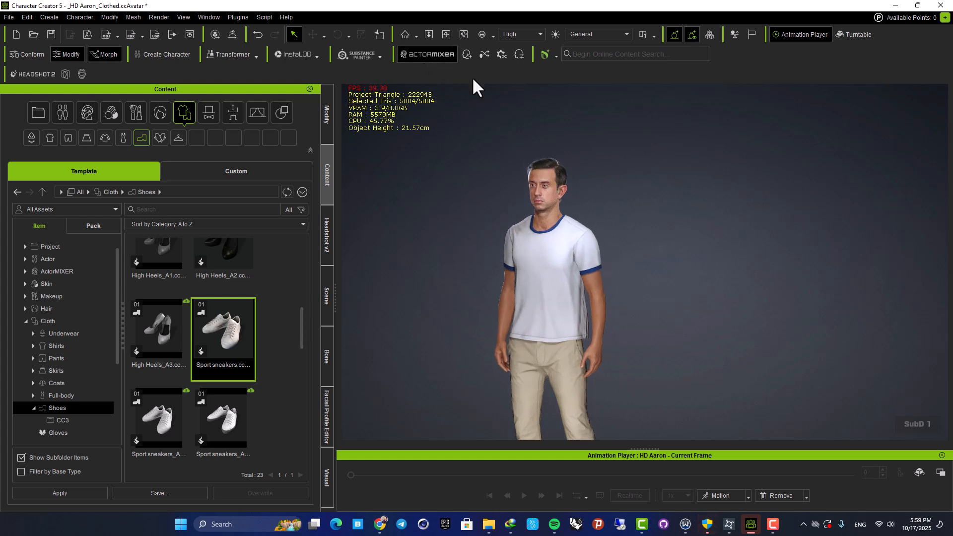
click(427, 54)
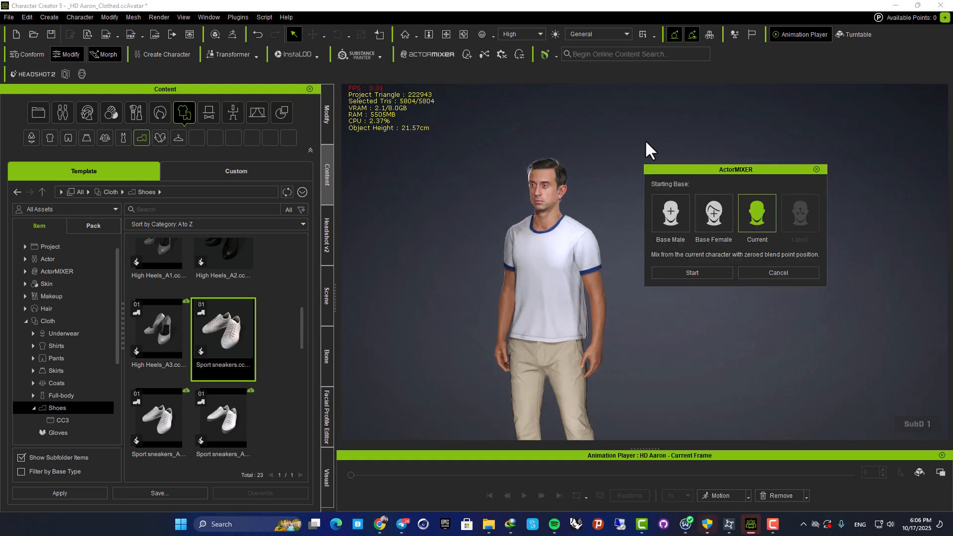
Step: Start the ActorMIXER mix using the current Aaron as the base
click(692, 272)
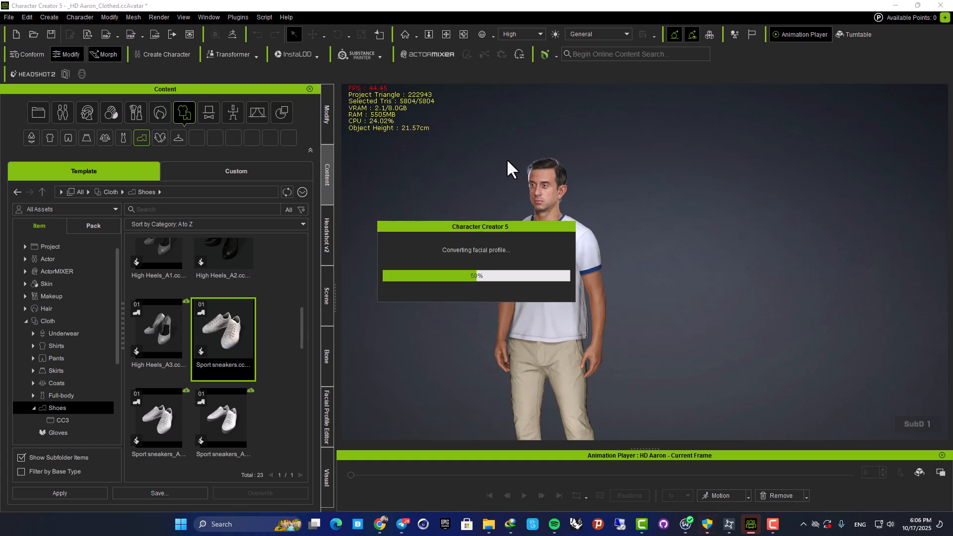
mouse_move(516, 185)
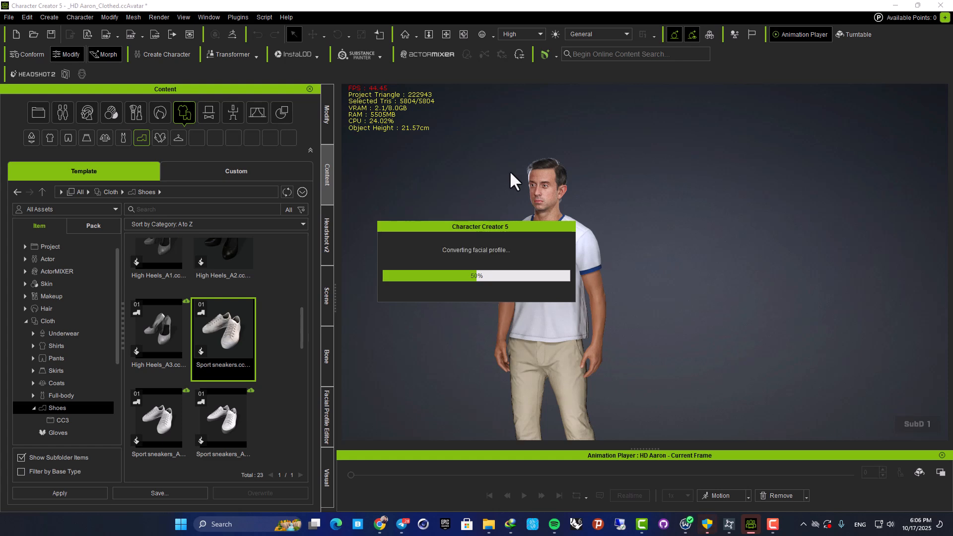
mouse_move(669, 214)
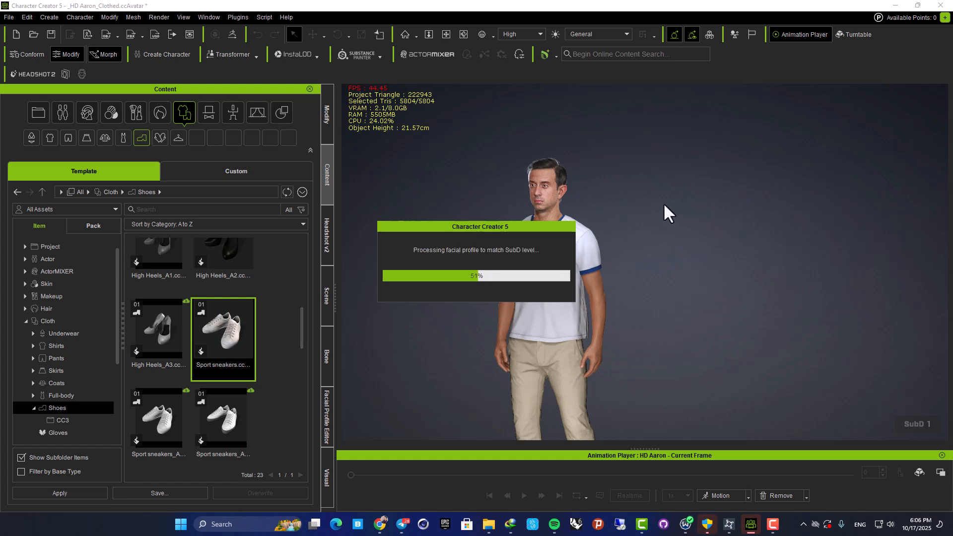
mouse_move(685, 210)
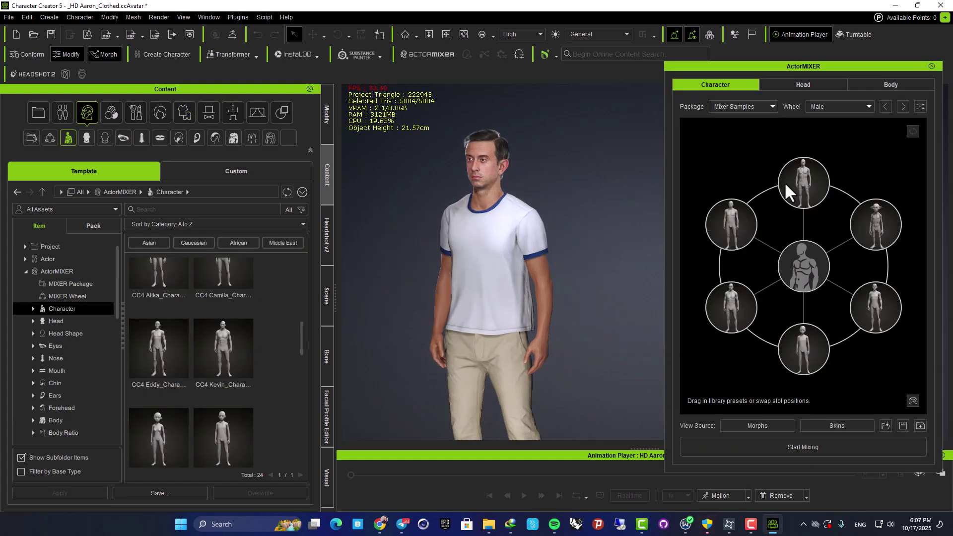
mouse_move(797, 325)
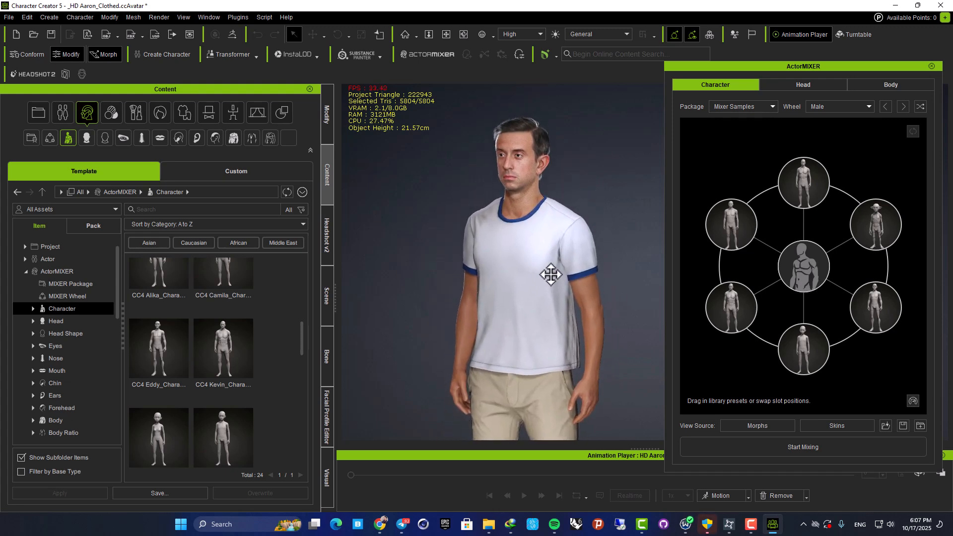
Step: Blend Aaron across the male preset wheel toward the child-like and top presets, then switch to head mixing
click(802, 446)
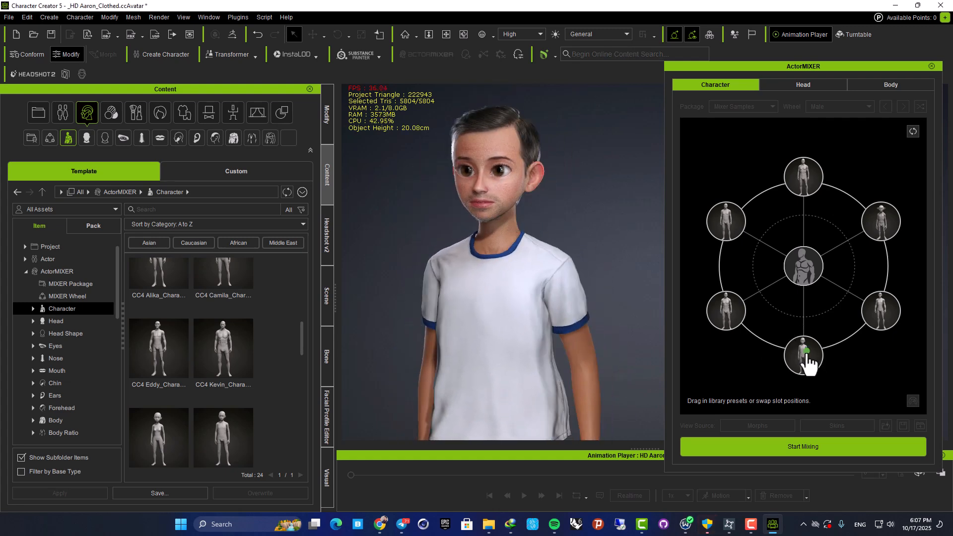
click(727, 311)
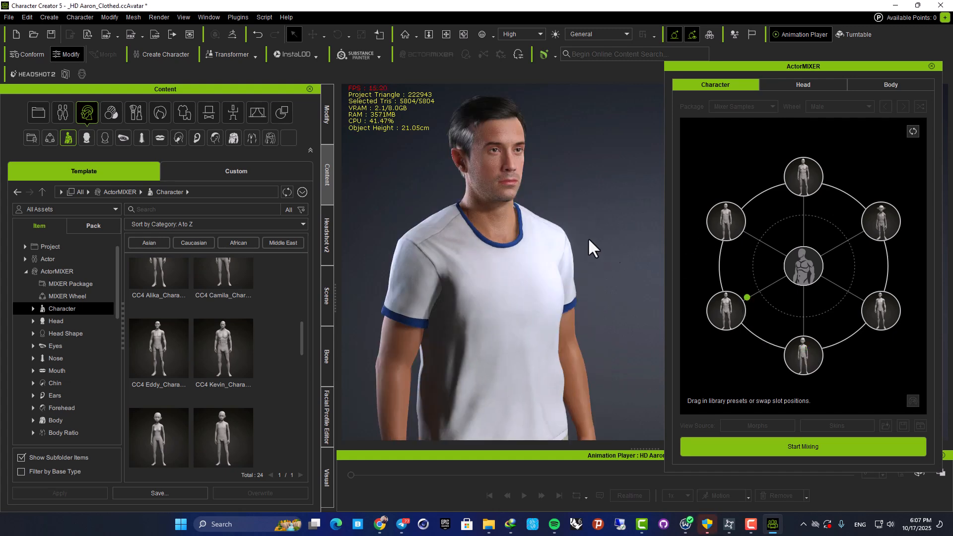
drag(593, 249, 596, 277)
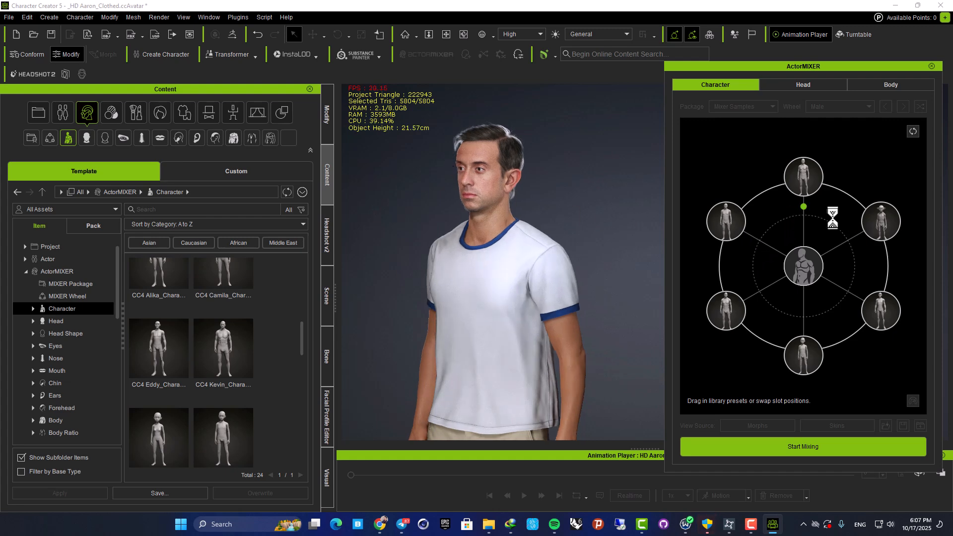
mouse_move(606, 242)
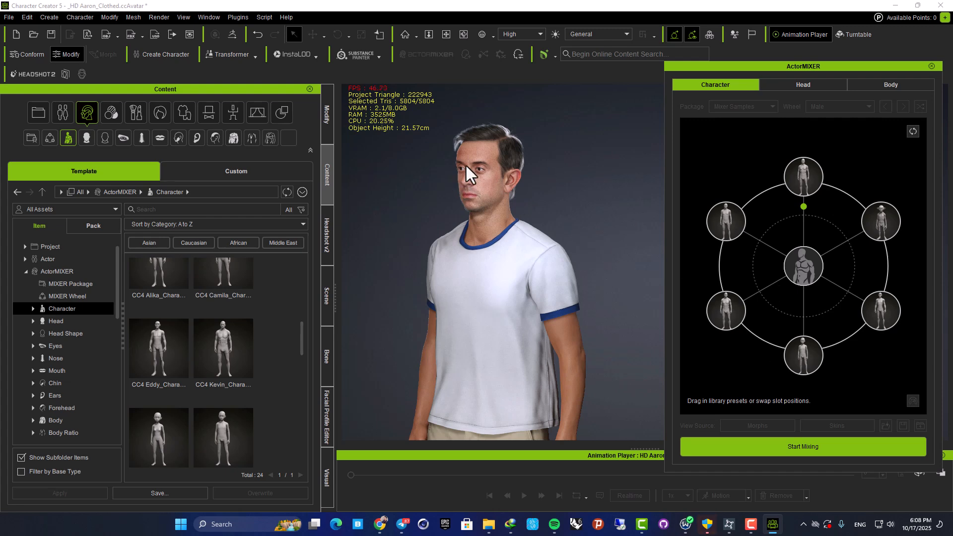
click(803, 84)
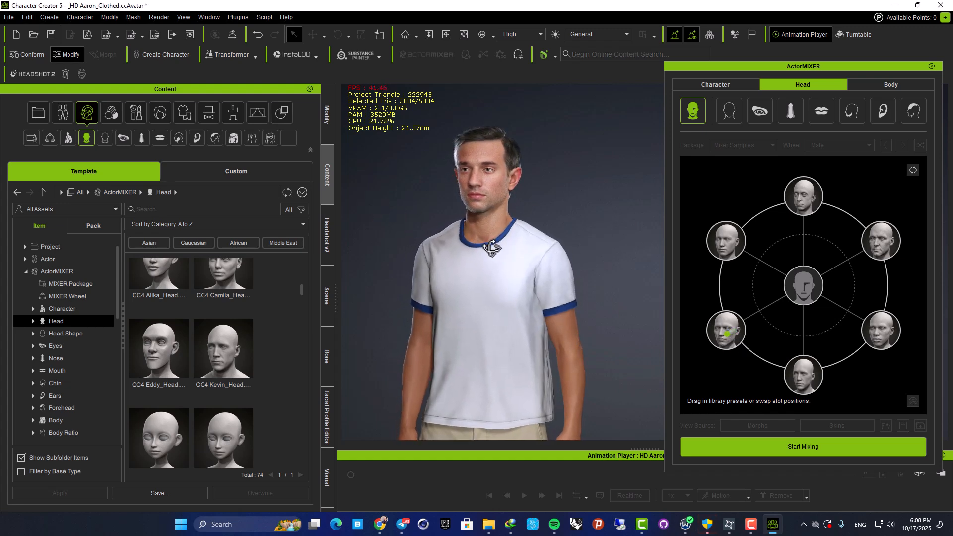
Step: Load the Mixer Samples heads onto the wheel and blend the Gibro goblin head into Aaron for pointed ears
click(802, 447)
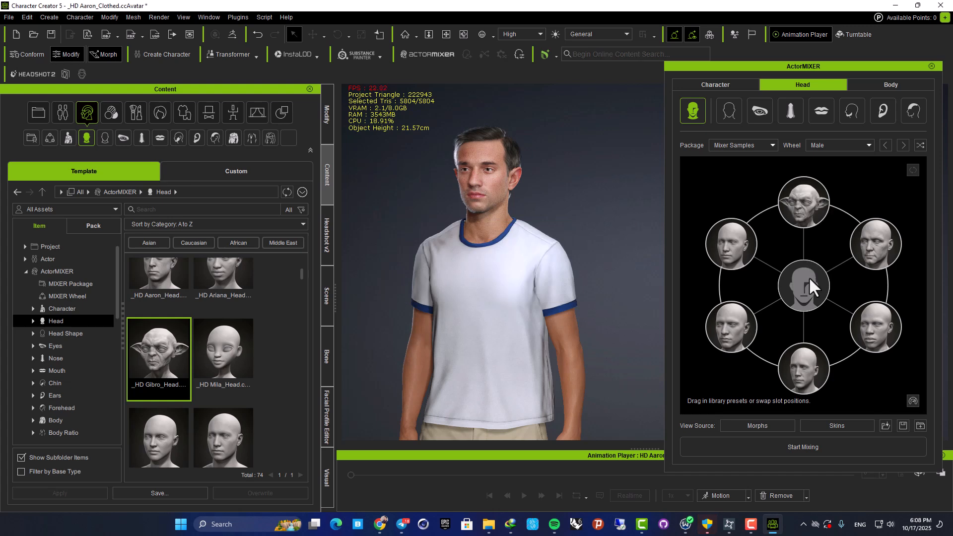
click(802, 447)
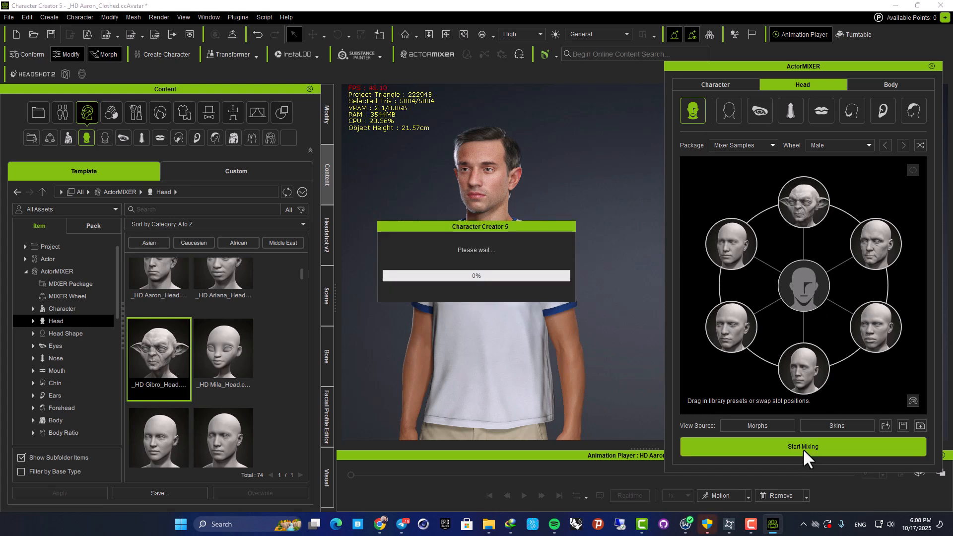
click(802, 447)
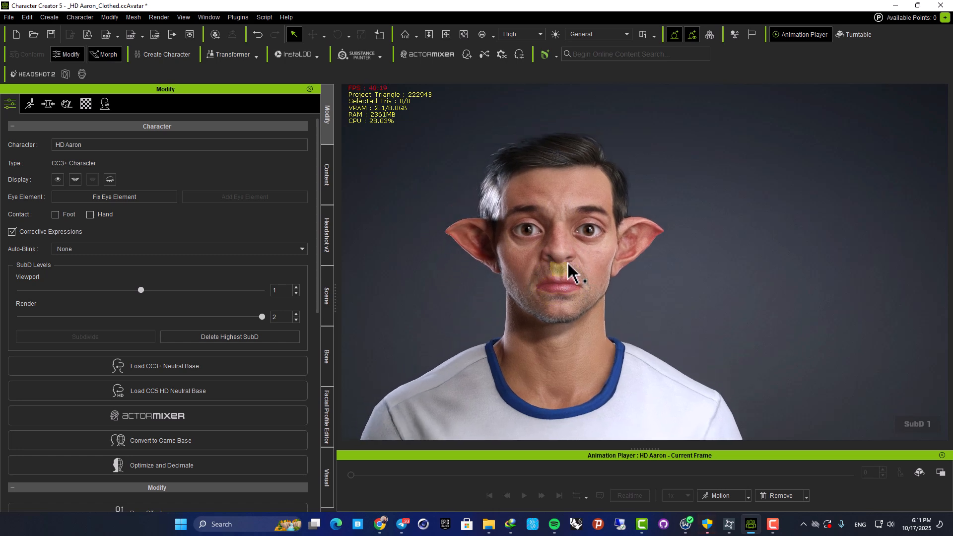
Step: Start Edit Facial from the Motion tab, triggering the insufficient expression data warning
click(105, 104)
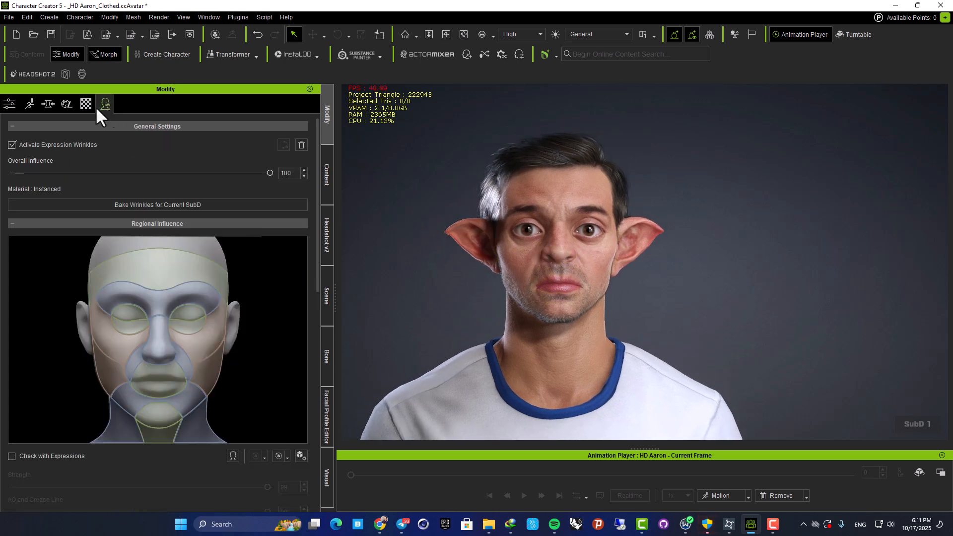
click(29, 105)
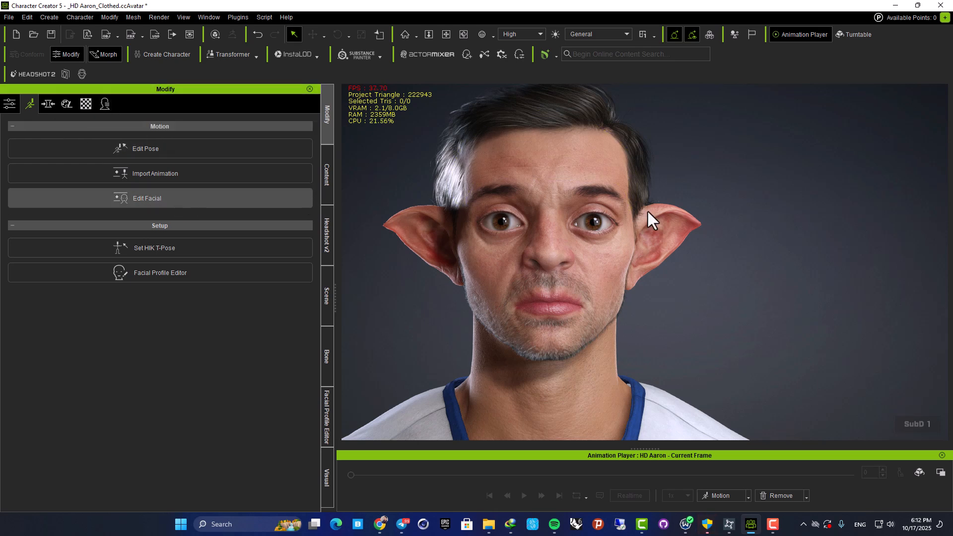
click(147, 198)
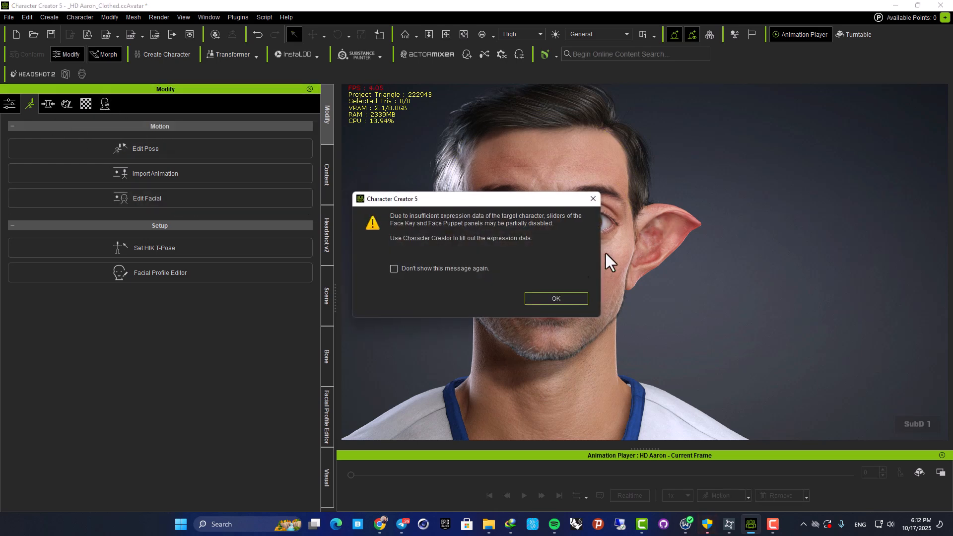
Step: Dismiss the warning and raise the brows, then shape the mouth and eye muscle regions
click(556, 298)
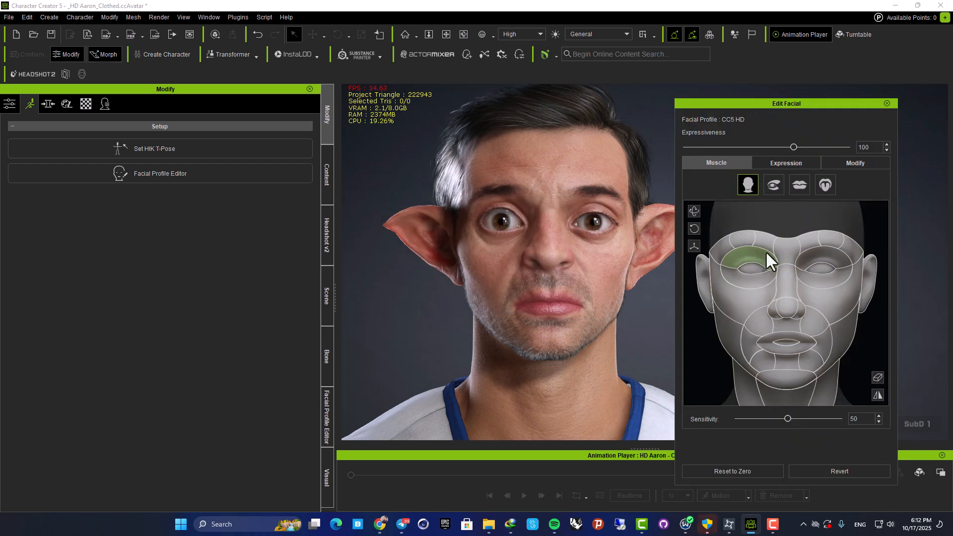
drag(766, 261, 748, 280)
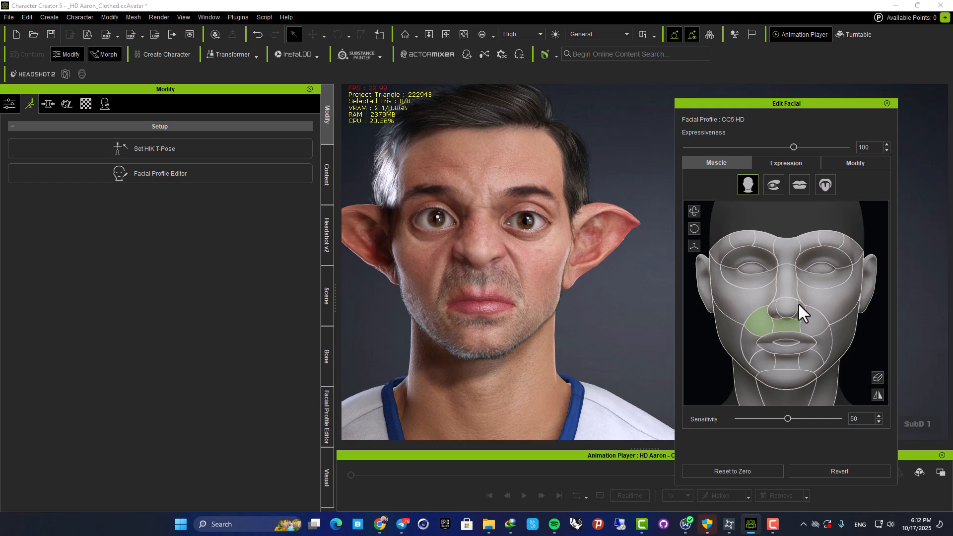
click(799, 185)
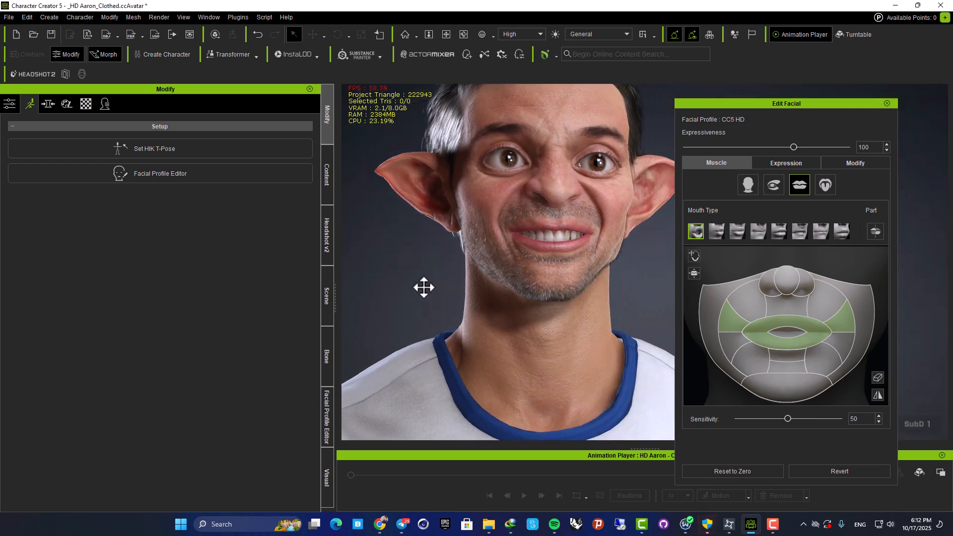
click(773, 185)
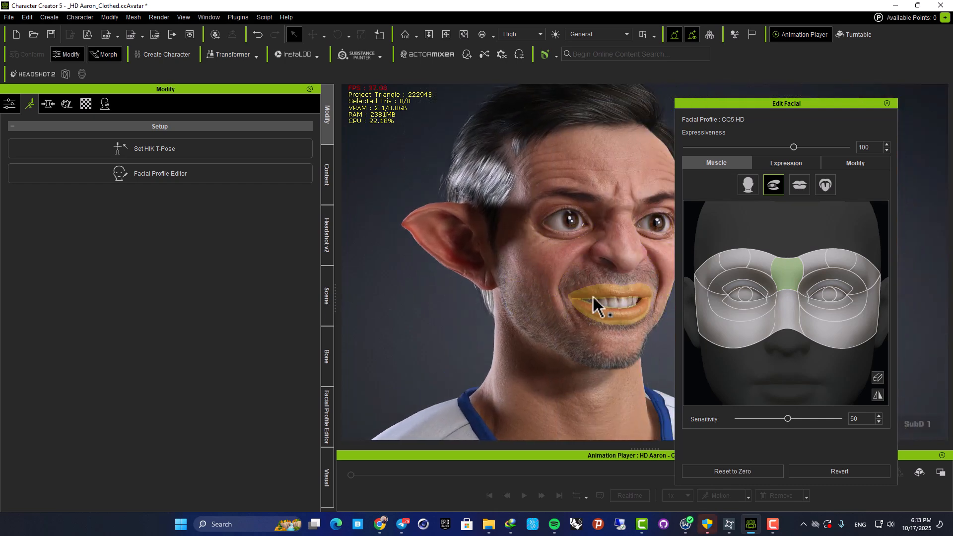
Step: Squint the eyes into a toothy sneer via the tongue/face muscle maps and bring up the expression presets
click(748, 185)
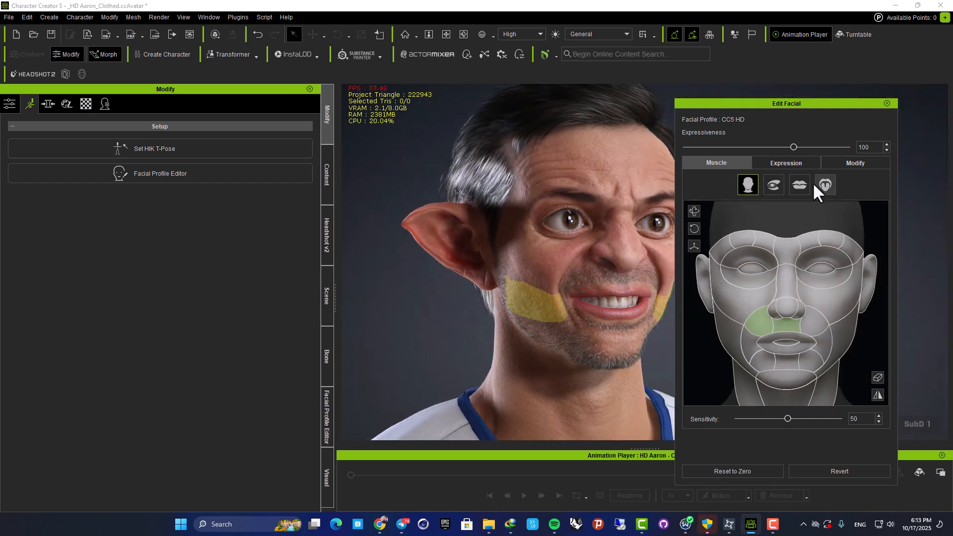
click(825, 185)
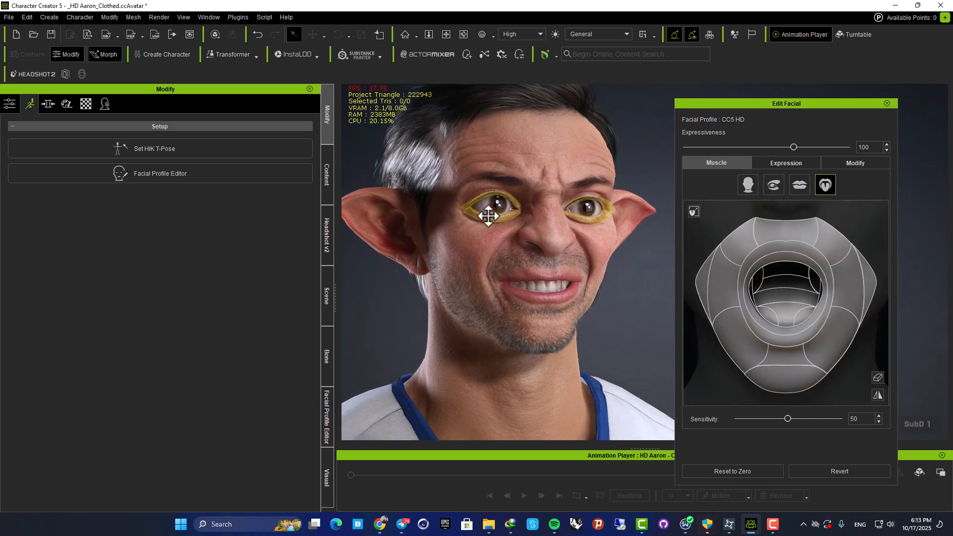
drag(490, 215, 535, 277)
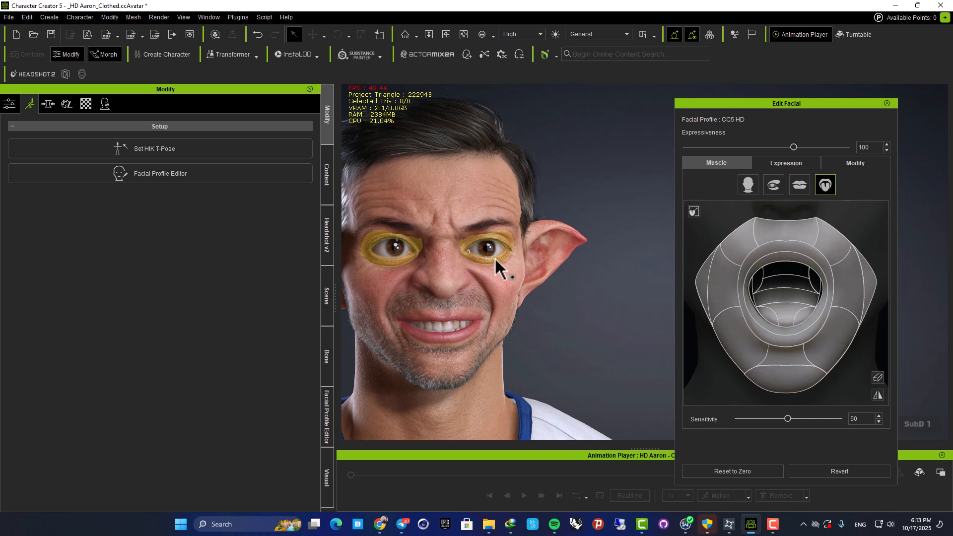
click(786, 163)
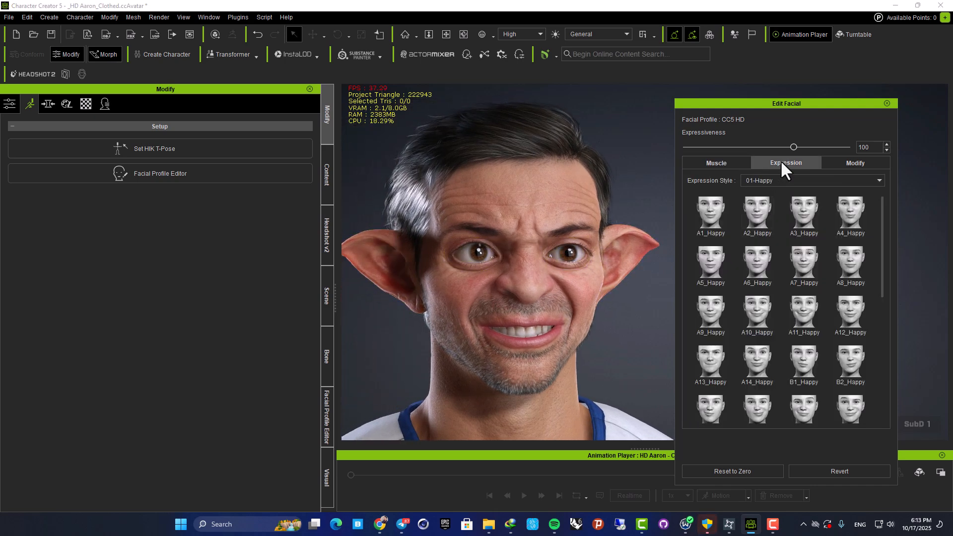
mouse_move(703, 192)
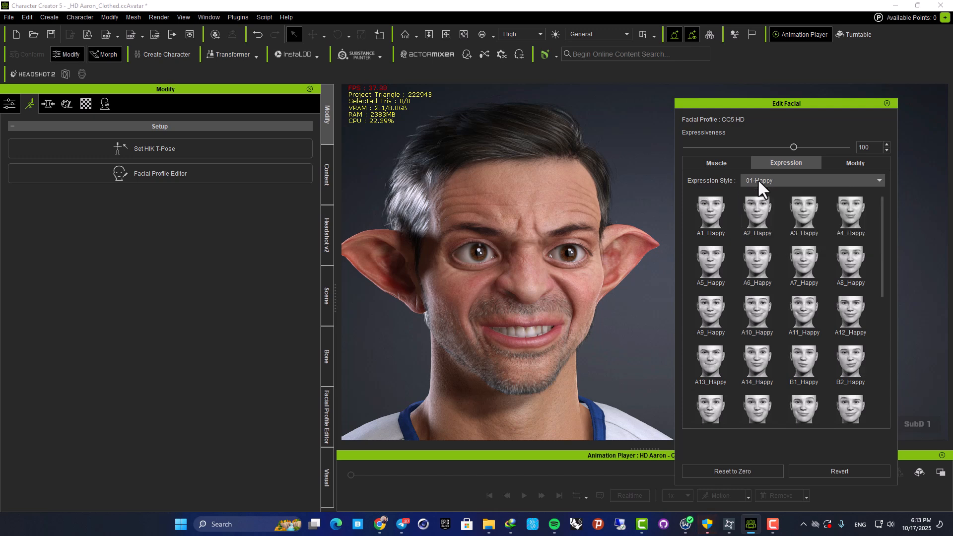
Step: Apply the D5_Happy smile and try expression strength at 150, 18 and back to 150
scroll(down, 3)
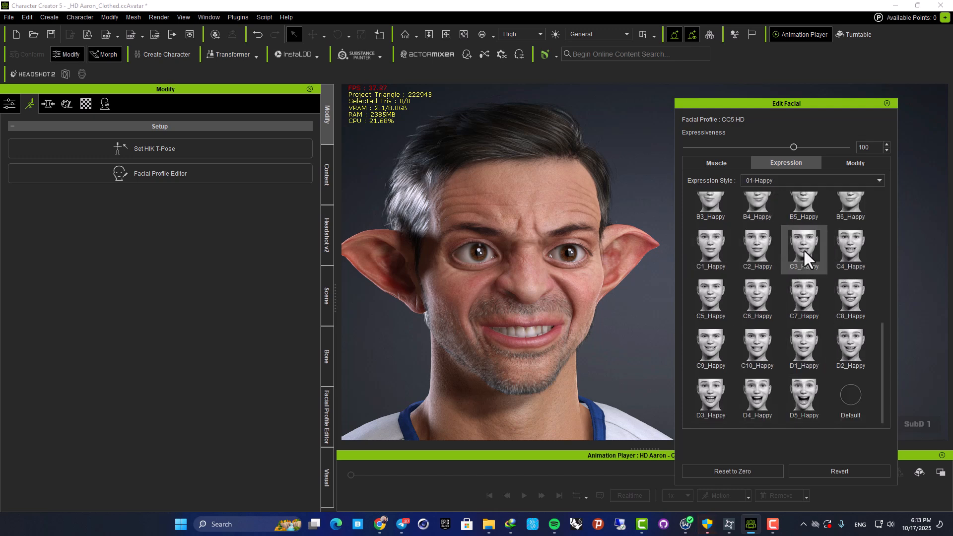
click(813, 180)
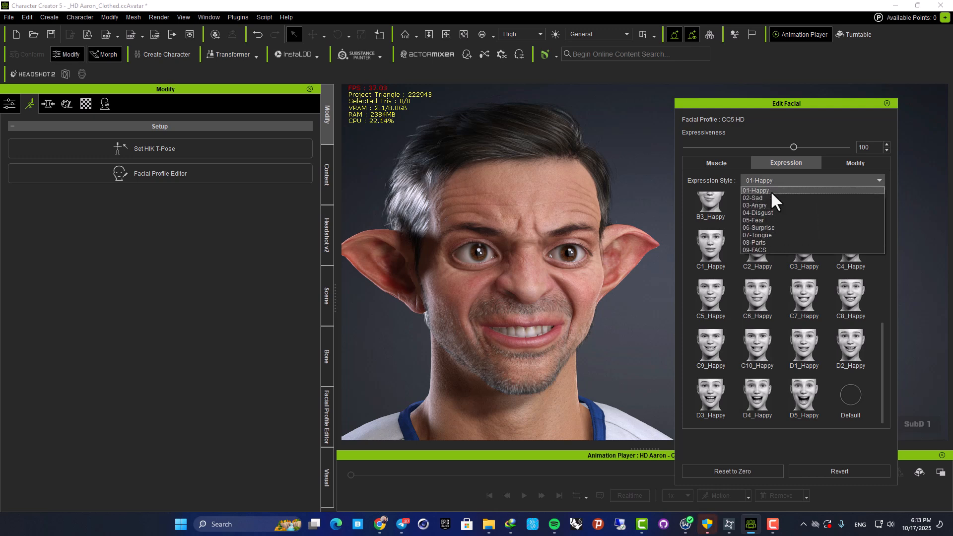
click(805, 396)
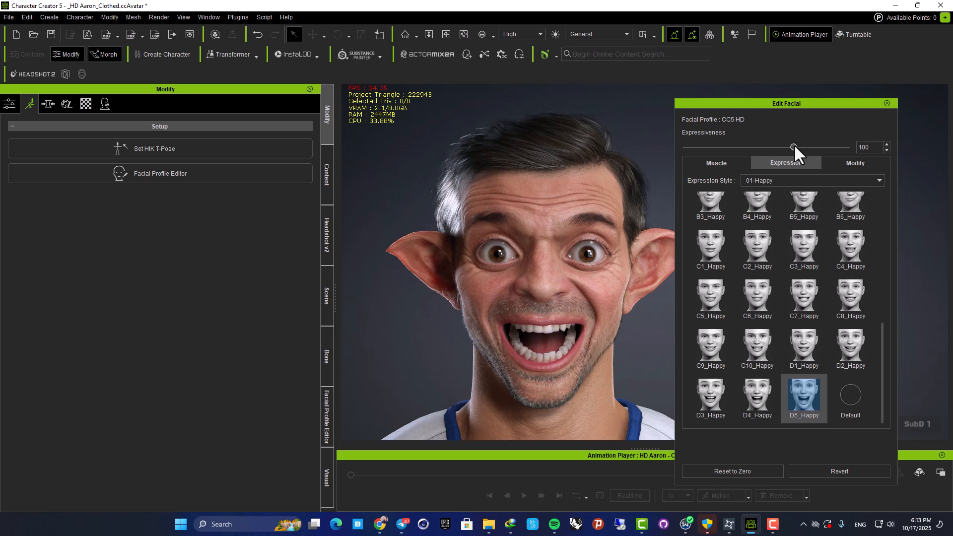
drag(793, 147, 846, 147)
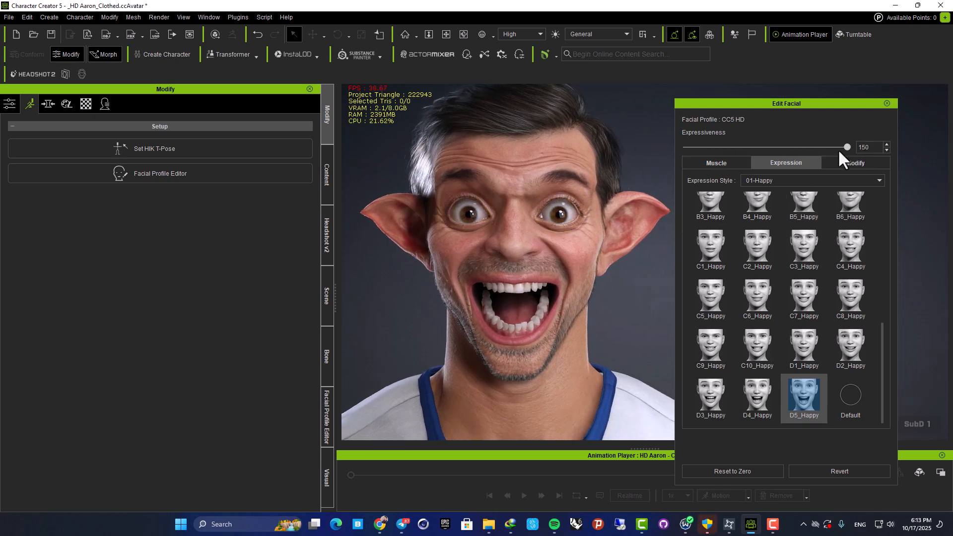
drag(845, 147, 699, 147)
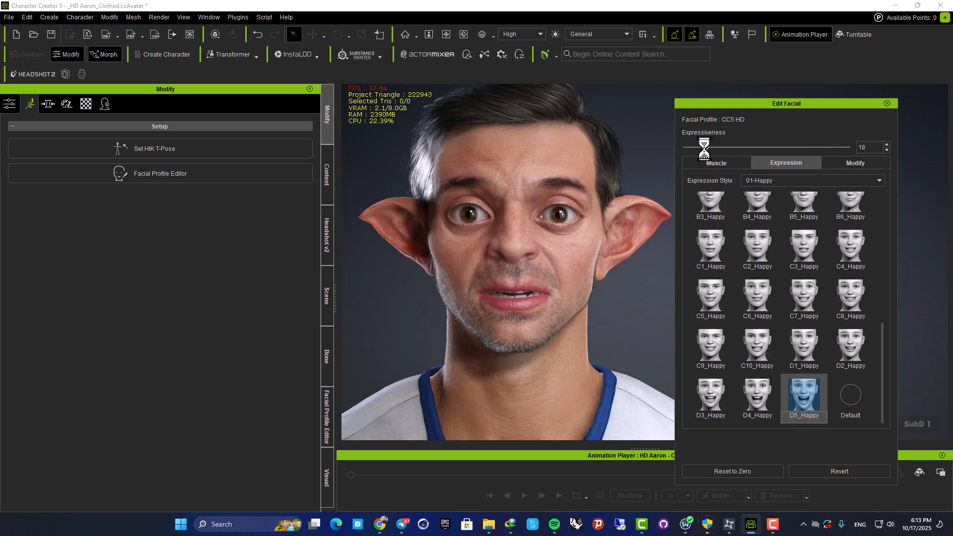
drag(702, 147, 833, 147)
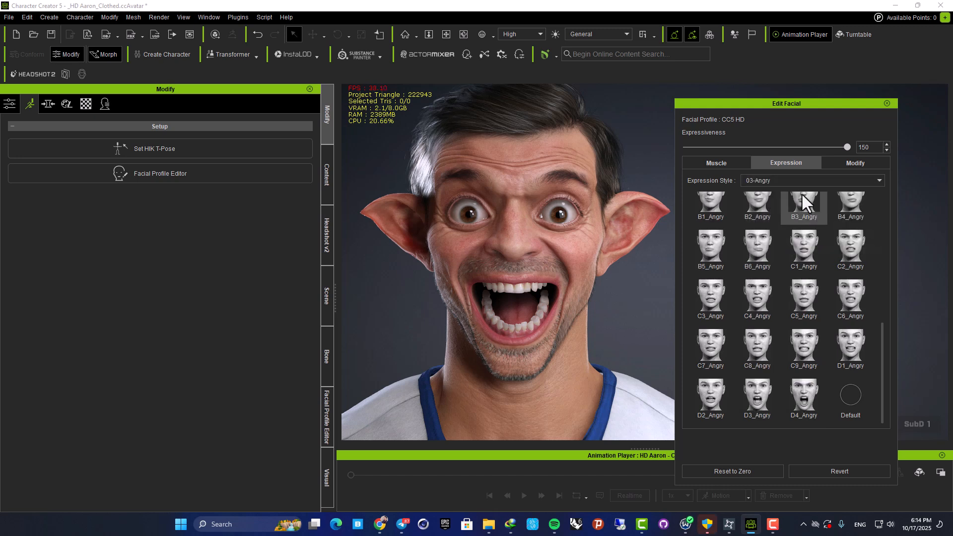
Step: Try the D4, C5, A2, A3 and A4 Angry presets and the D8_Sad expression
click(804, 395)
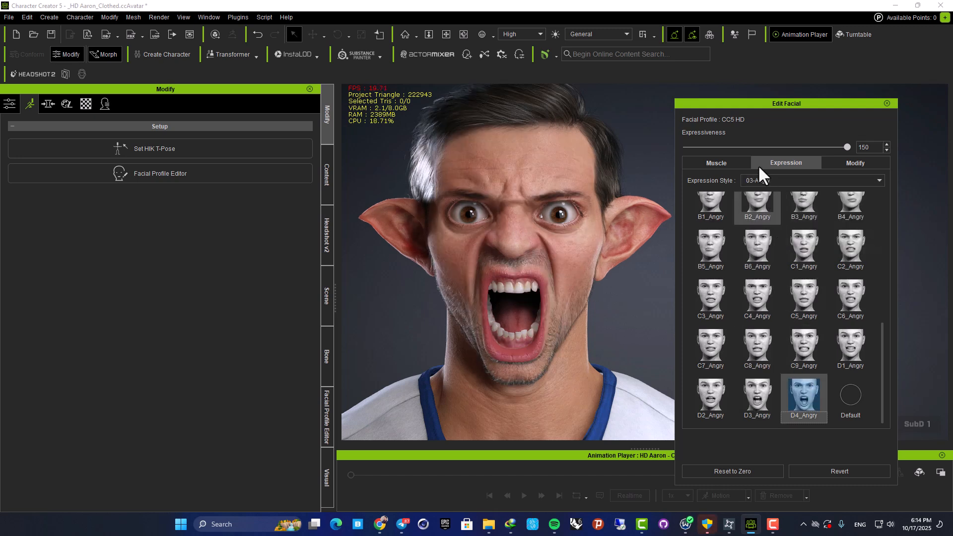
click(804, 300)
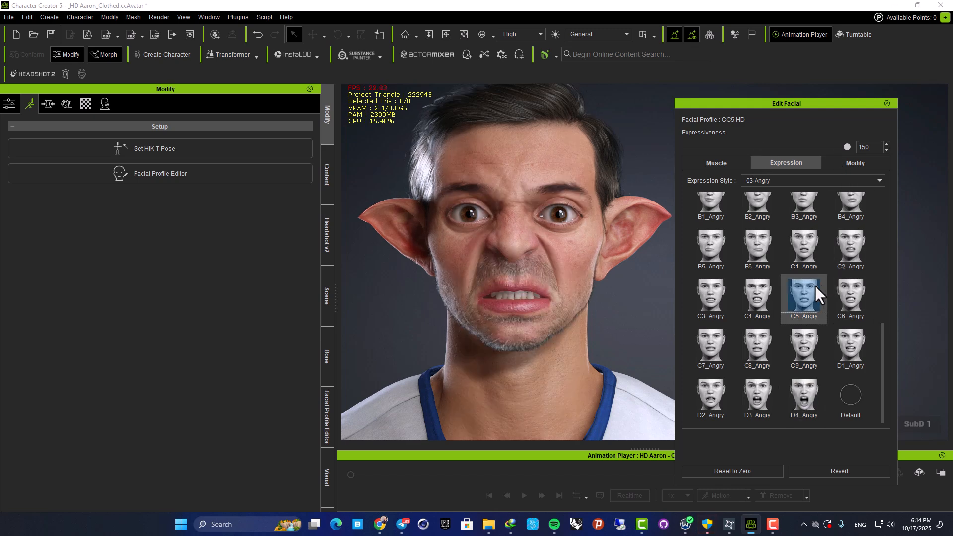
click(710, 350)
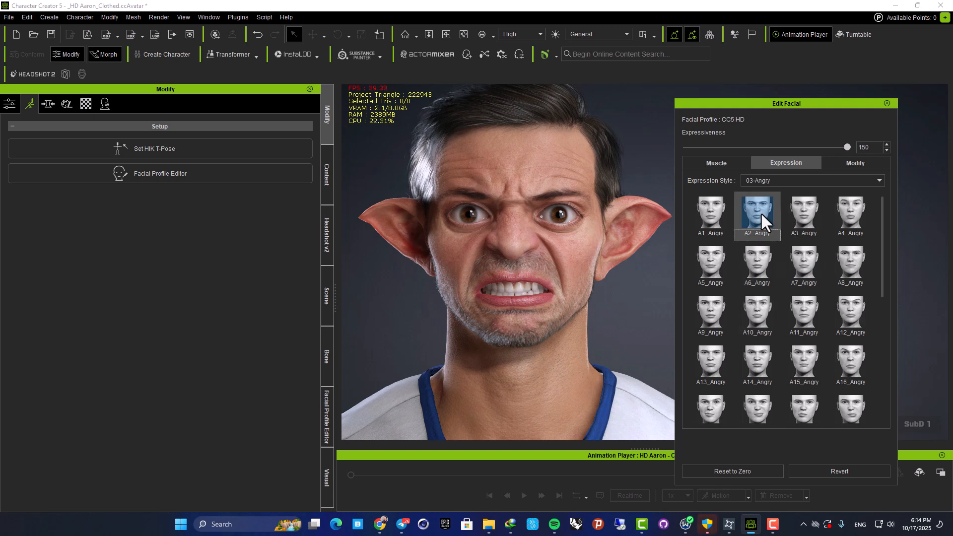
click(805, 214)
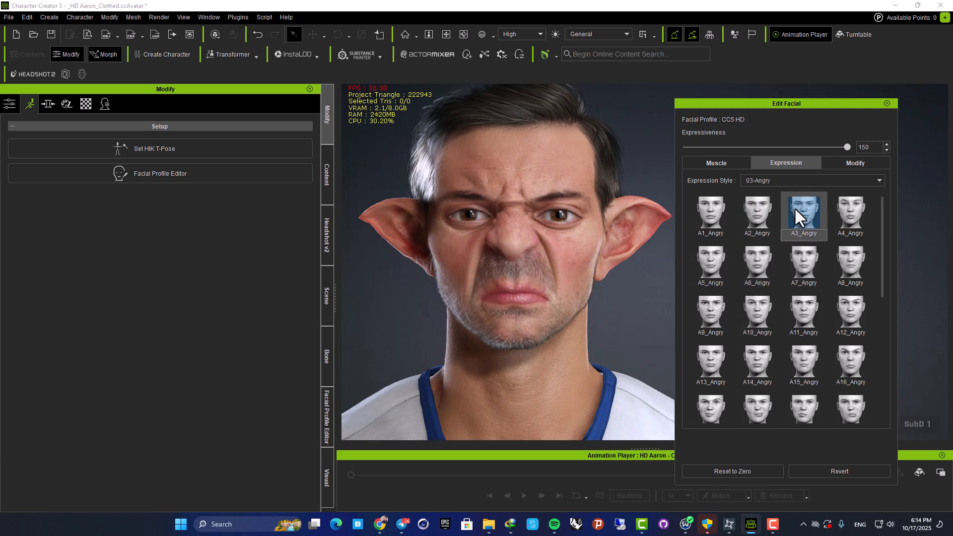
click(850, 212)
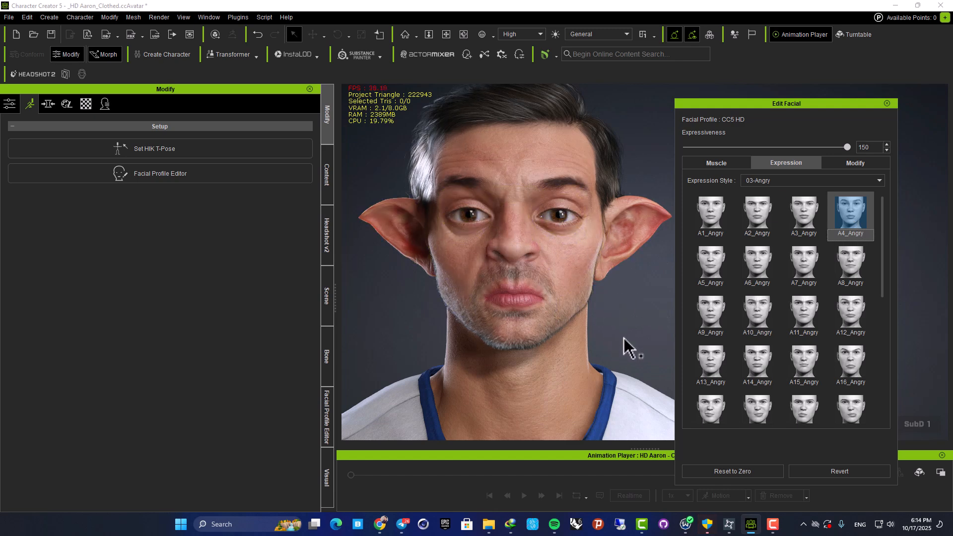
click(850, 408)
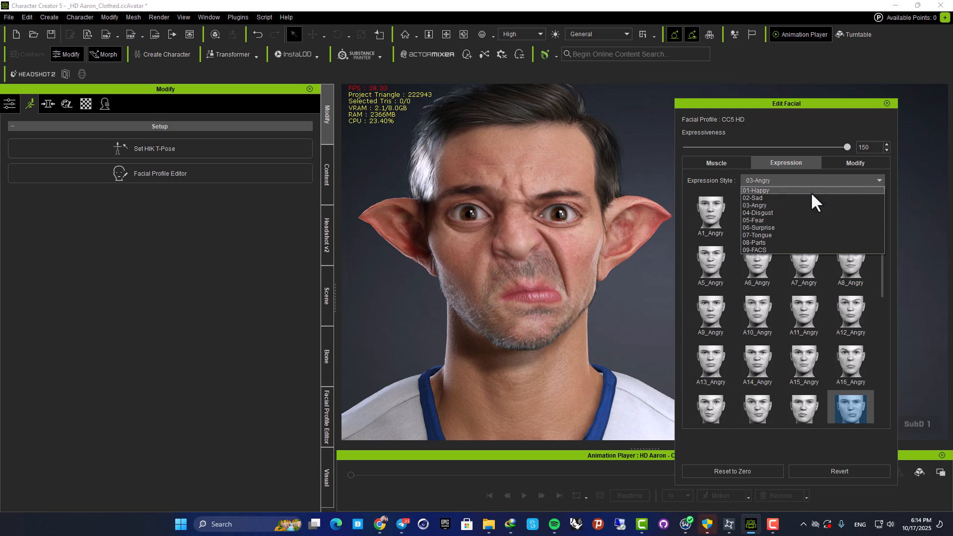
mouse_move(797, 235)
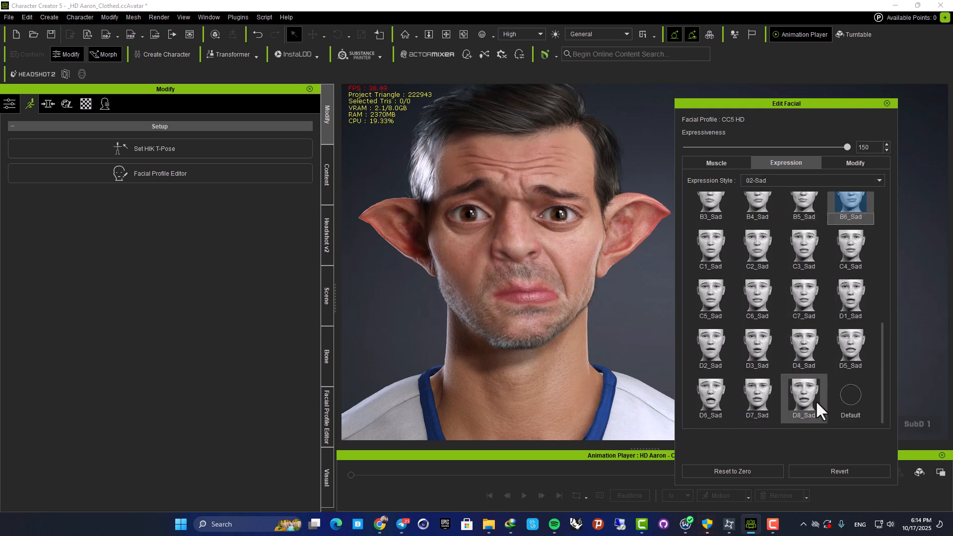
click(805, 396)
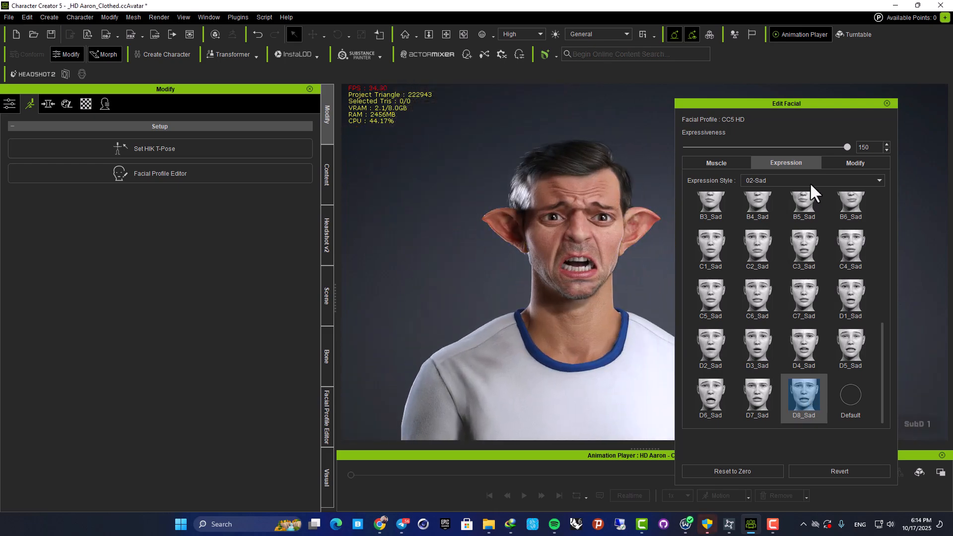
Step: Settle on the 01-Happy style's D5_Happy expression and close Edit Facial
click(813, 180)
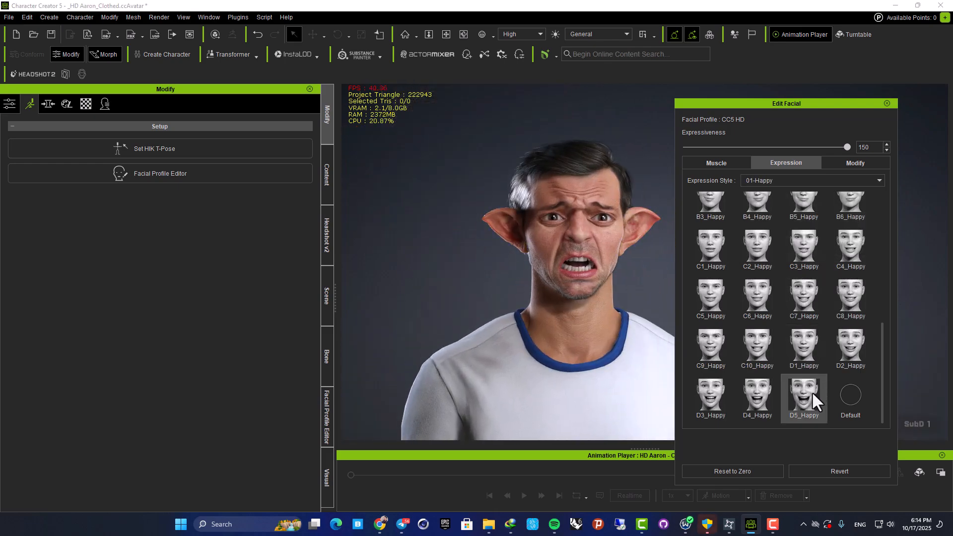
click(804, 395)
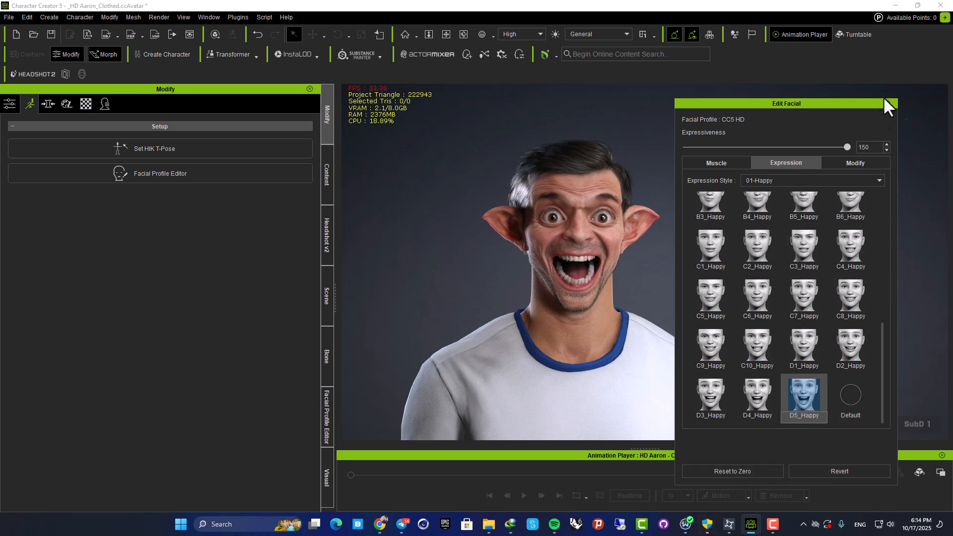
click(887, 105)
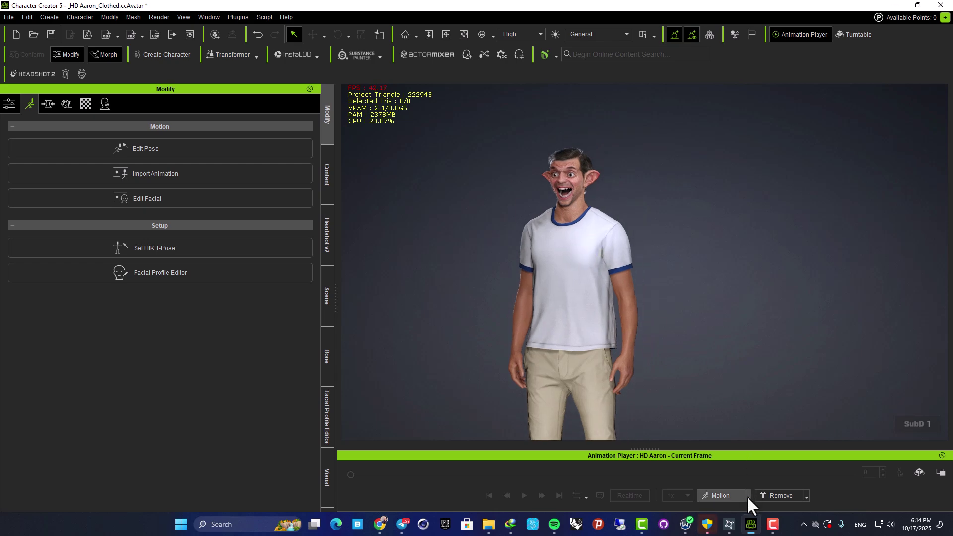
Step: Apply and play the Idle_M motion, then replace it with the Acting > Female > Posing_F motion
click(719, 496)
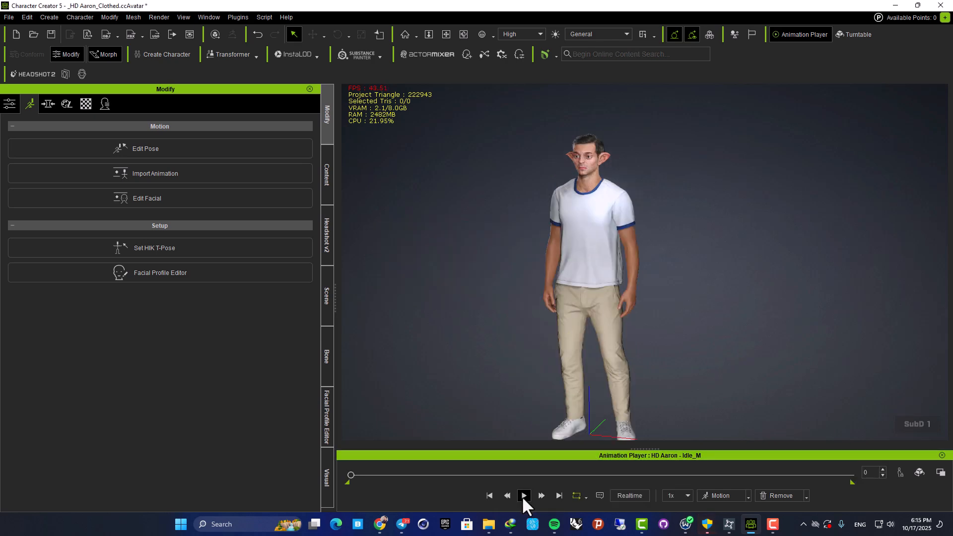
click(524, 496)
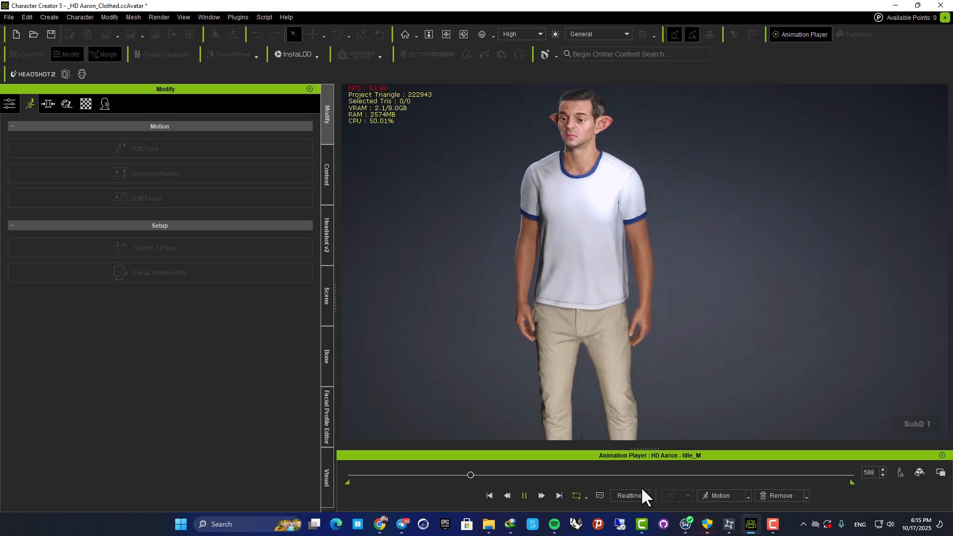
click(721, 495)
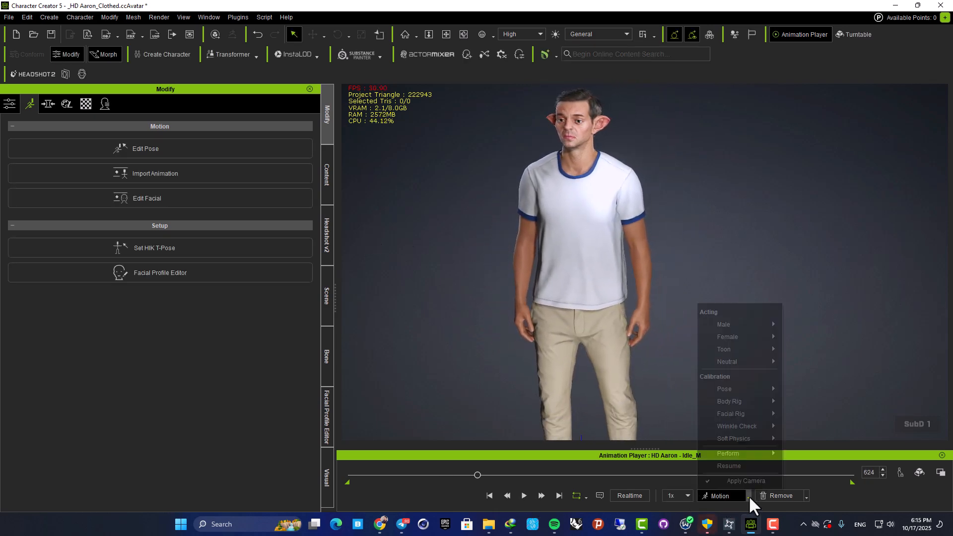
mouse_move(728, 336)
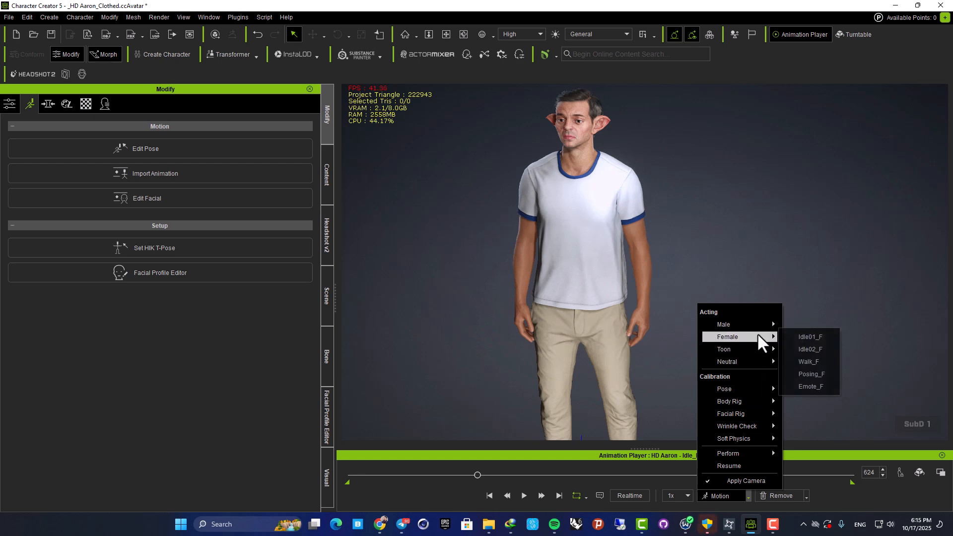
mouse_move(836, 386)
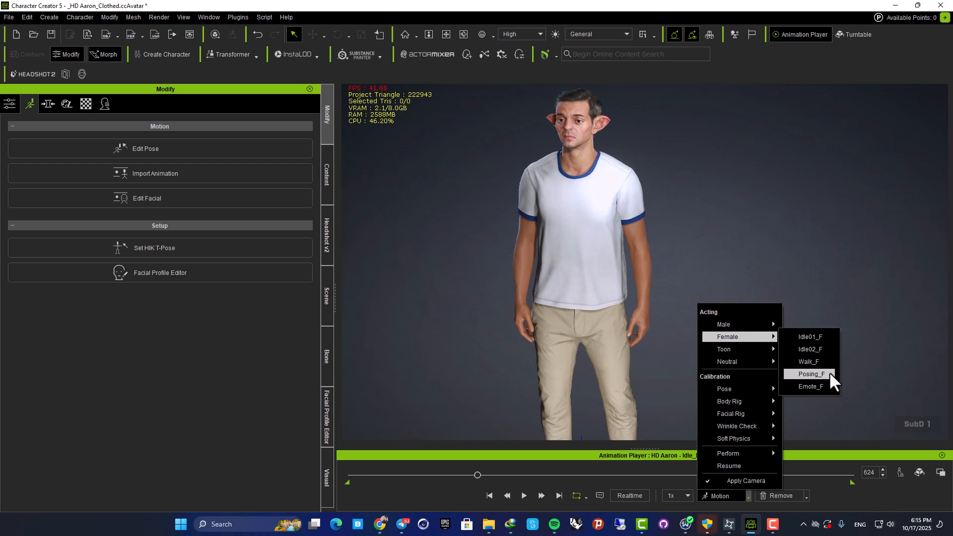
click(811, 373)
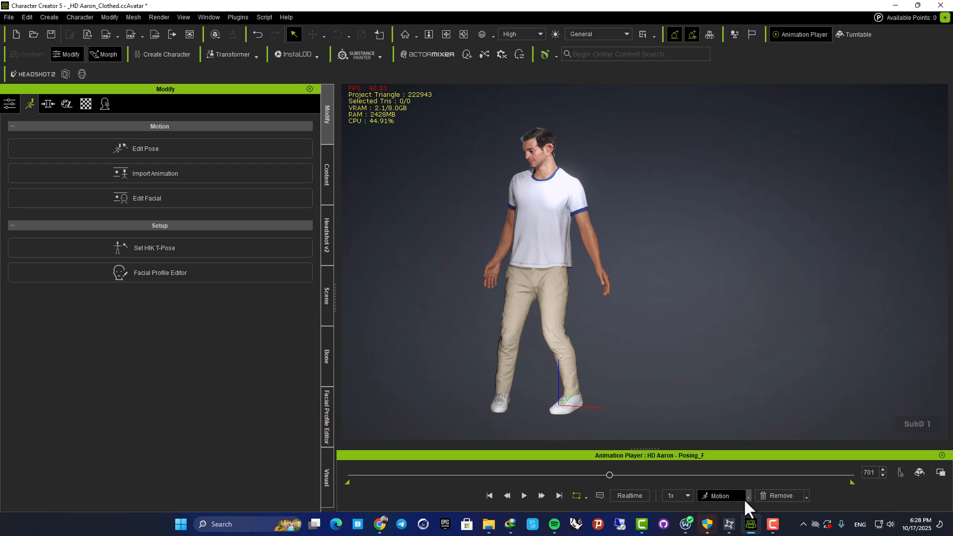
click(719, 496)
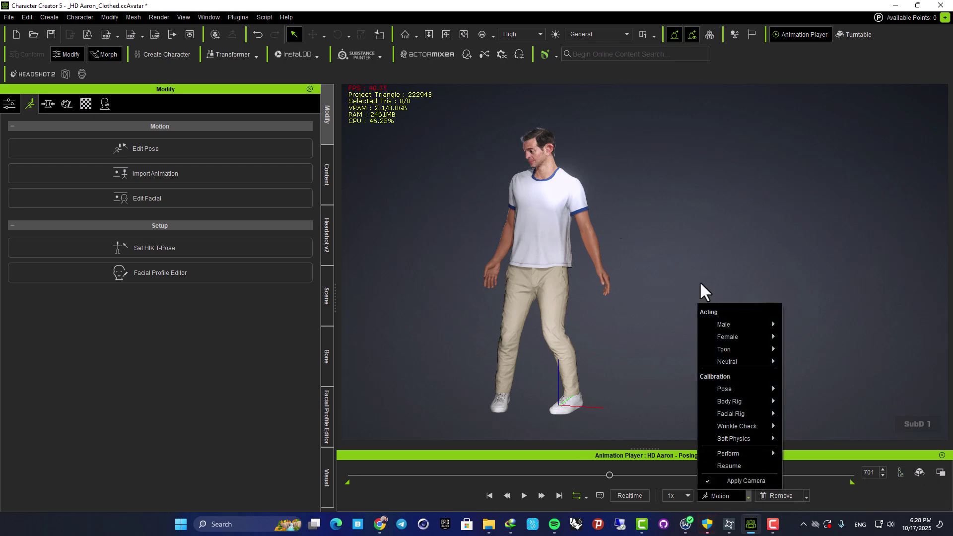
mouse_move(728, 337)
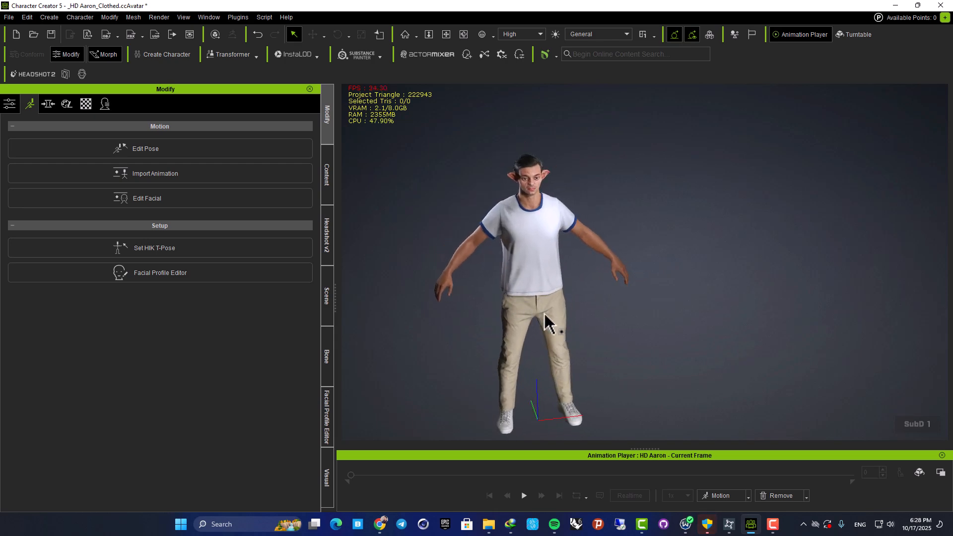
mouse_move(564, 303)
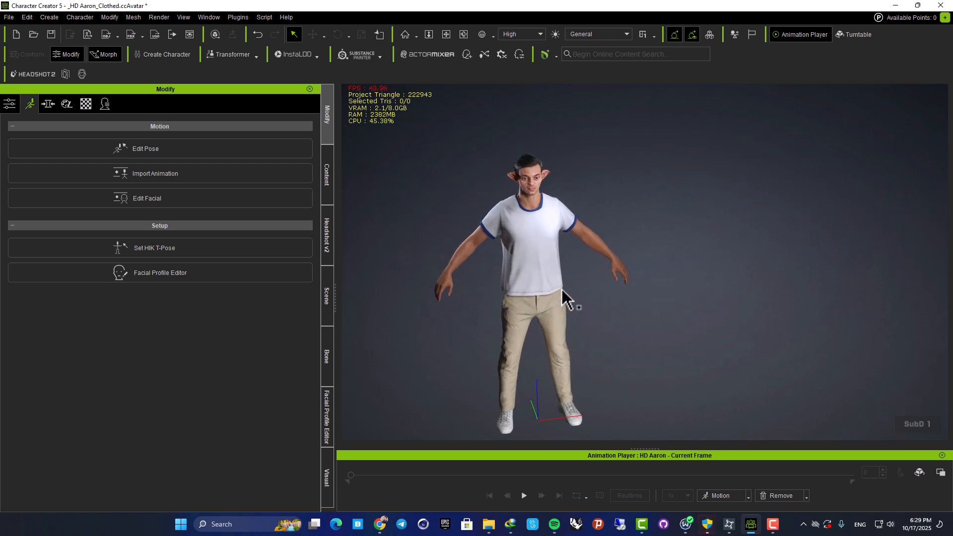
mouse_move(604, 282)
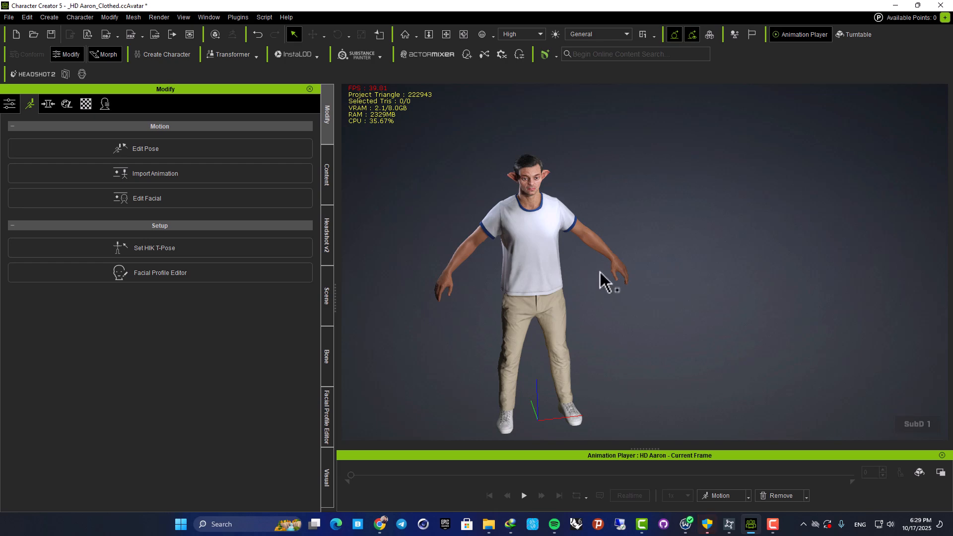
mouse_move(561, 284)
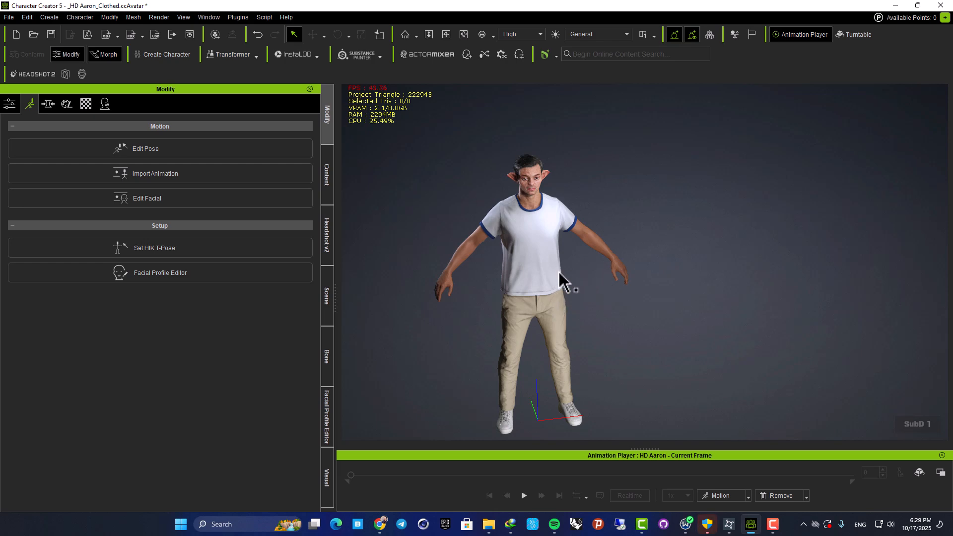
mouse_move(477, 239)
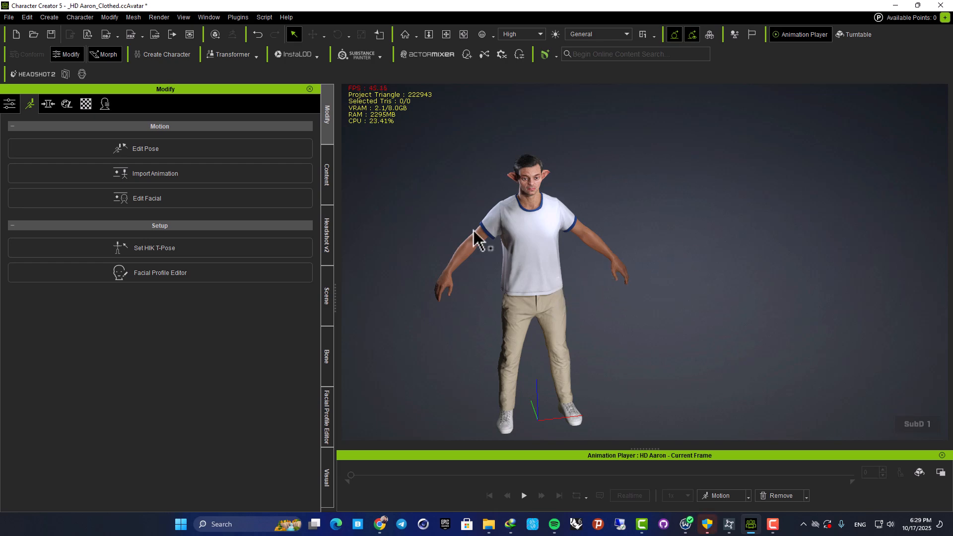
mouse_move(643, 206)
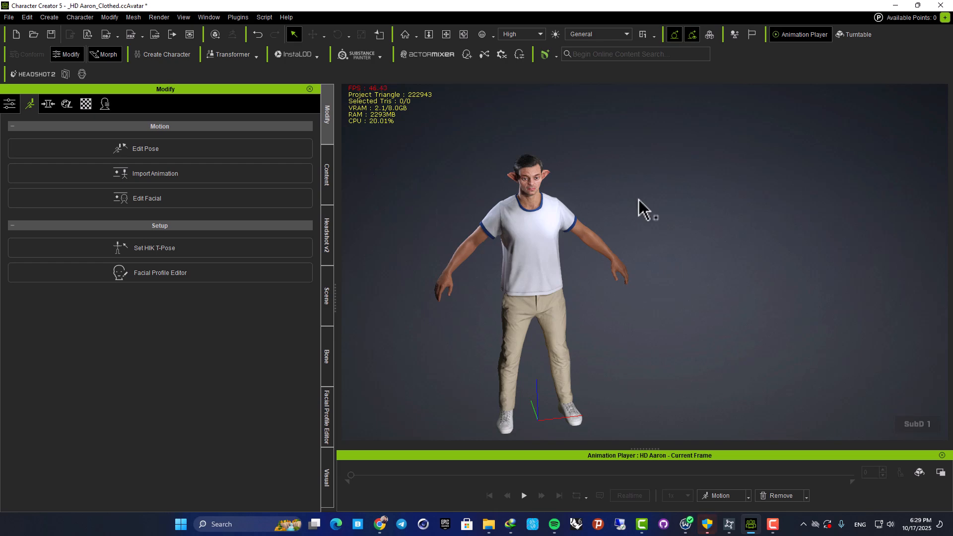
mouse_move(685, 310)
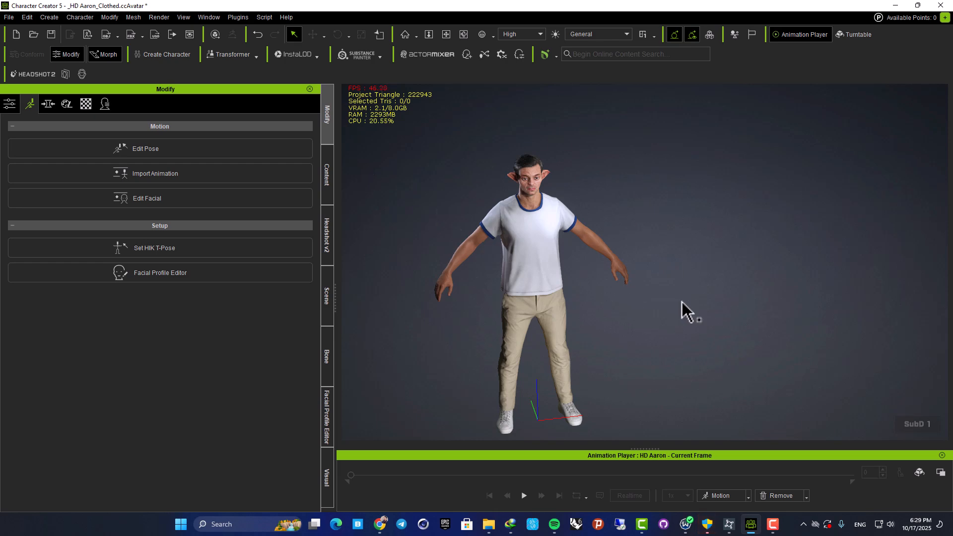
mouse_move(701, 302)
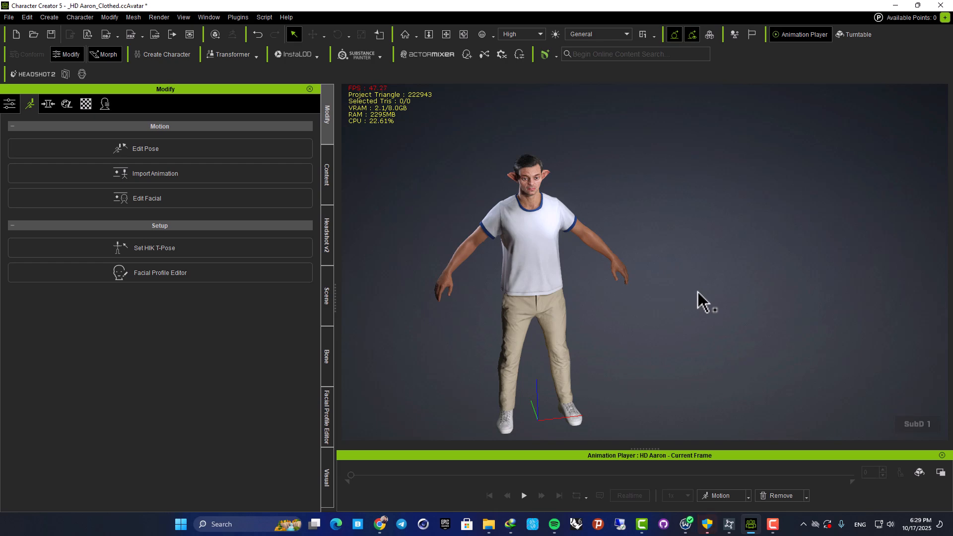
mouse_move(604, 314)
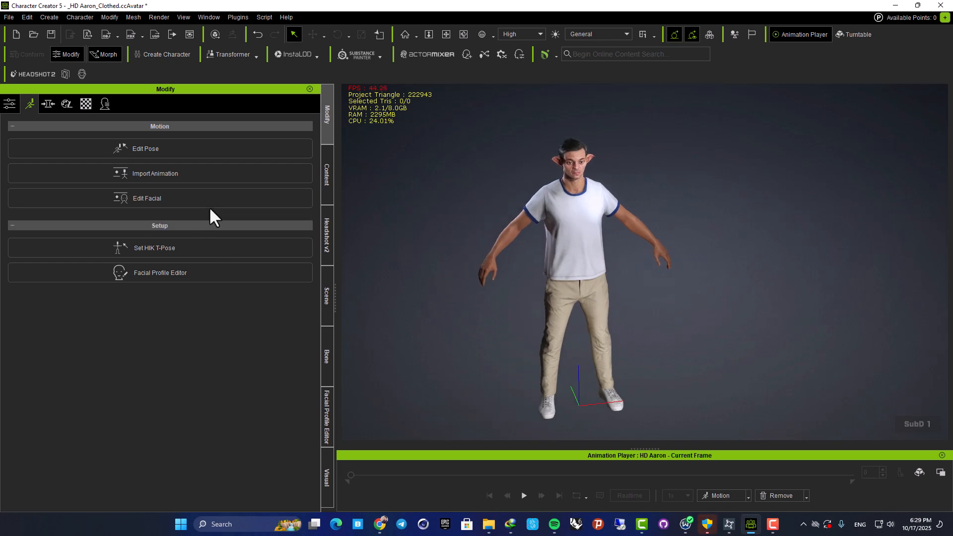
Step: Open the Export dropdown in the top toolbar
click(132, 36)
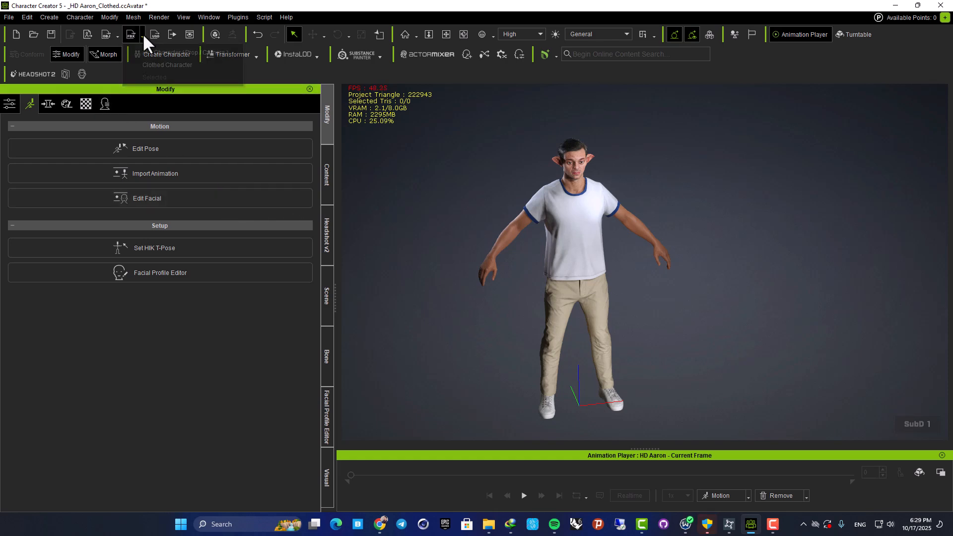
mouse_move(483, 171)
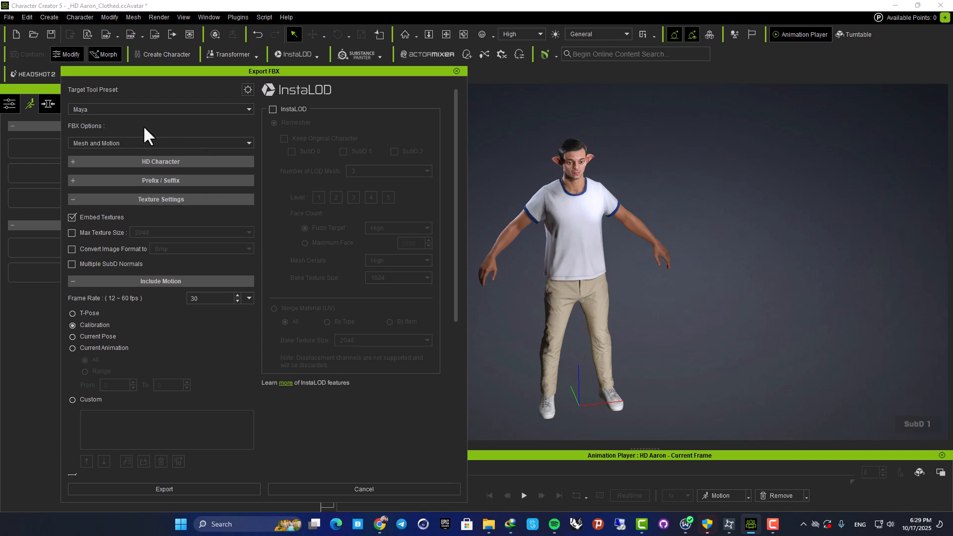
Step: Choose a Target Tool Preset in the Export FBX dialog for the clothed character
click(161, 109)
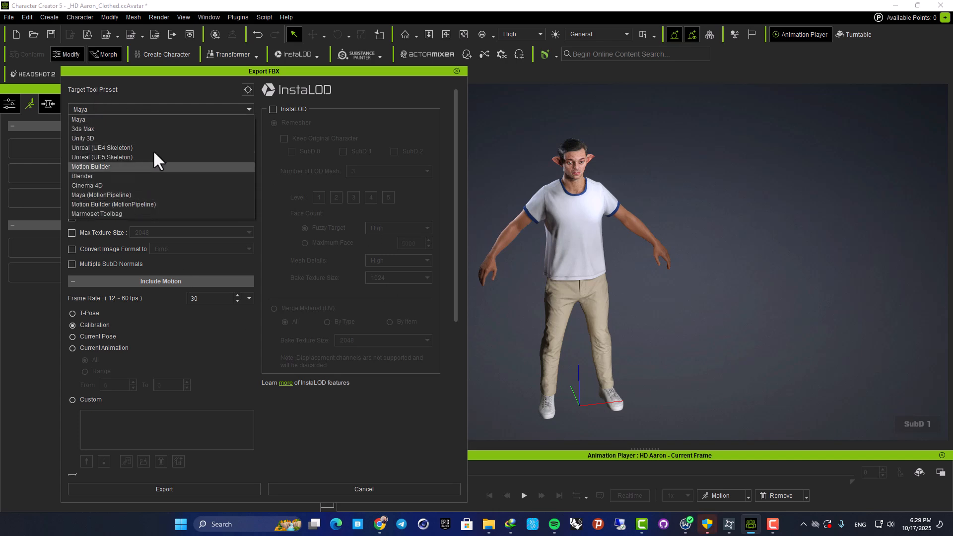
click(78, 119)
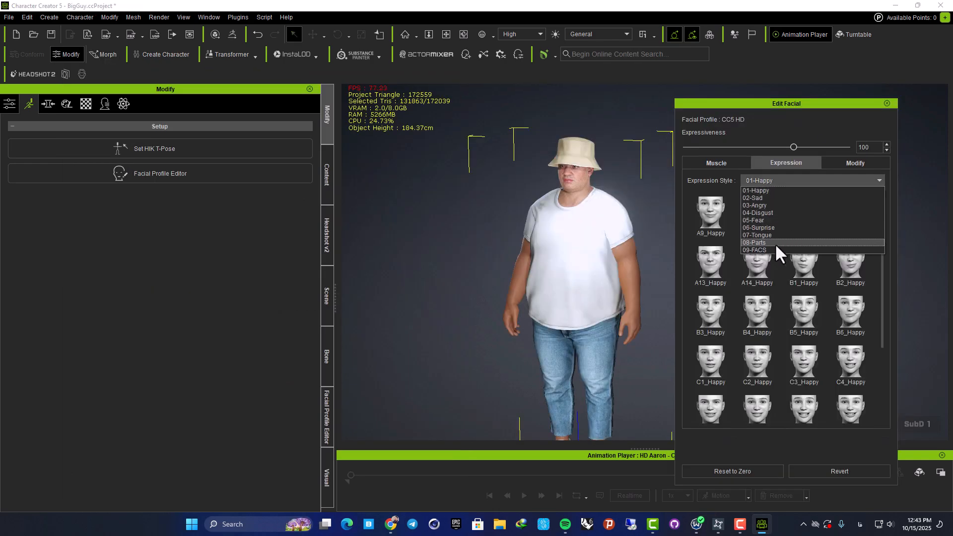
Step: Apply a 03-Angry expression preset to the bucket-hat character and accept the FBX export warning
click(755, 205)
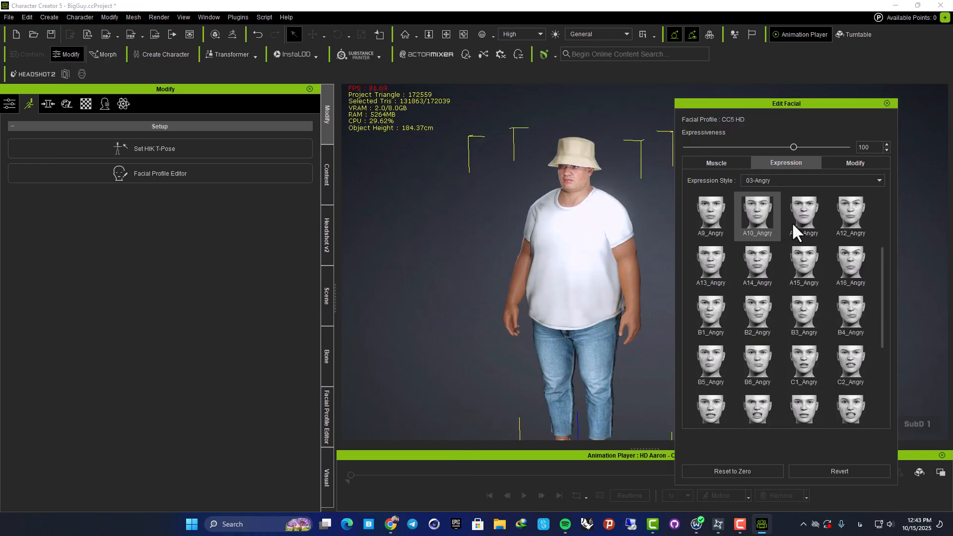
click(850, 264)
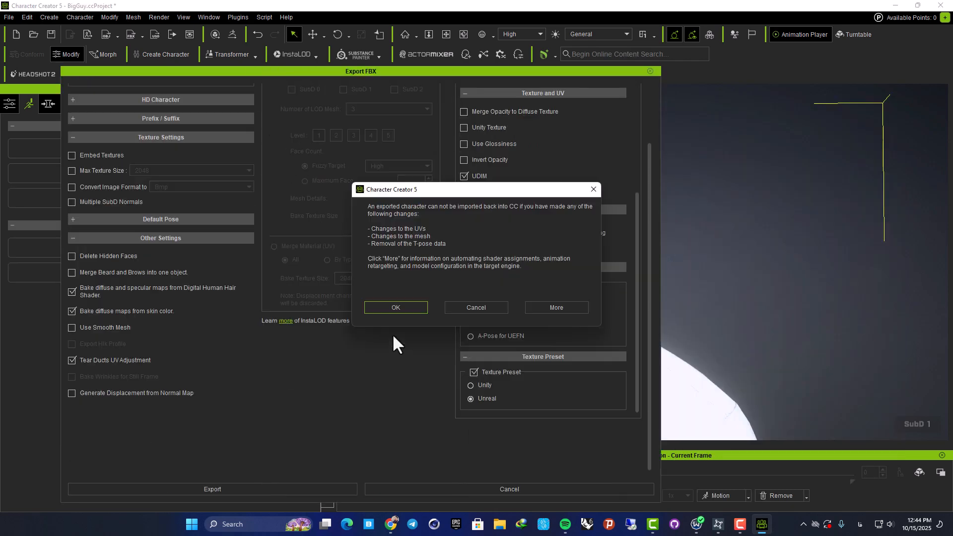
click(395, 308)
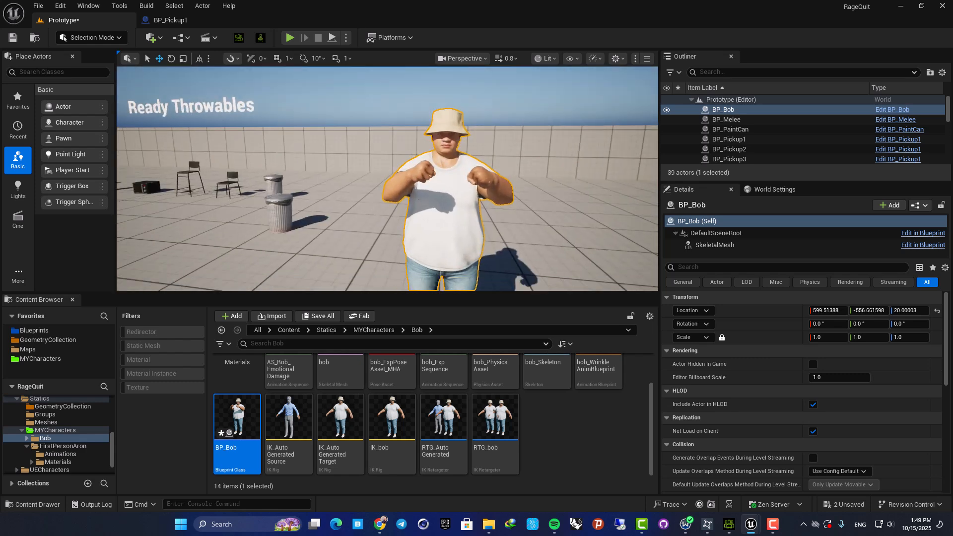
Step: Play the rooftop level in the editor and maximize the game viewport
click(290, 38)
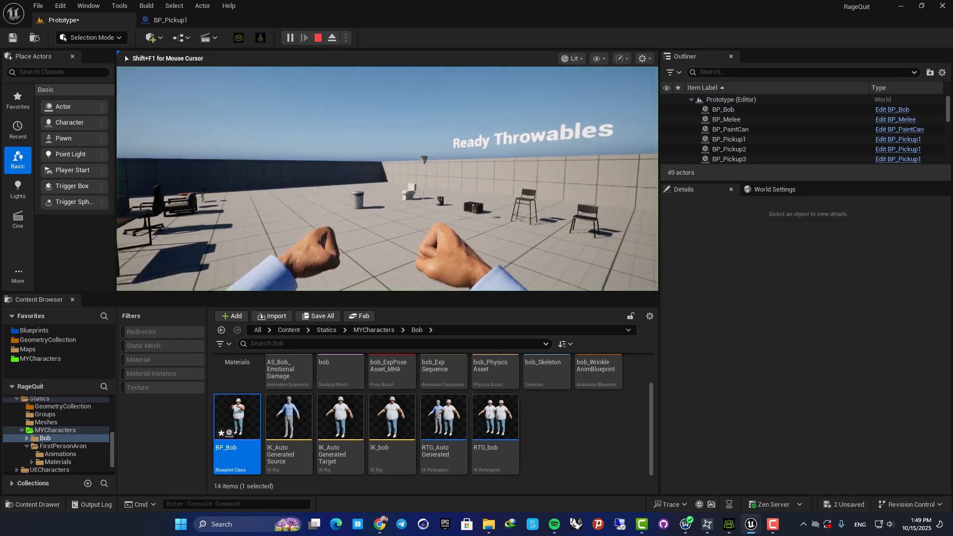
click(304, 38)
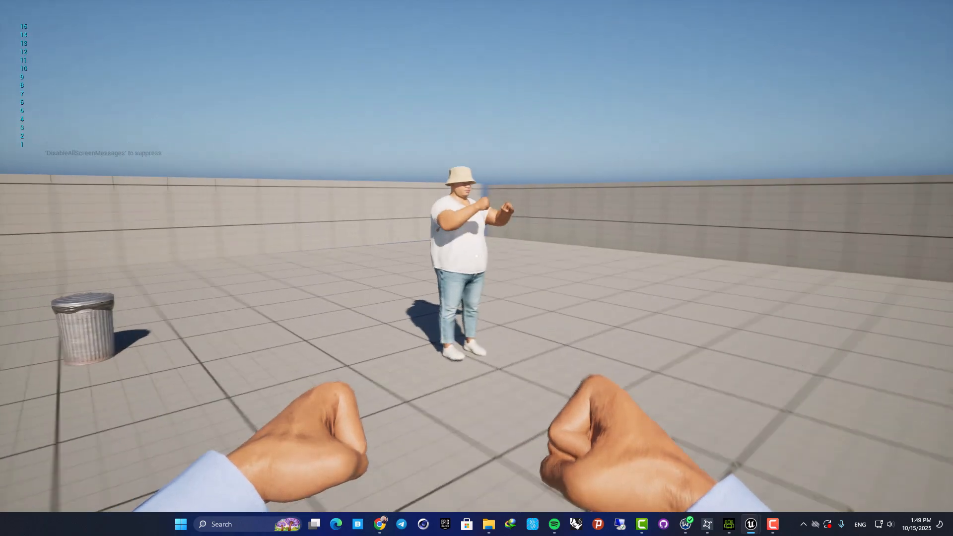